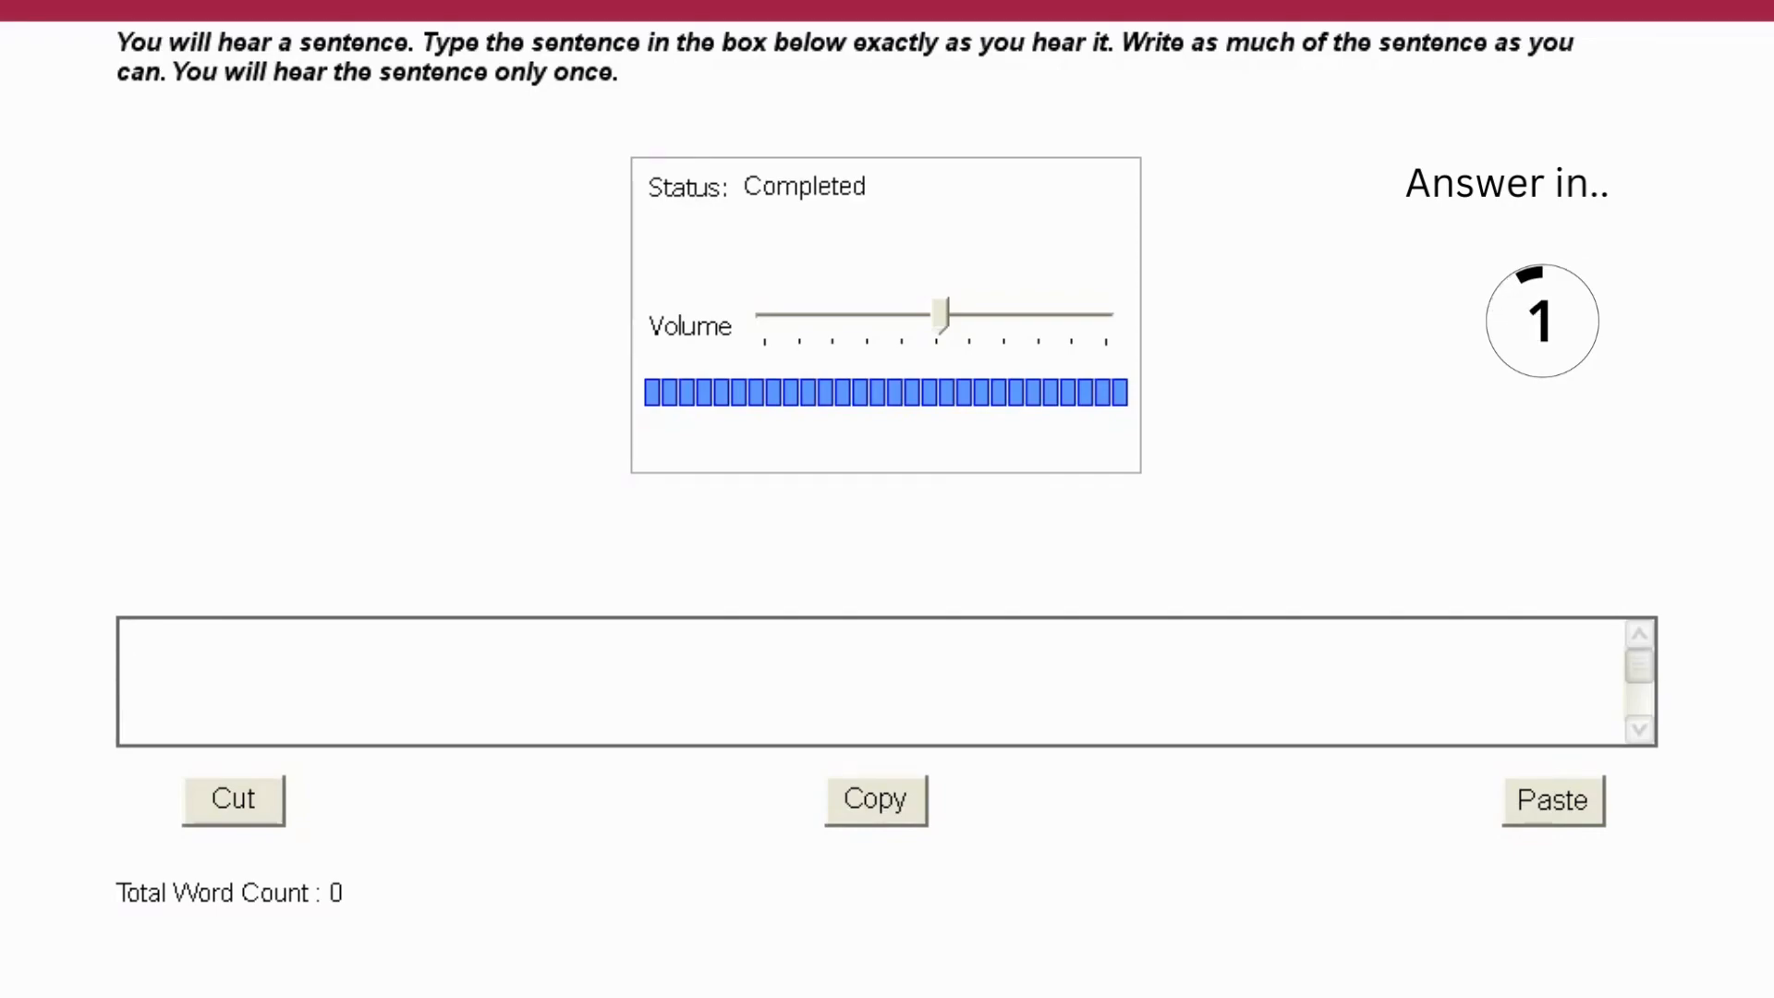
Enter 'The professor explained the concept of statistical significance.' in the answer box.
{"action": "type", "text": "The professor explained the conc"}
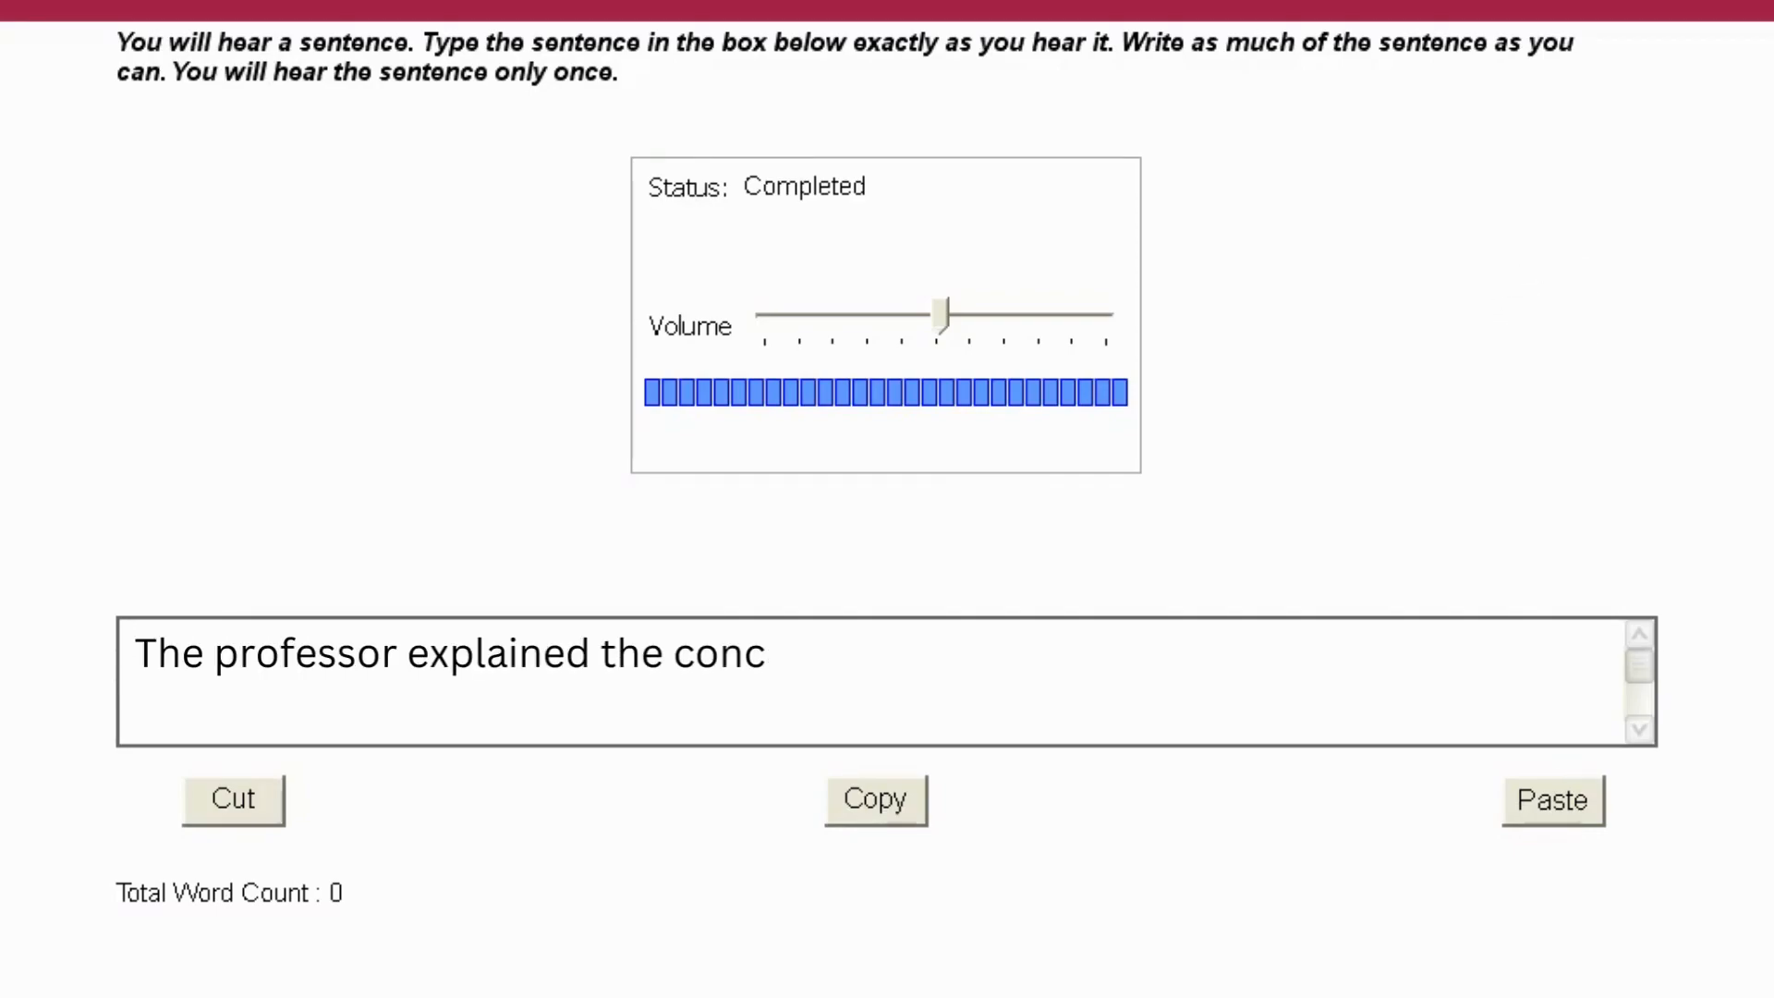
{"action": "type", "text": "ept of statistical significance."}
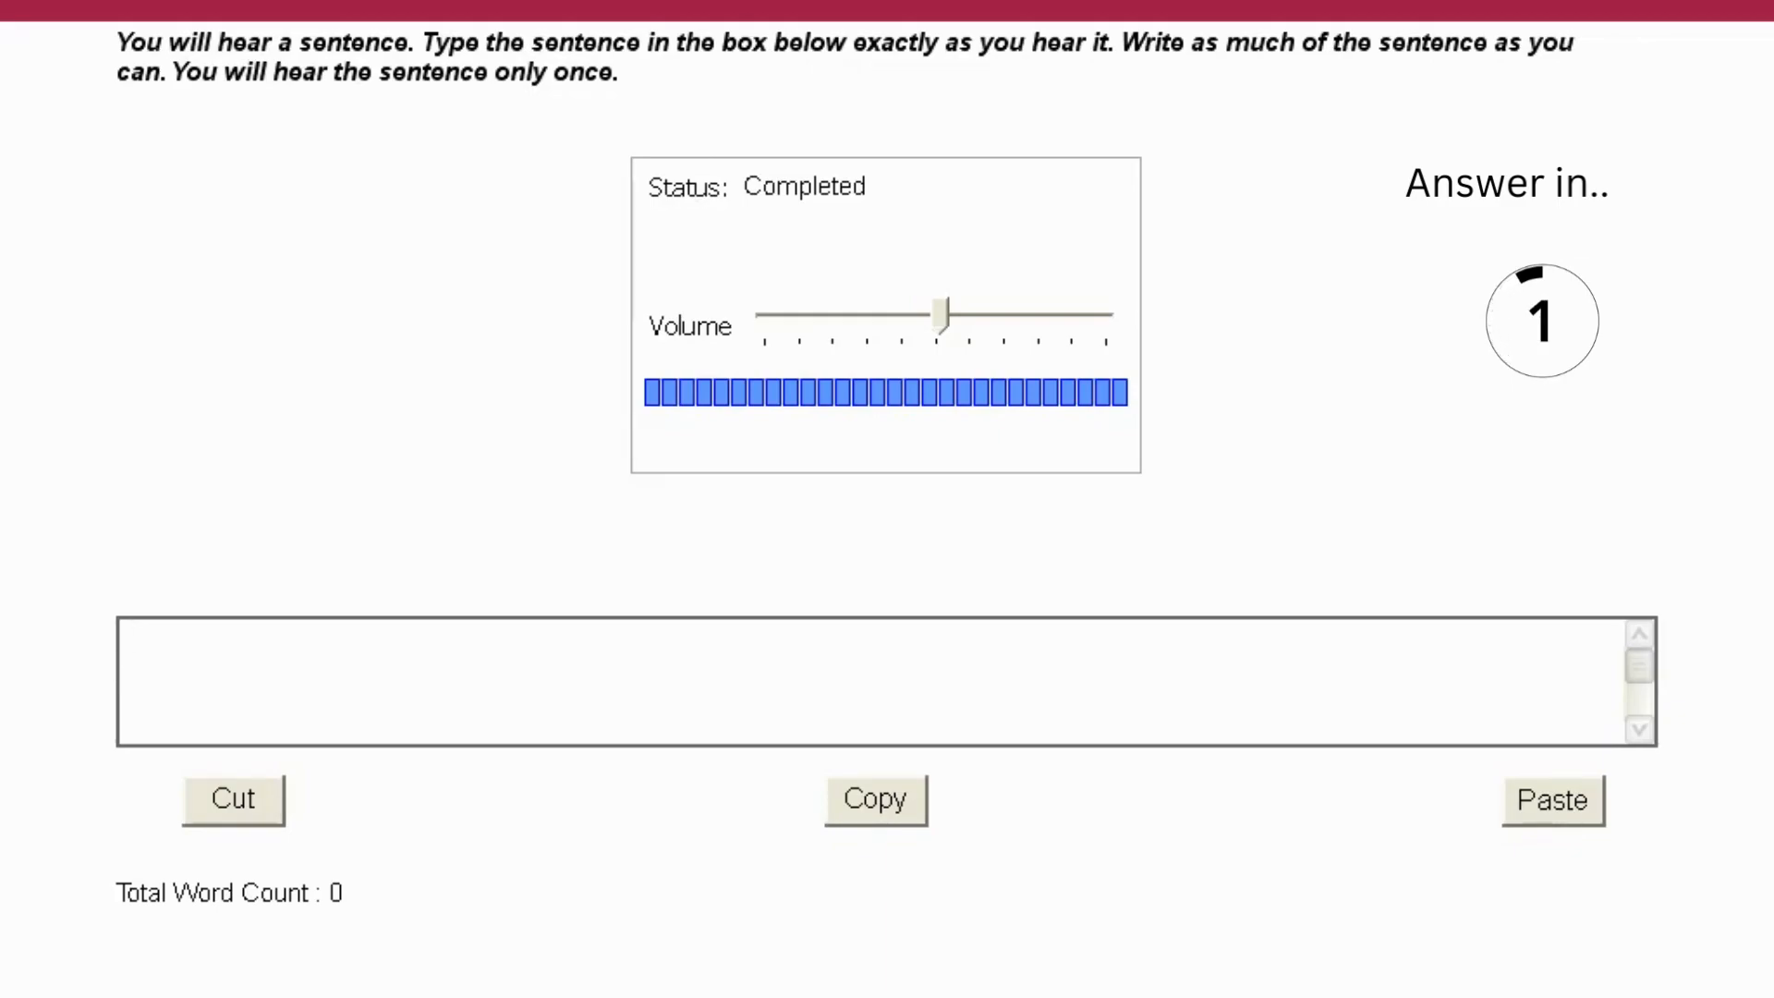
Enter 'The research study investigated the effects of sleep deprivation.' in the answer box.
{"action": "type", "text": "The research study investigated t"}
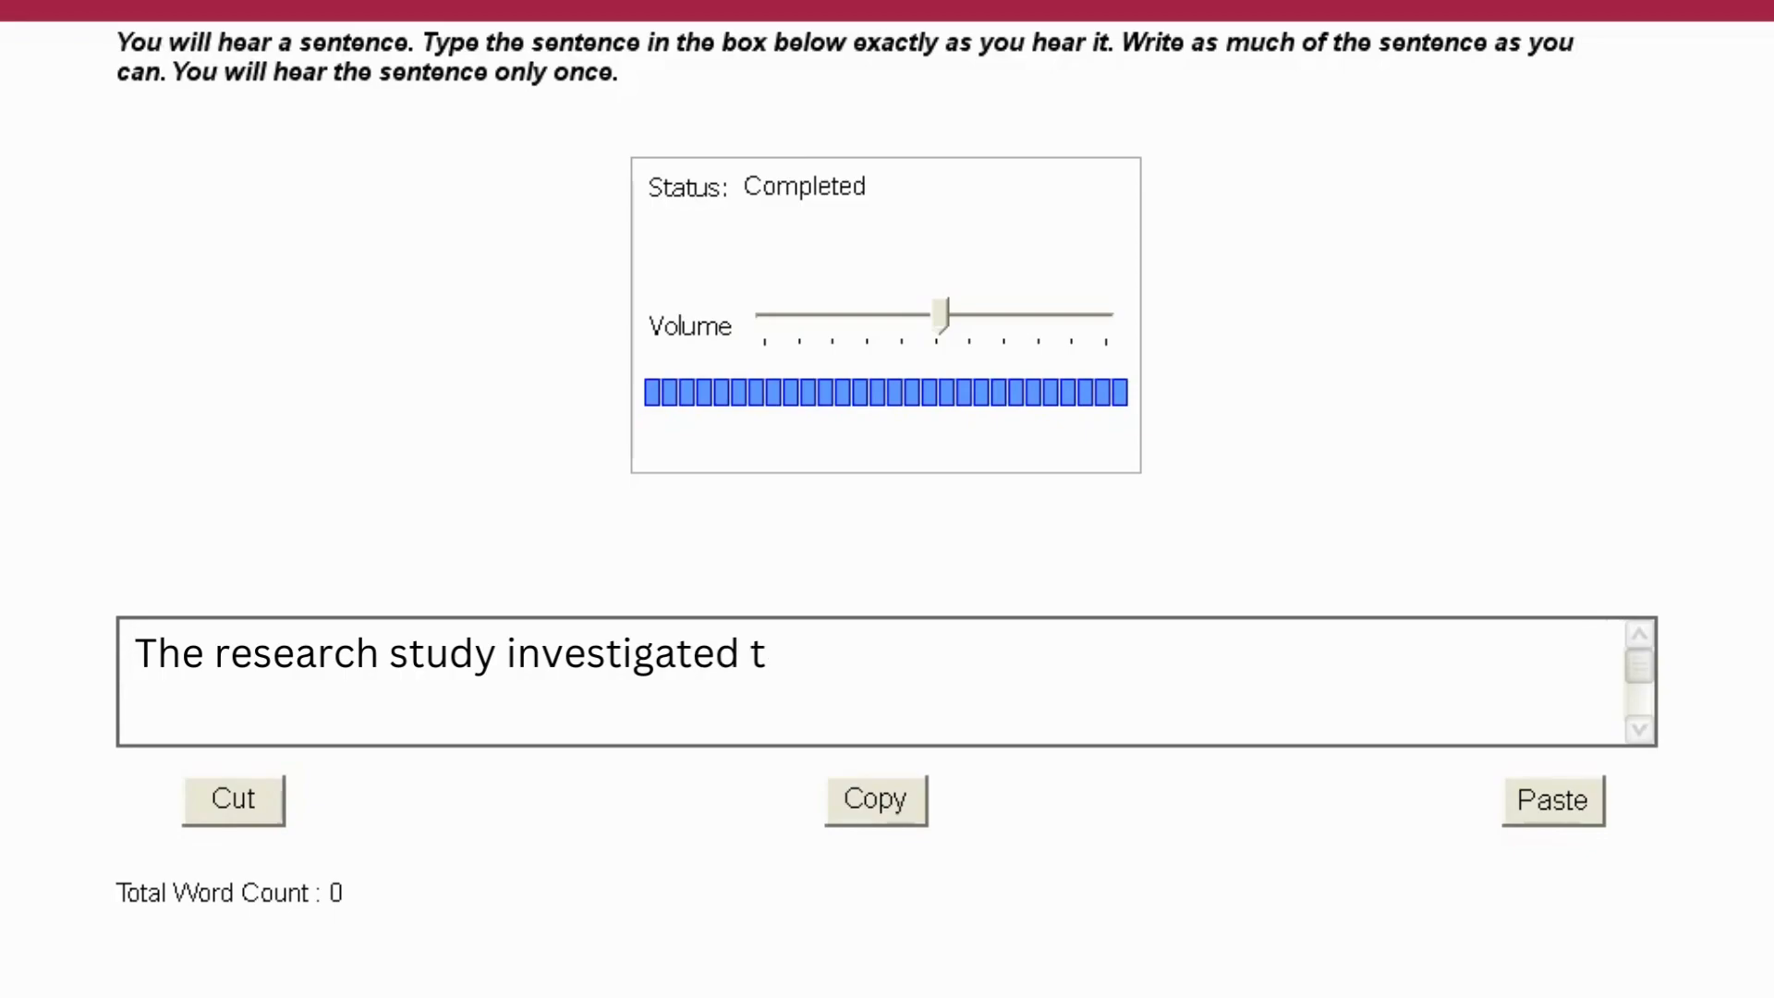
{"action": "type", "text": "he effects of sleep deprivation."}
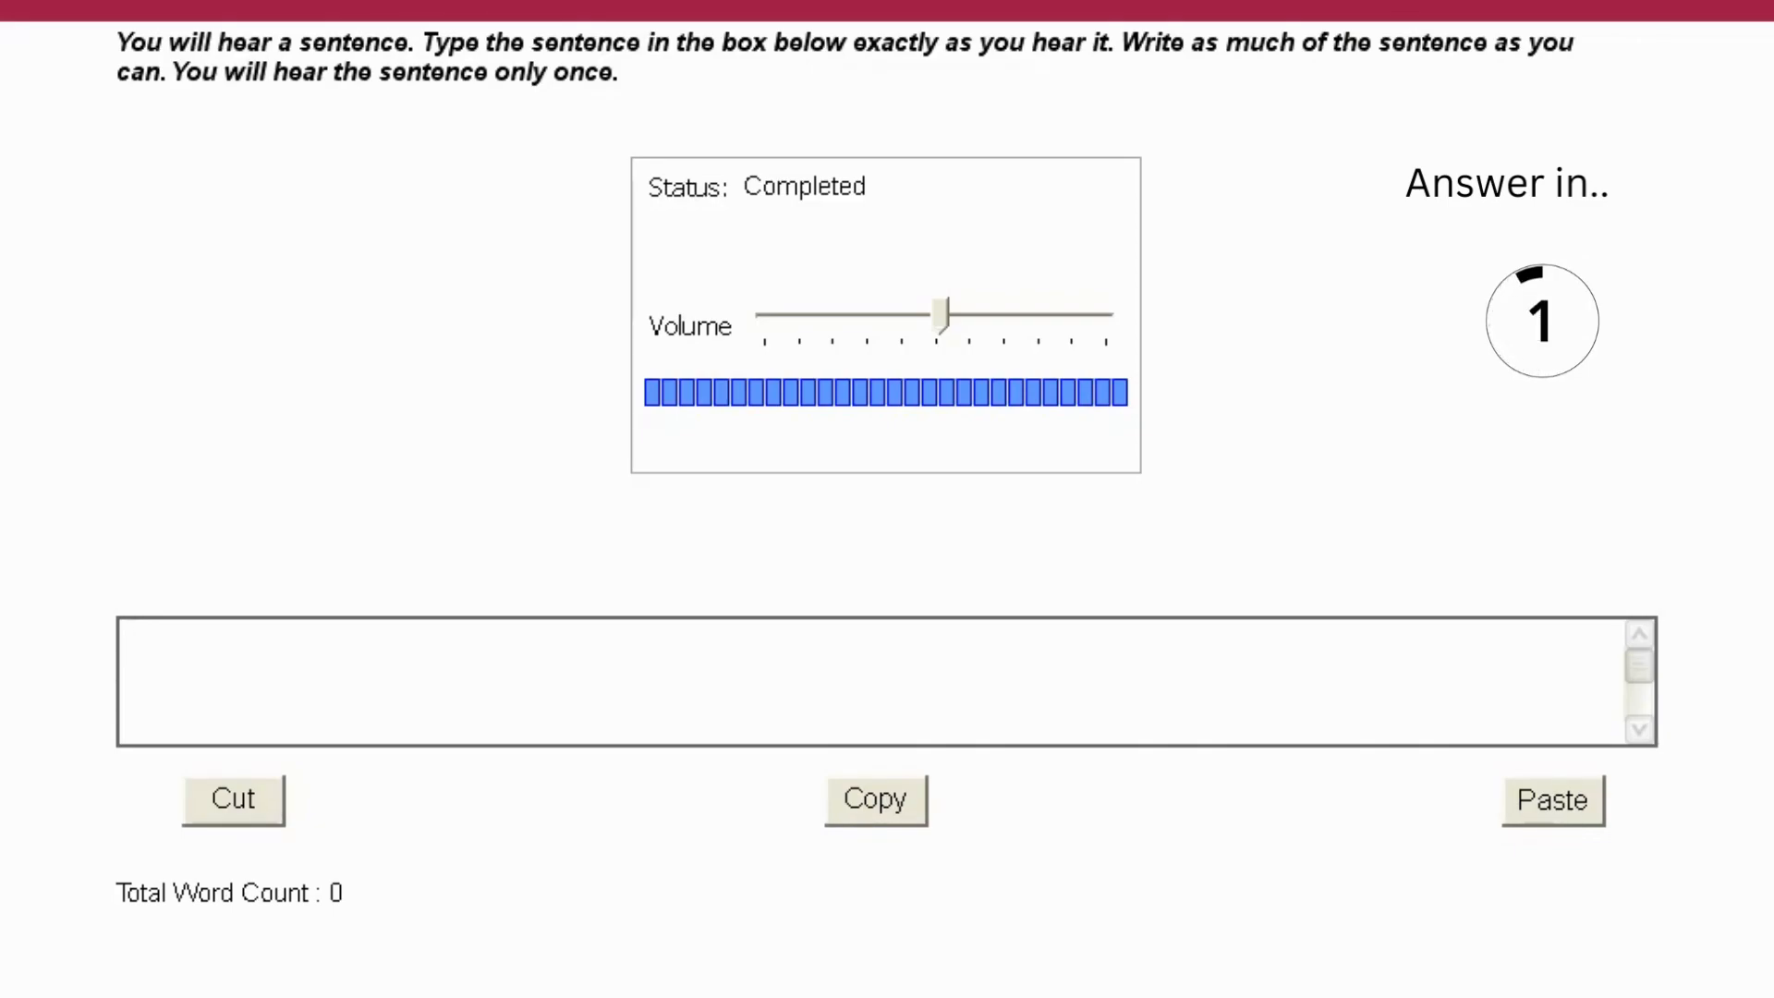
Enter 'The literature review identified key gaps in the existing research.' in the answer box.
{"action": "type", "text": "The literature review identified k"}
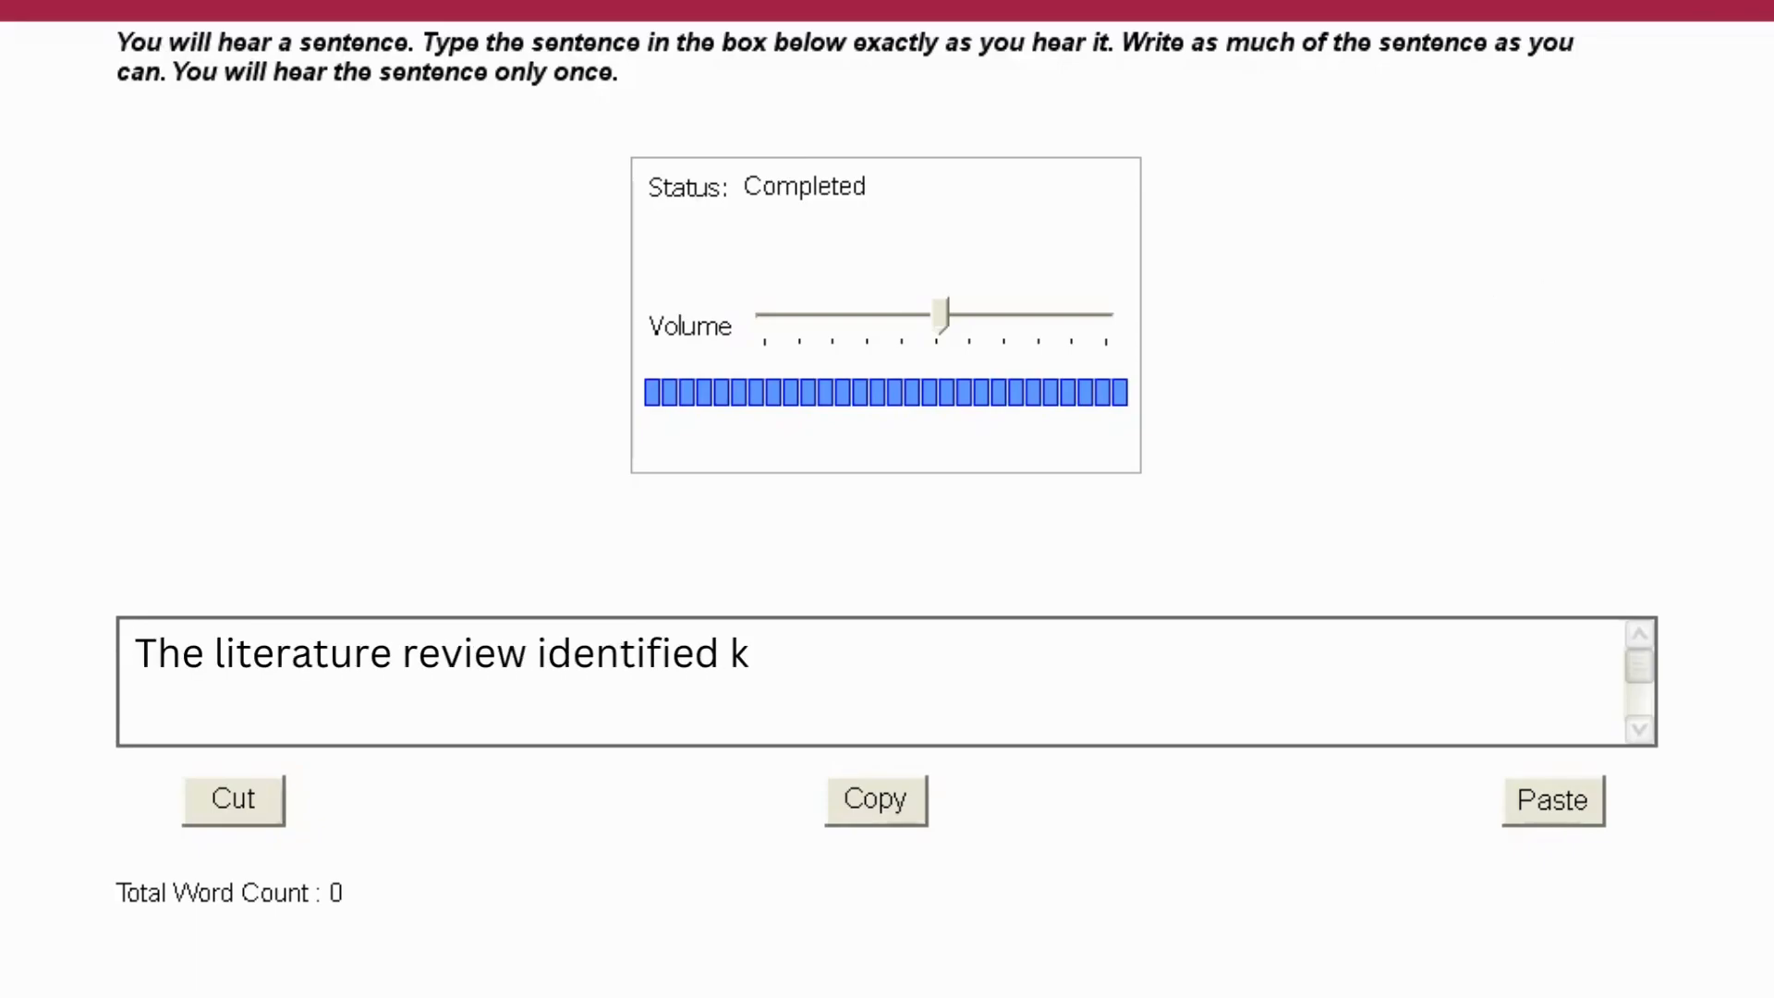
{"action": "type", "text": "ey gaps in the existing research."}
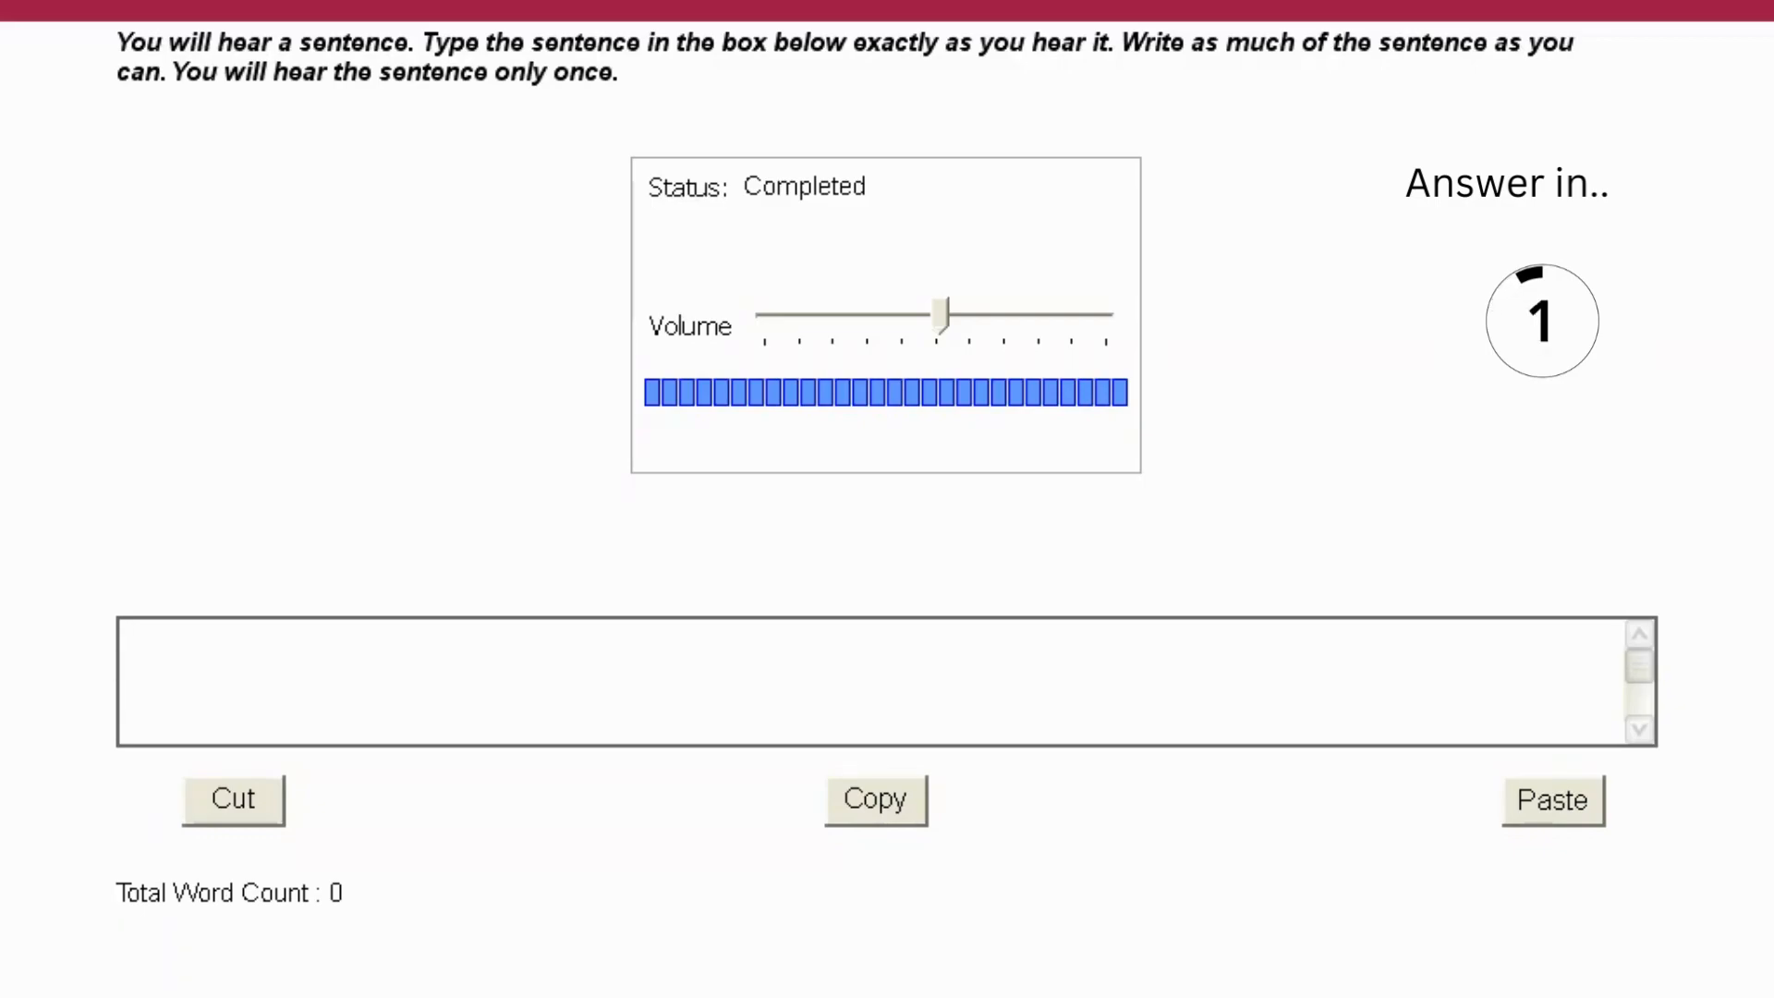
Enter 'The course syllabus outlined the learning outcomes and assessment methods.' in the answer box.
{"action": "type", "text": "The course syllabus outlined the learn"}
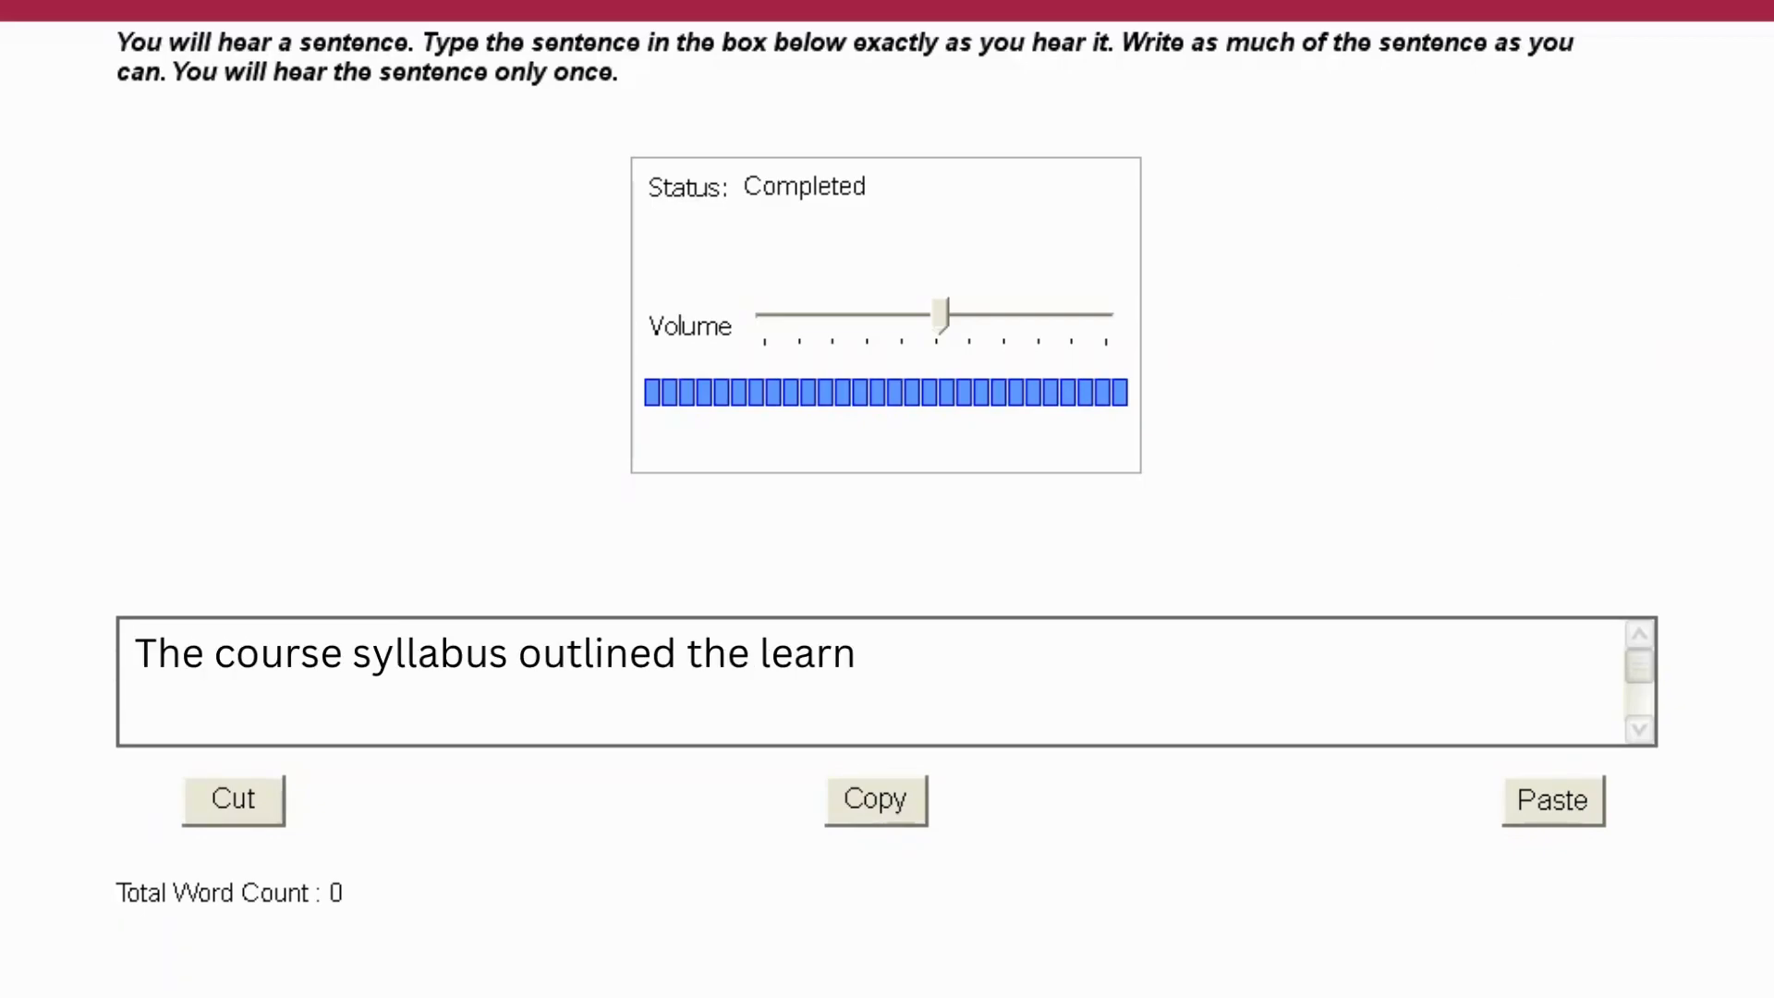
{"action": "type", "text": "ing outcomes and assessment methods."}
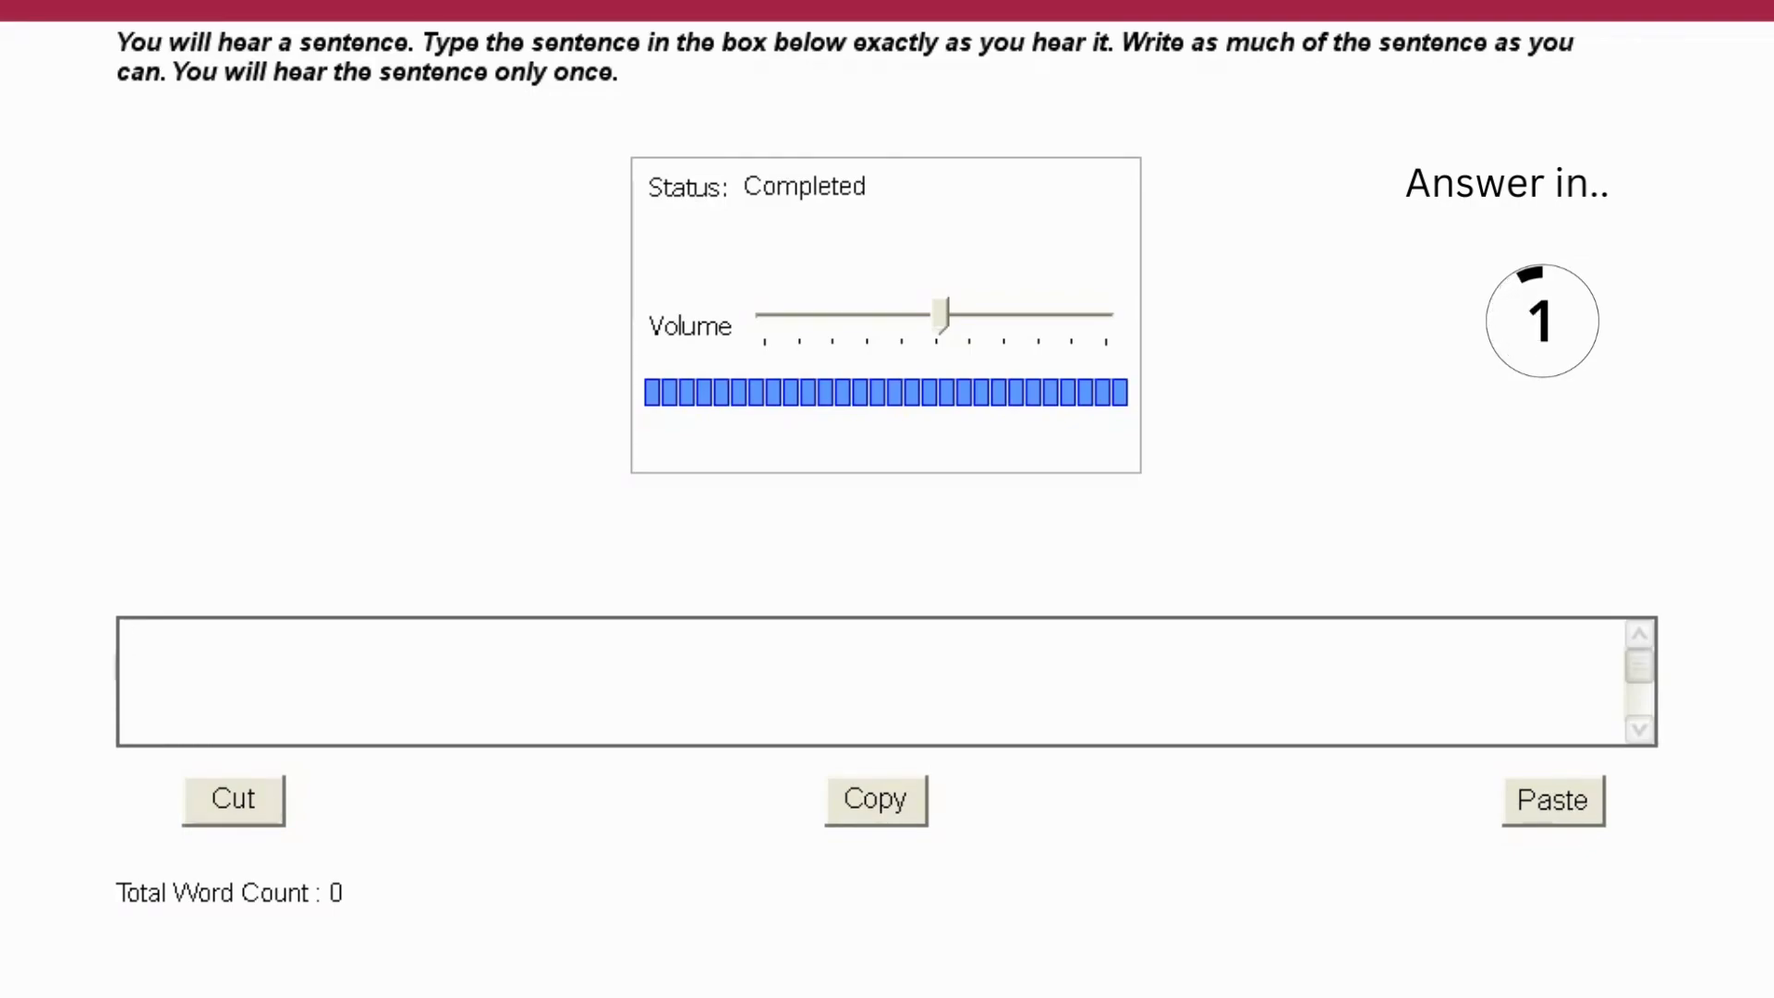
Enter 'The study employed a qualitative research design to explore participants' experiences.'.
{"action": "type", "text": "The study employed a qualitative research desi"}
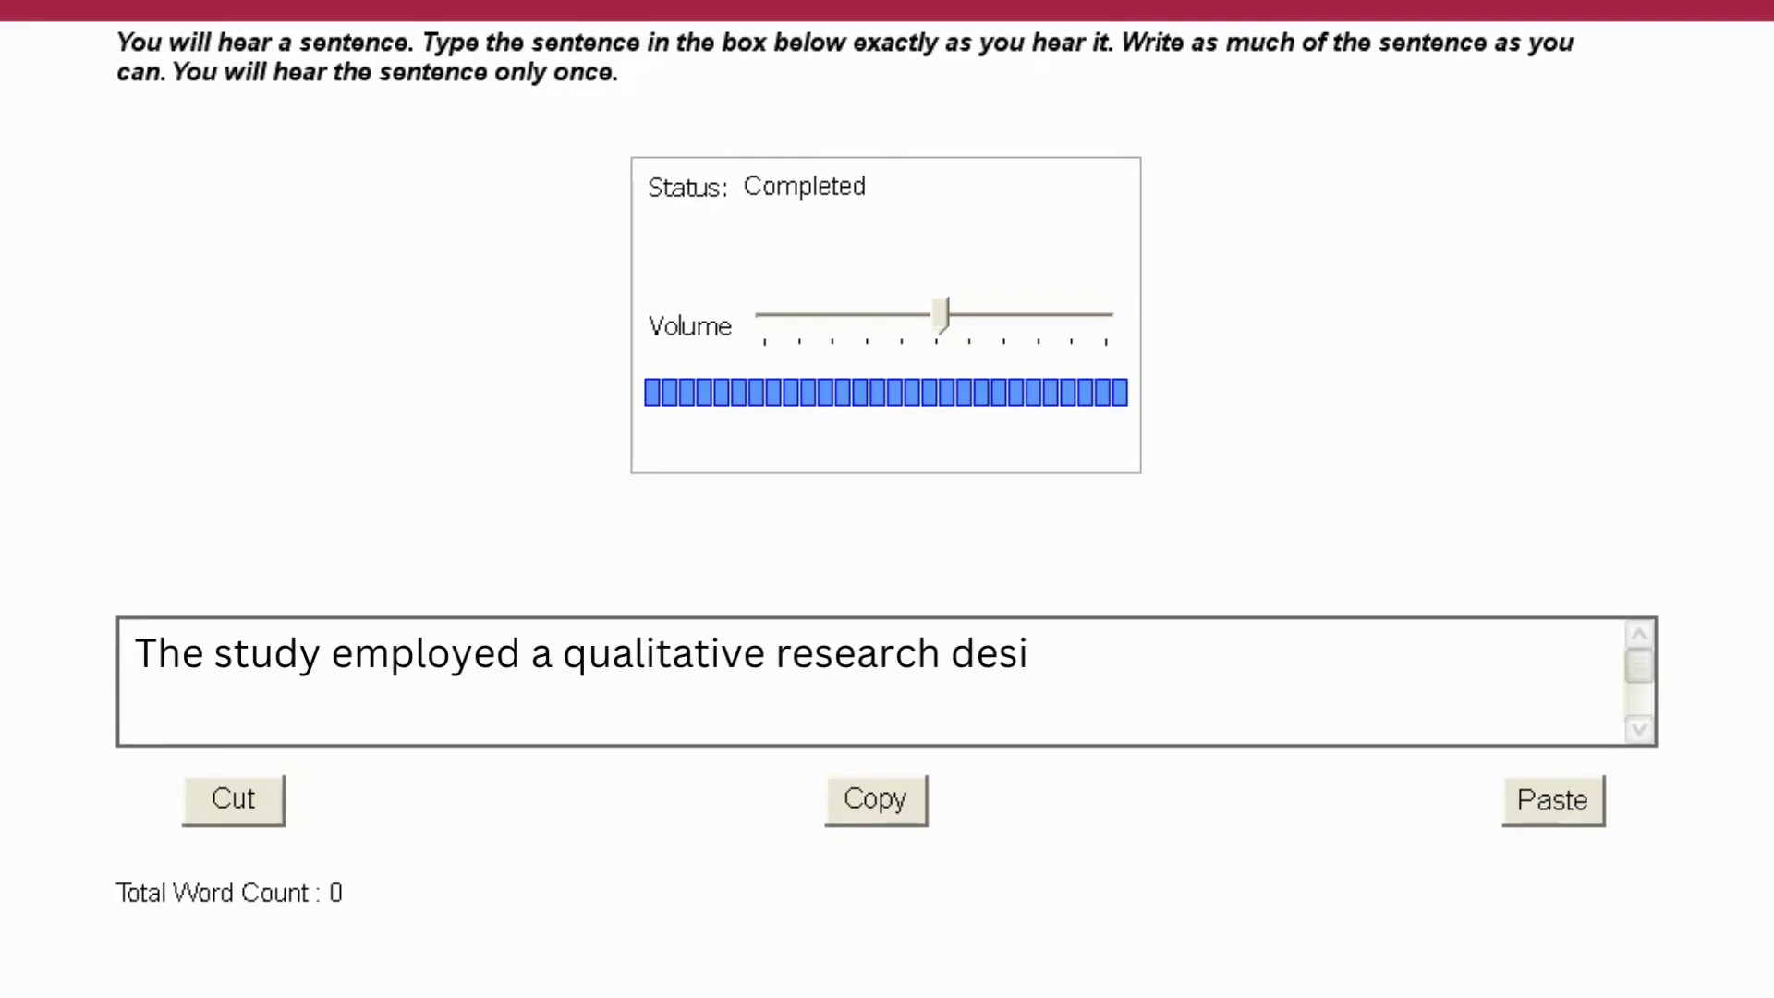
{"action": "type", "text": "gn to explore participants' experiences."}
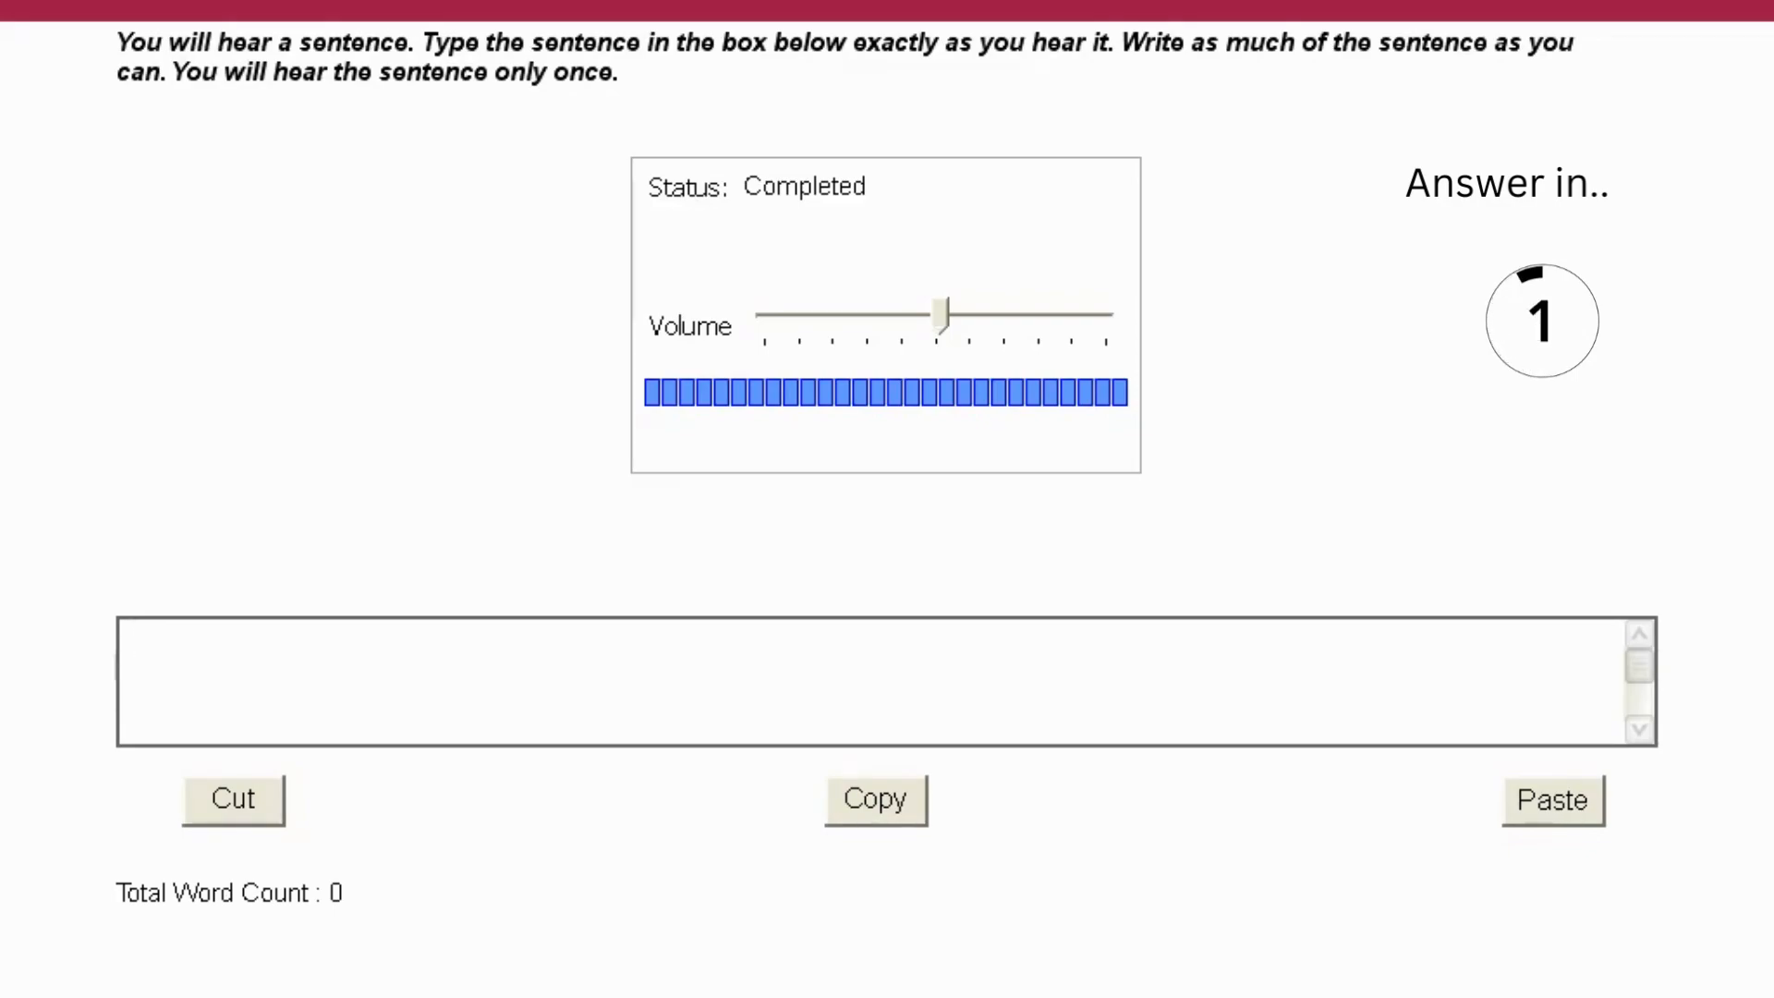
Enter 'The lecture examined the relationship between socioeconomic status and educational attainment.'.
{"action": "type", "text": "The lecture examined the relationship between socio"}
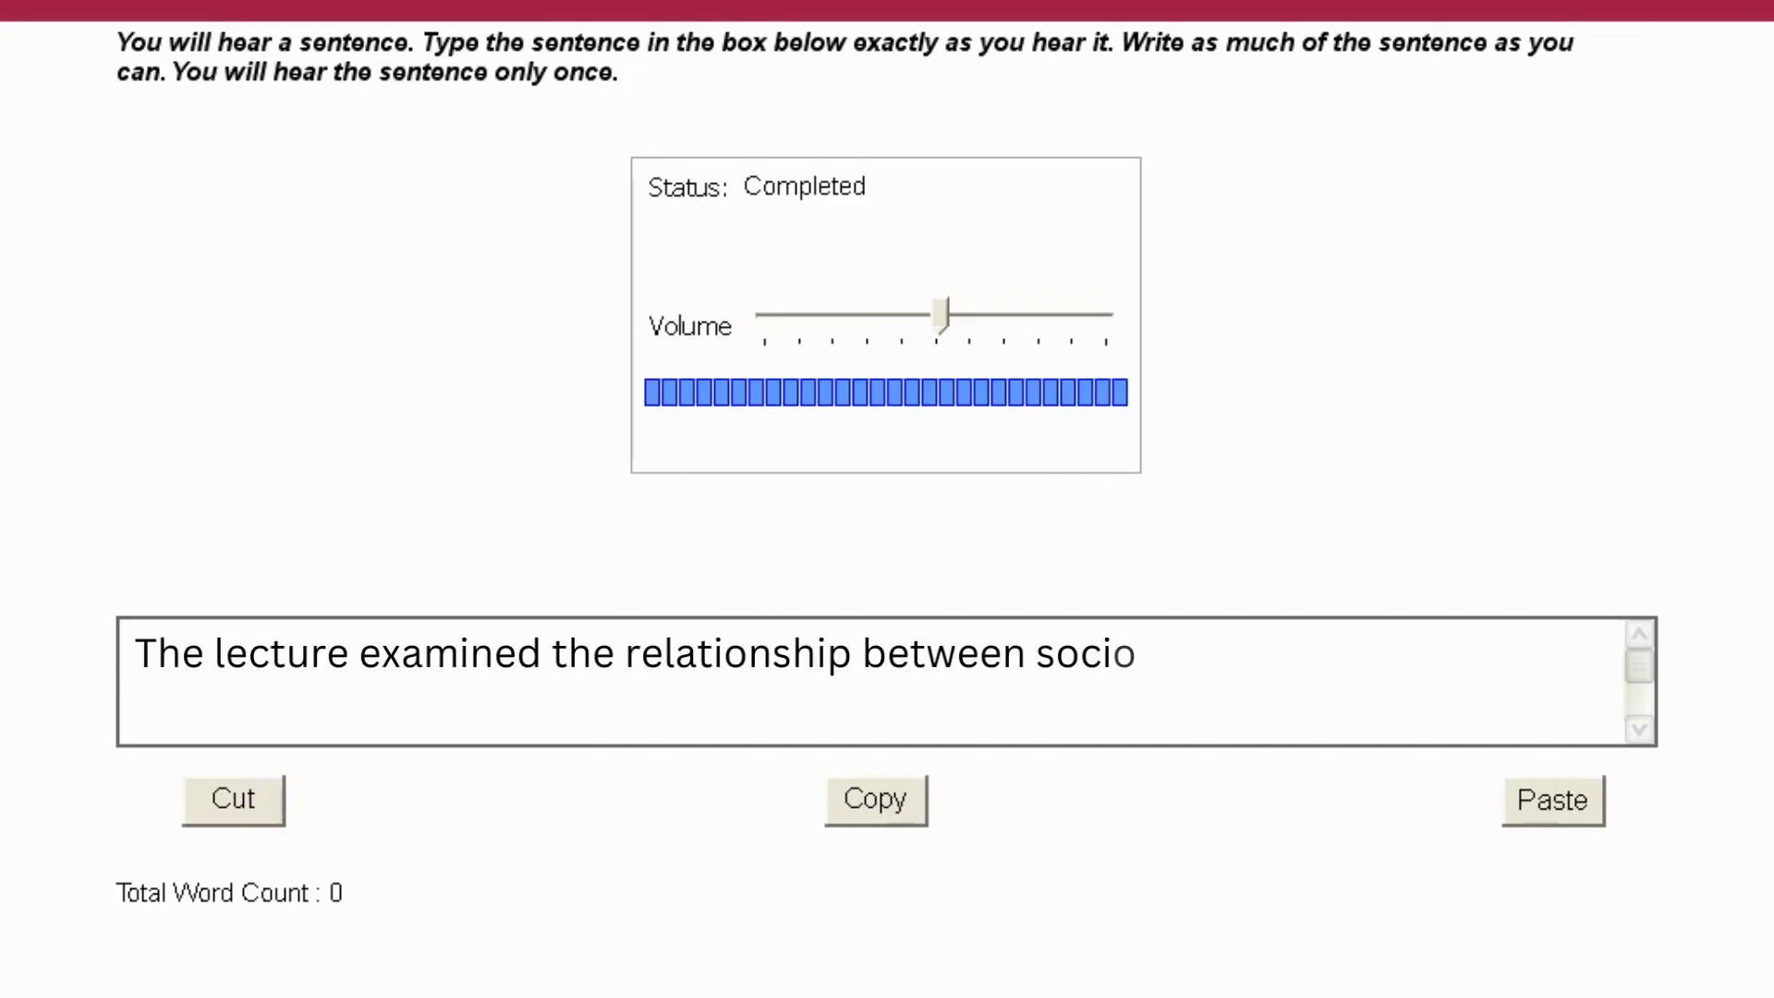
{"action": "type", "text": "economic status and educational attainment."}
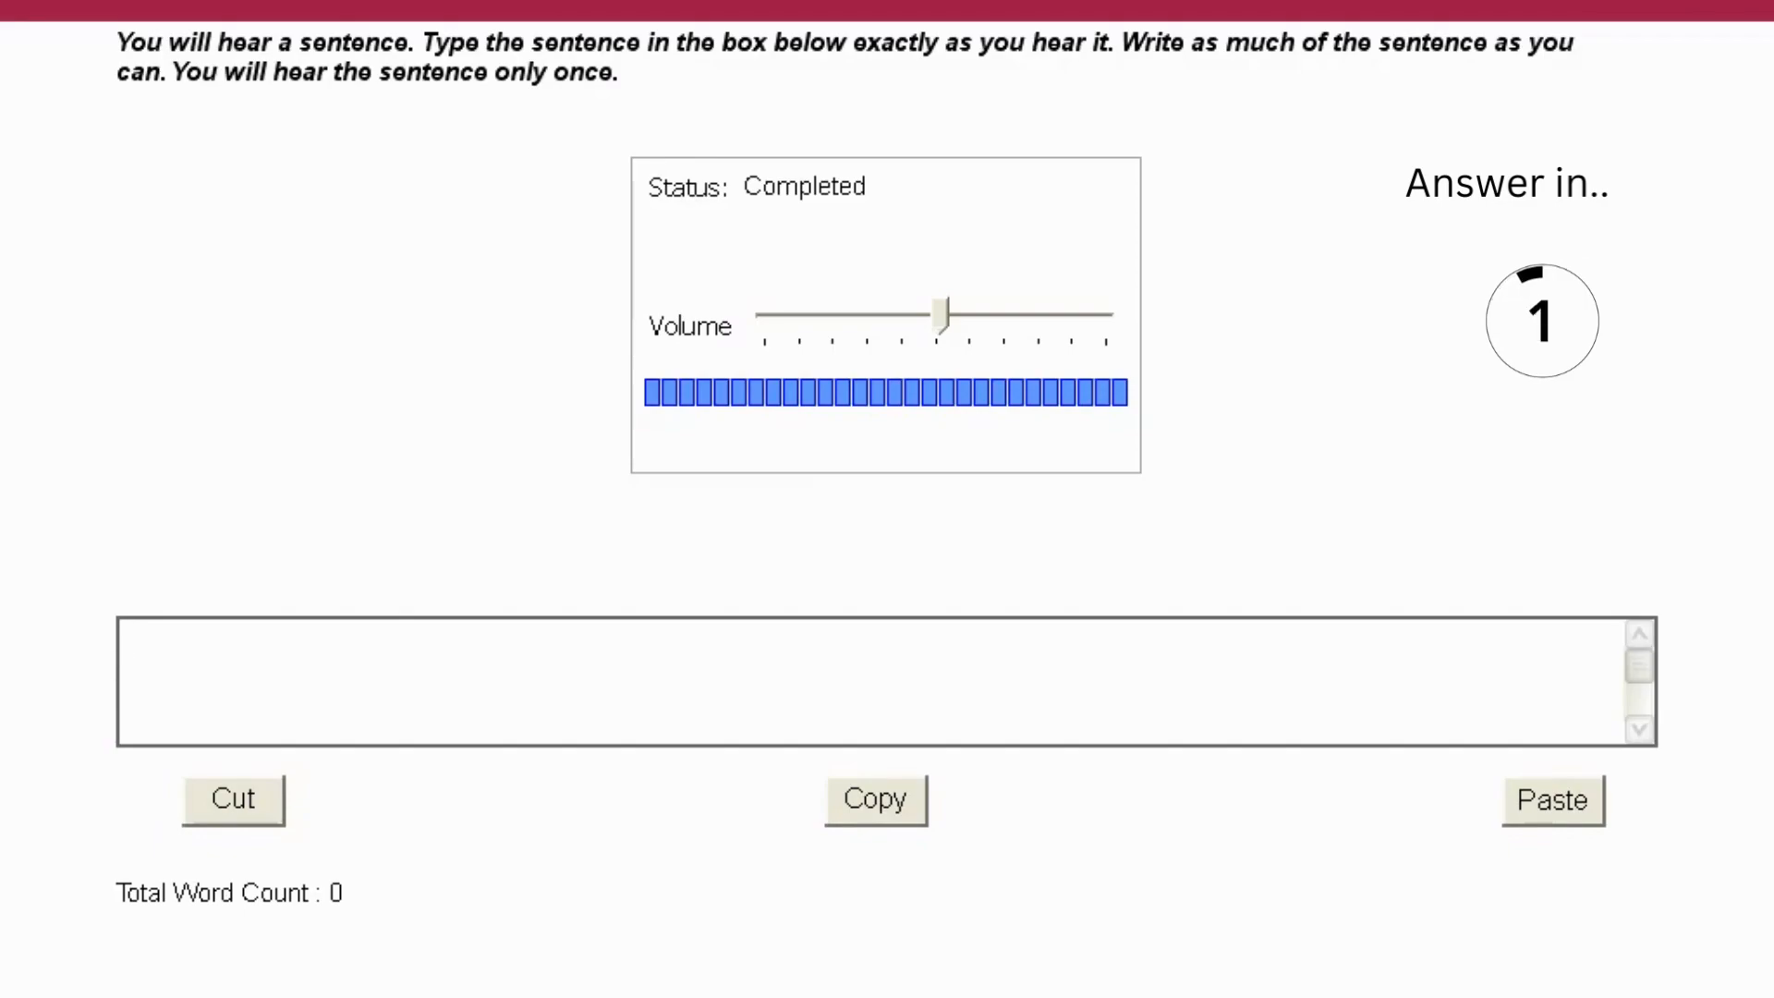
Enter 'The research findings suggest a strong correlation between variables X and Y.'.
{"action": "type", "text": "The research findings suggest a strong co"}
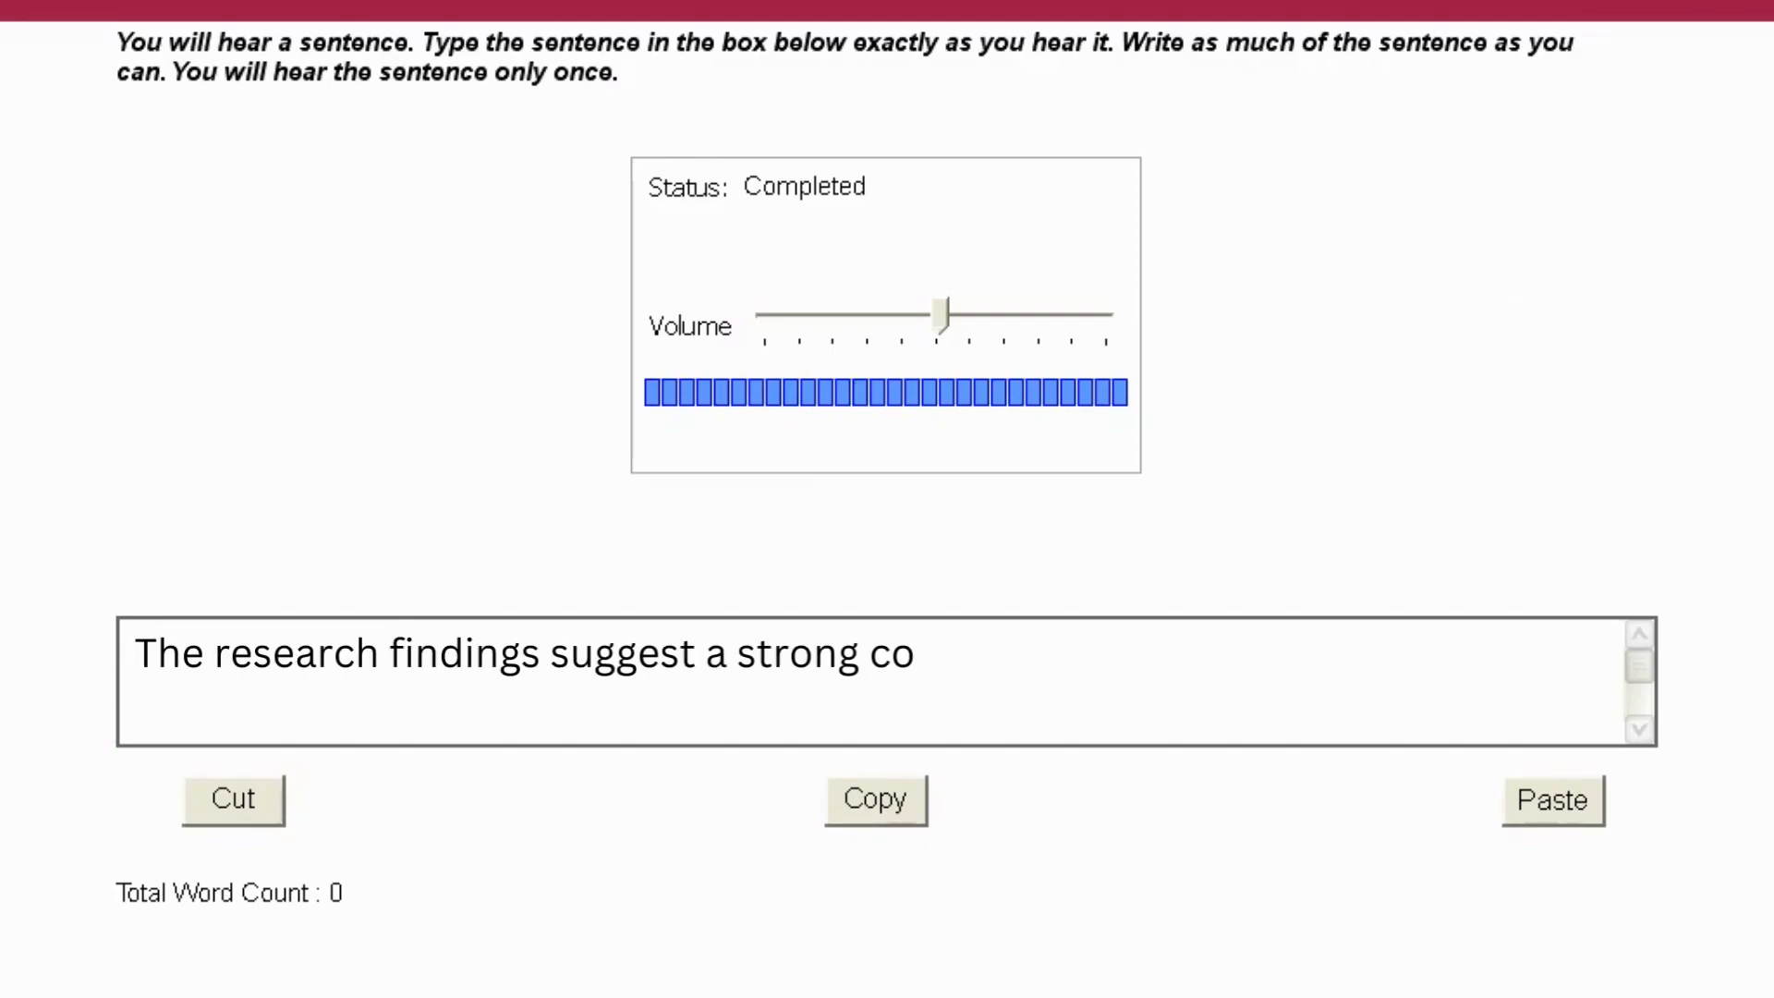
{"action": "type", "text": "rrelation between variables X and Y."}
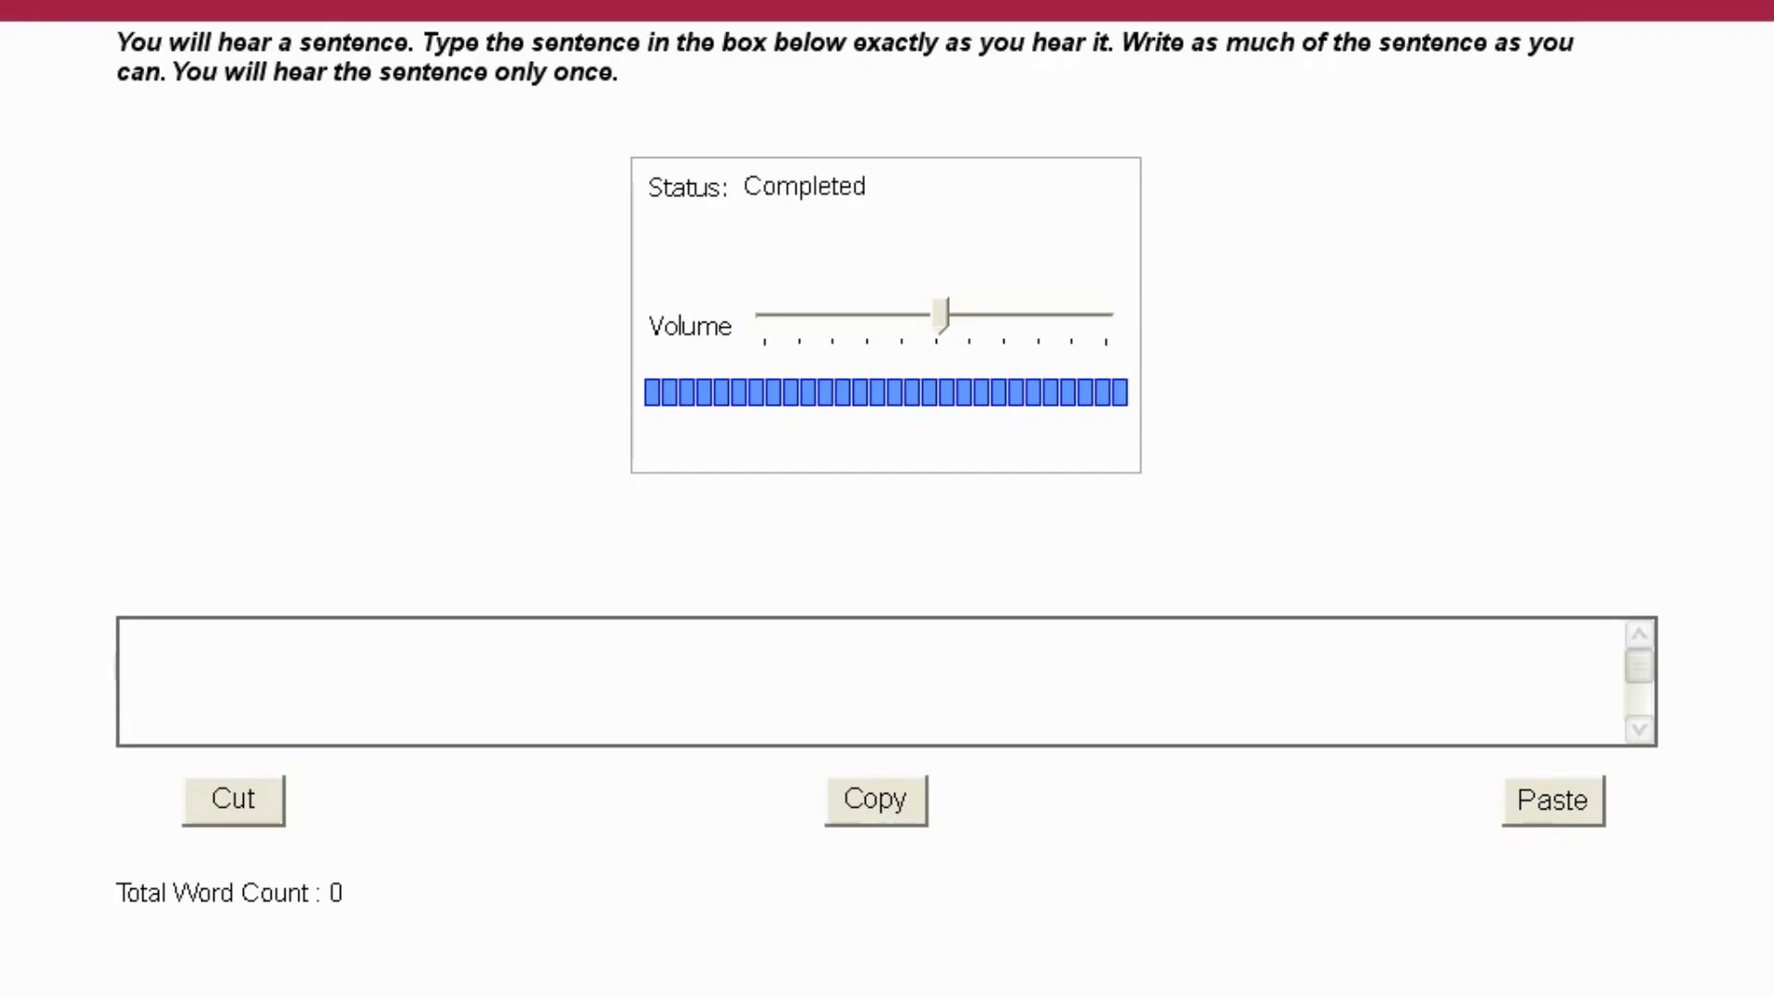
{"action": "left_click", "coordinate": [870, 678]}
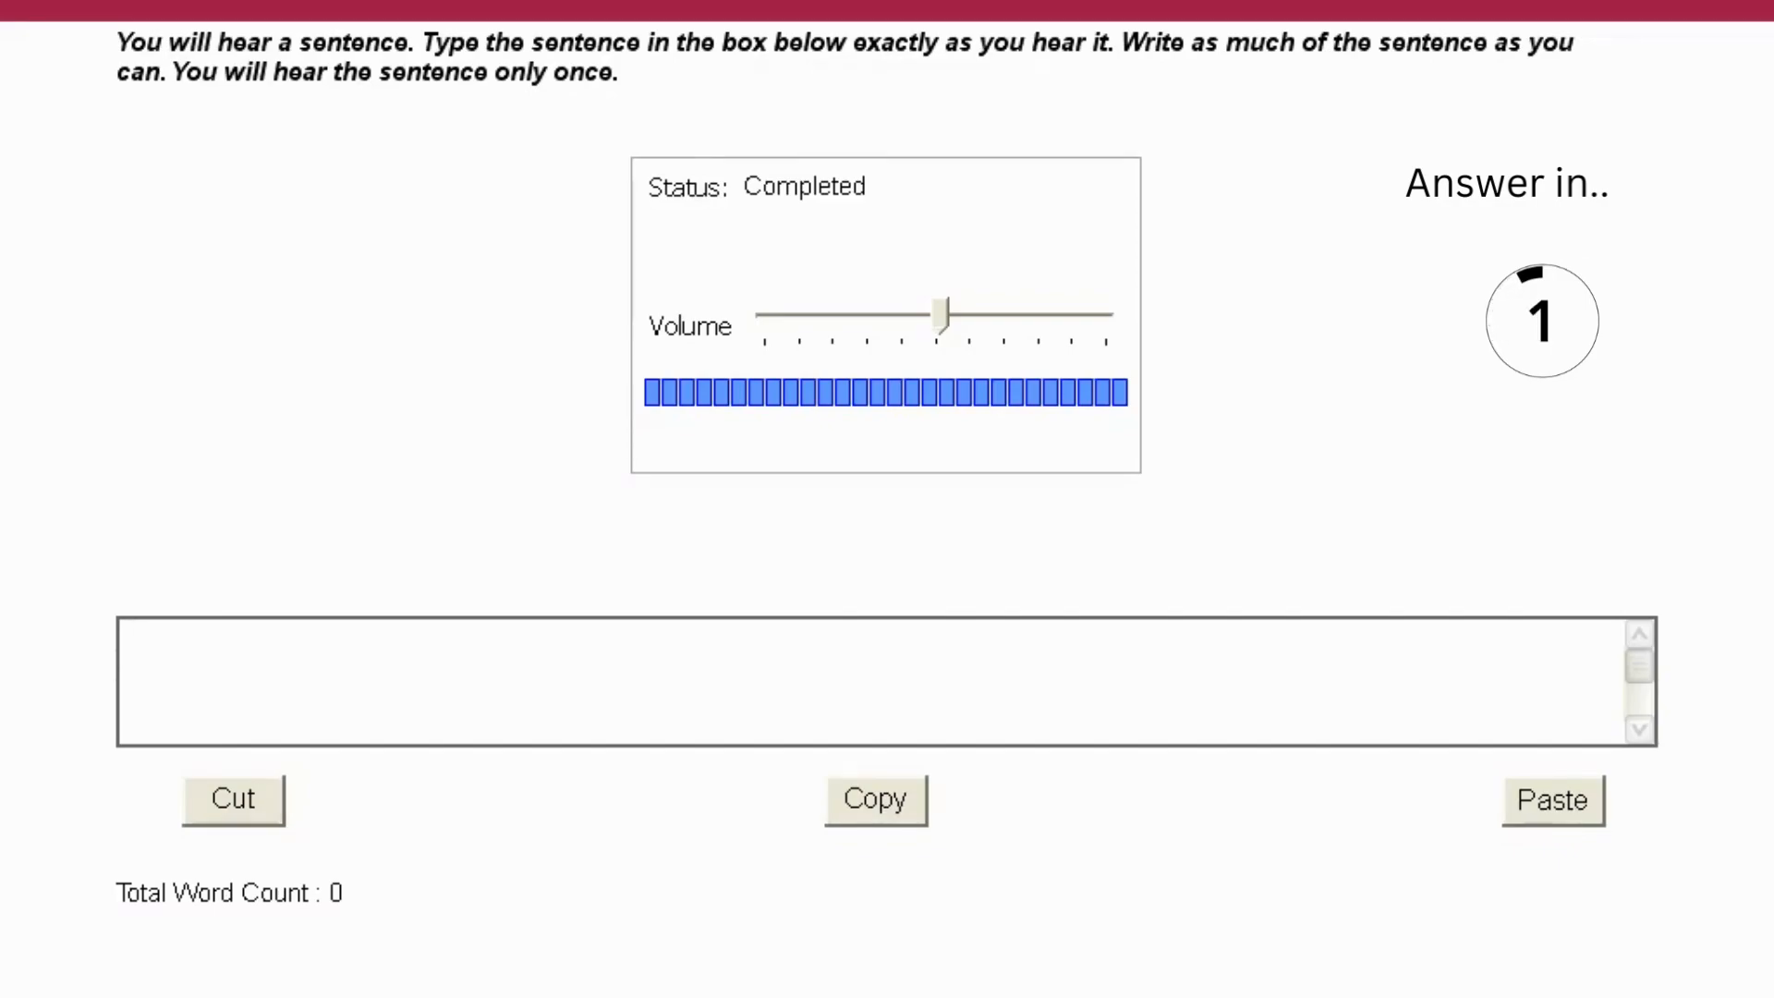
Enter 'The academic journal article proposed a new theoretical framework for analyzing cultural phenomena.'.
{"action": "type", "text": "The academic journal article proposed a new theoretica"}
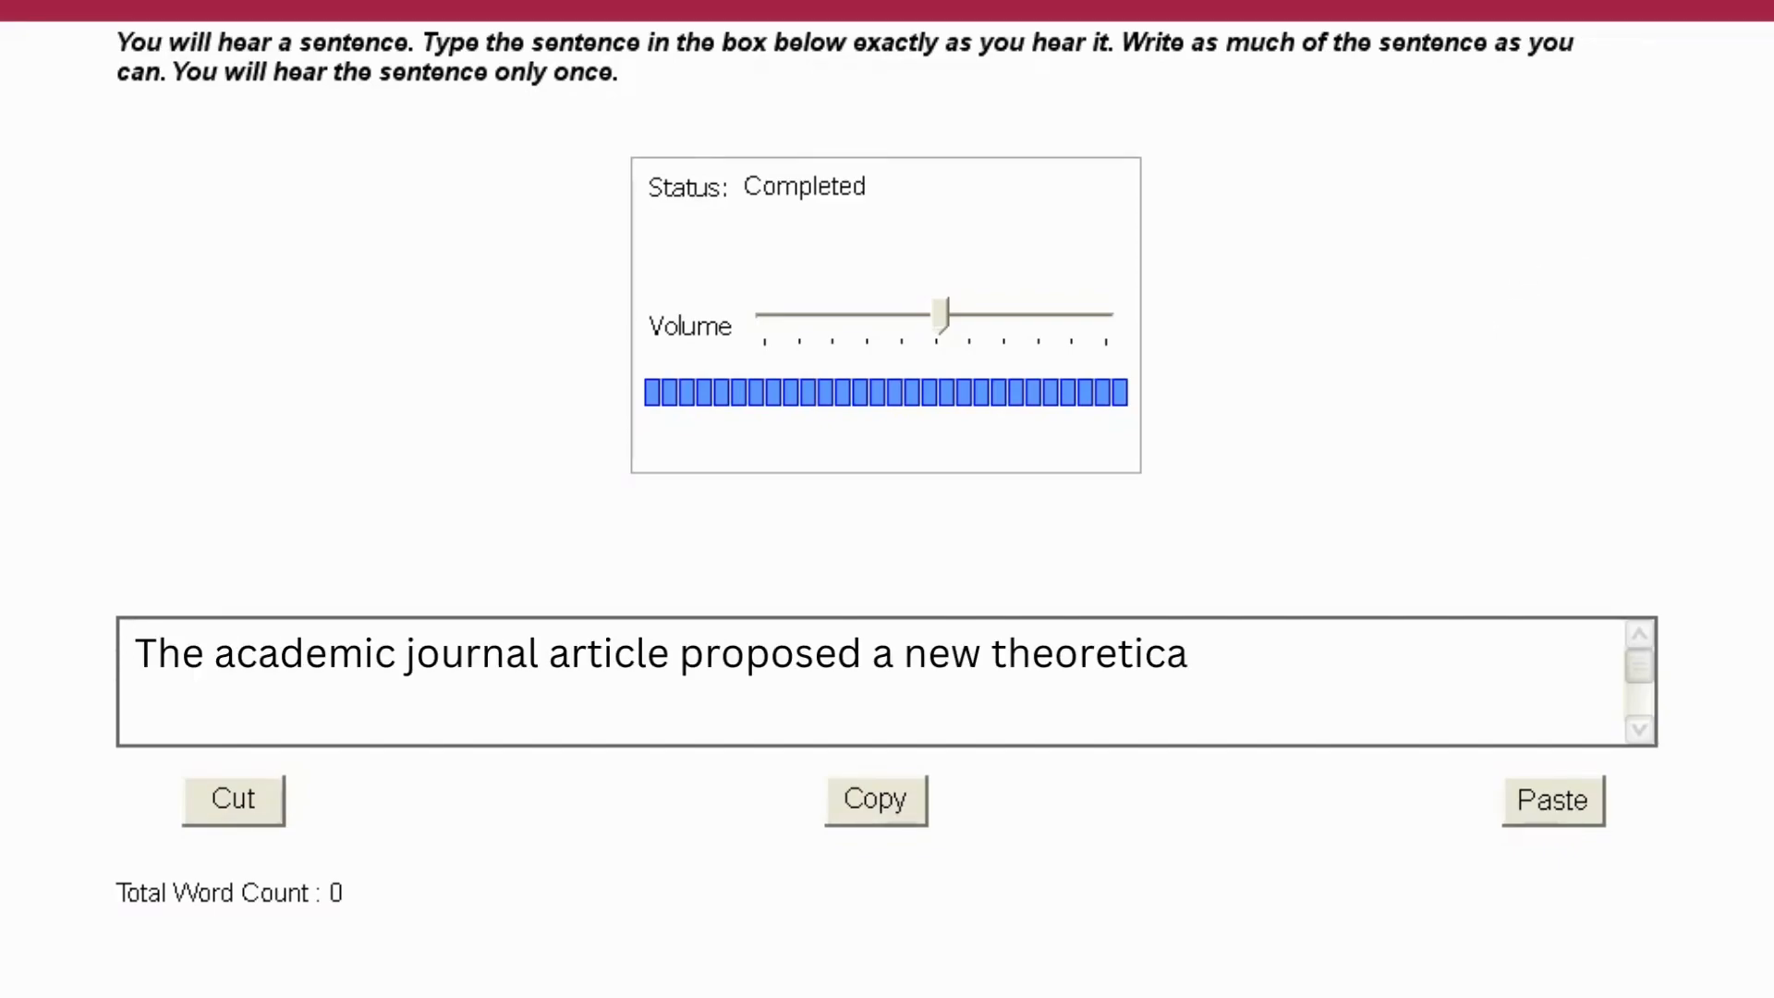
{"action": "type", "text": "l framework for analyzing cultural phenomena."}
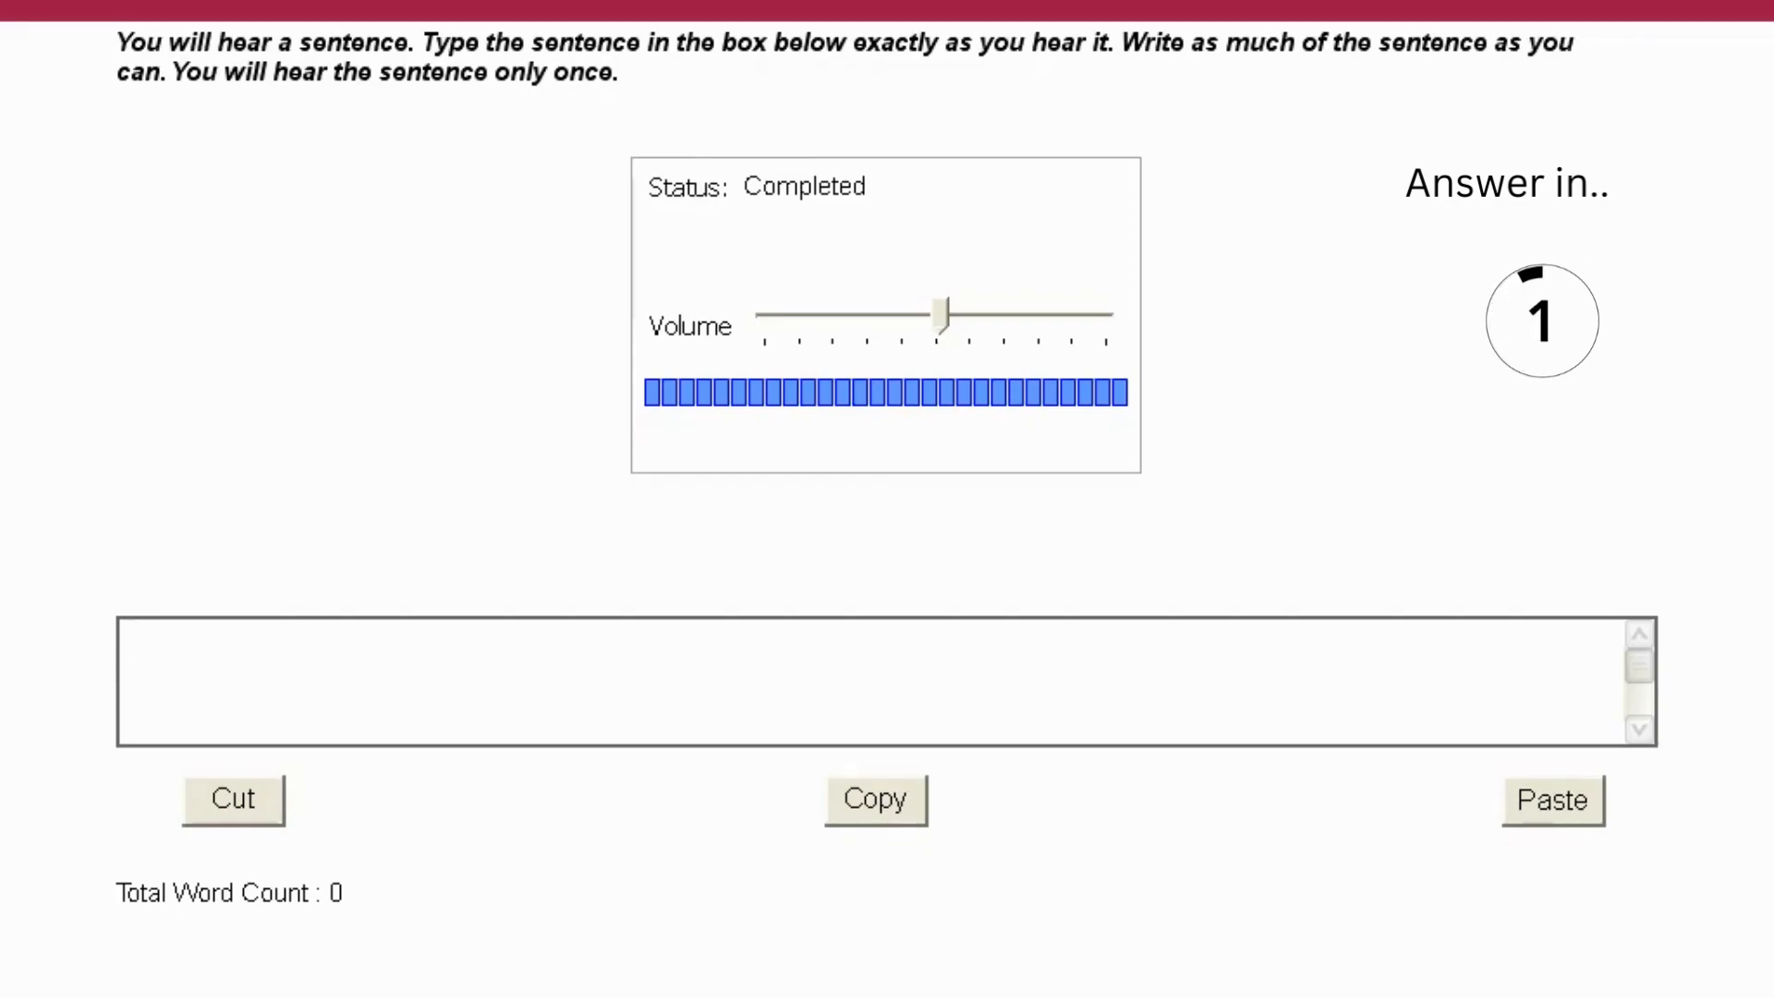
Enter 'The professor conducted an experiment to test the hypothesis.' in the answer box.
{"action": "type", "text": "The professor conducted an experi"}
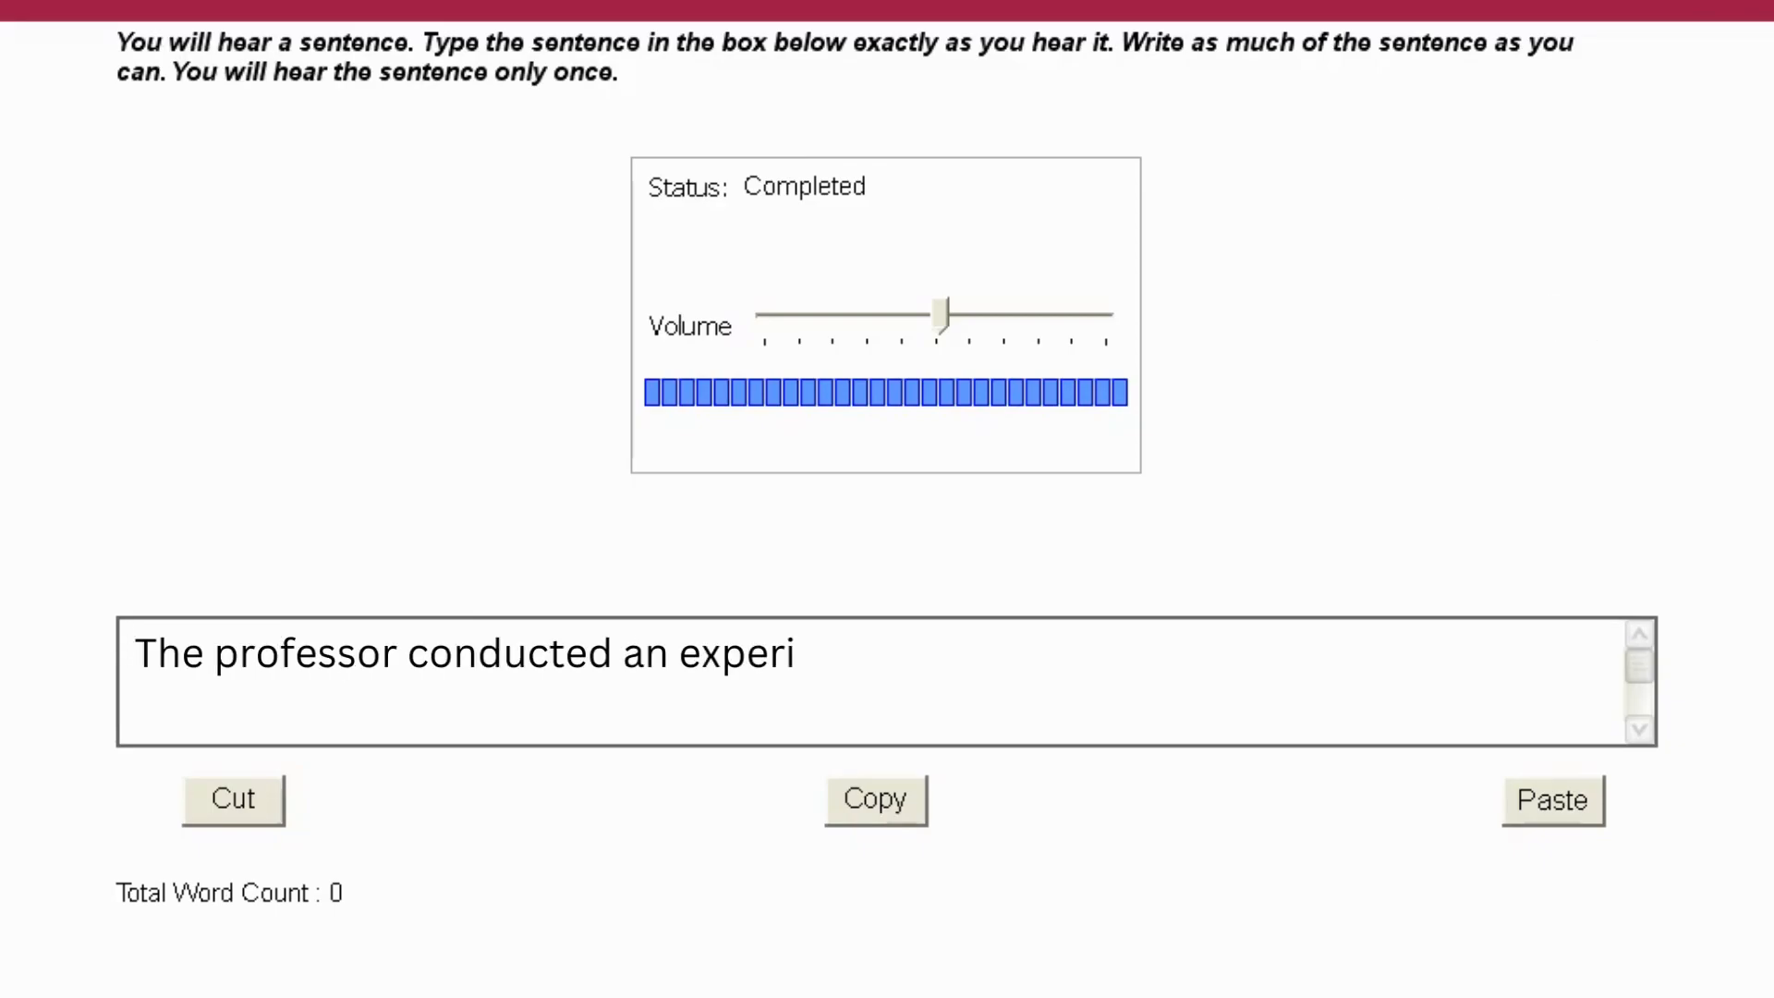
{"action": "type", "text": "ment to test the hypothesis."}
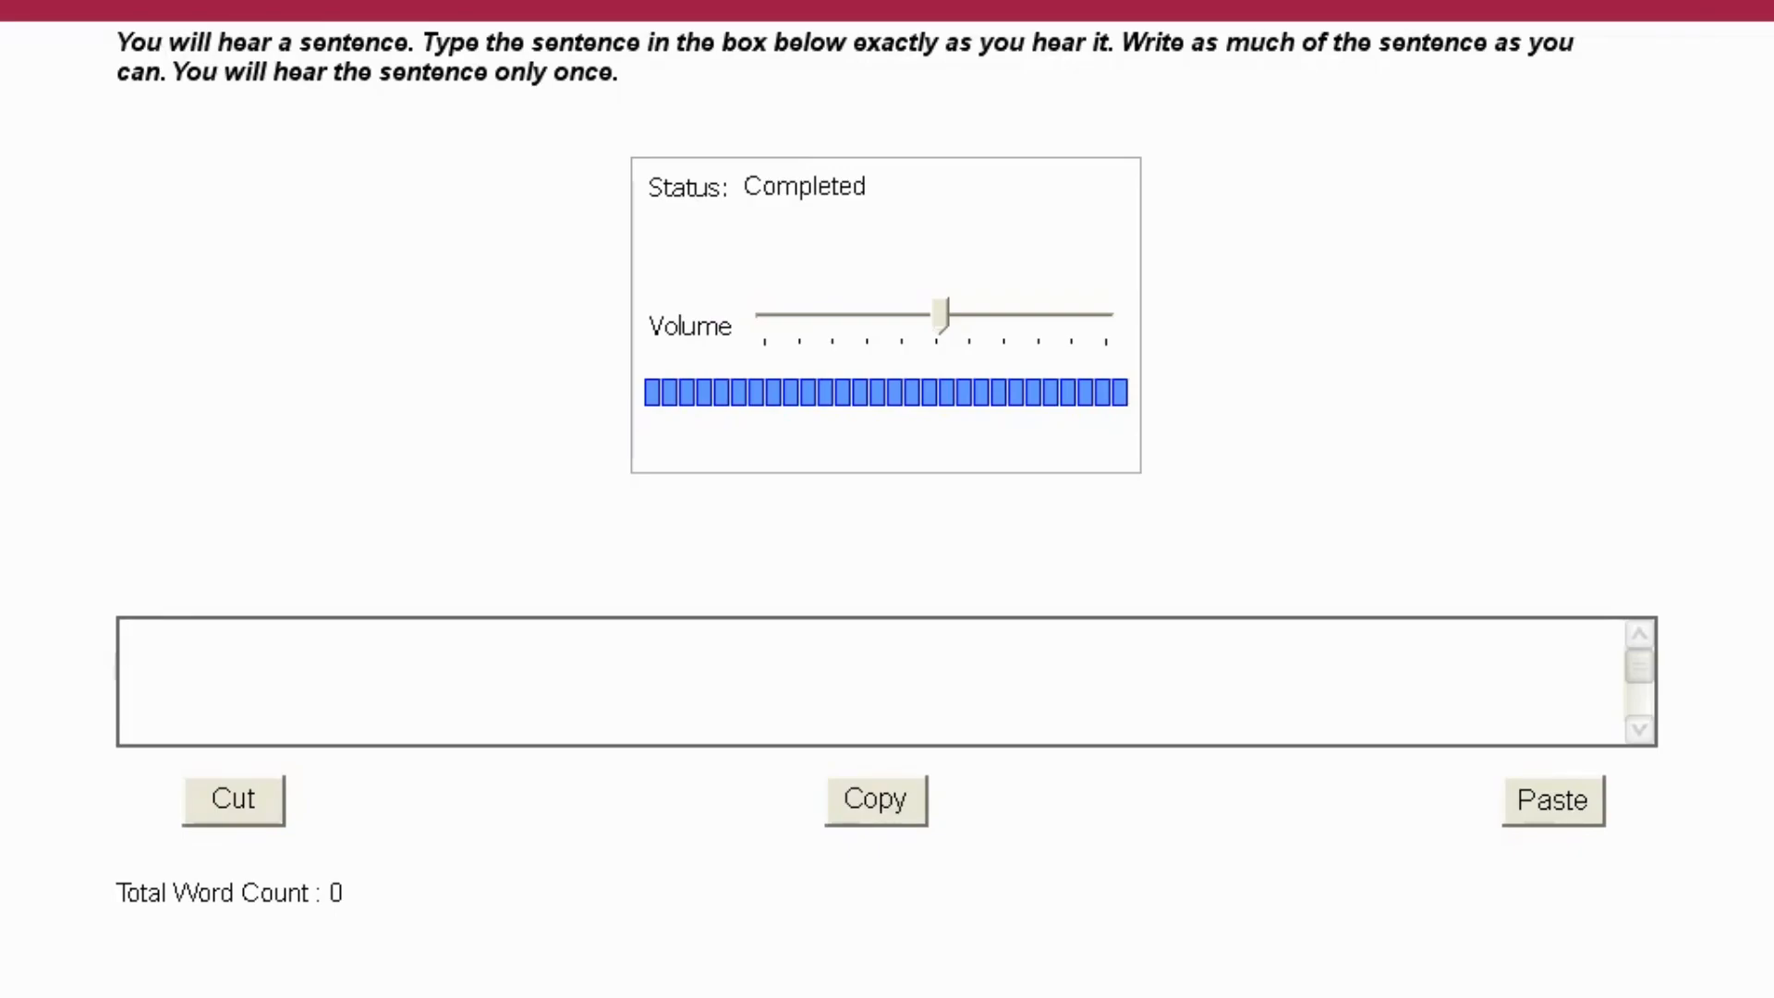
{"action": "left_click", "coordinate": [793, 682]}
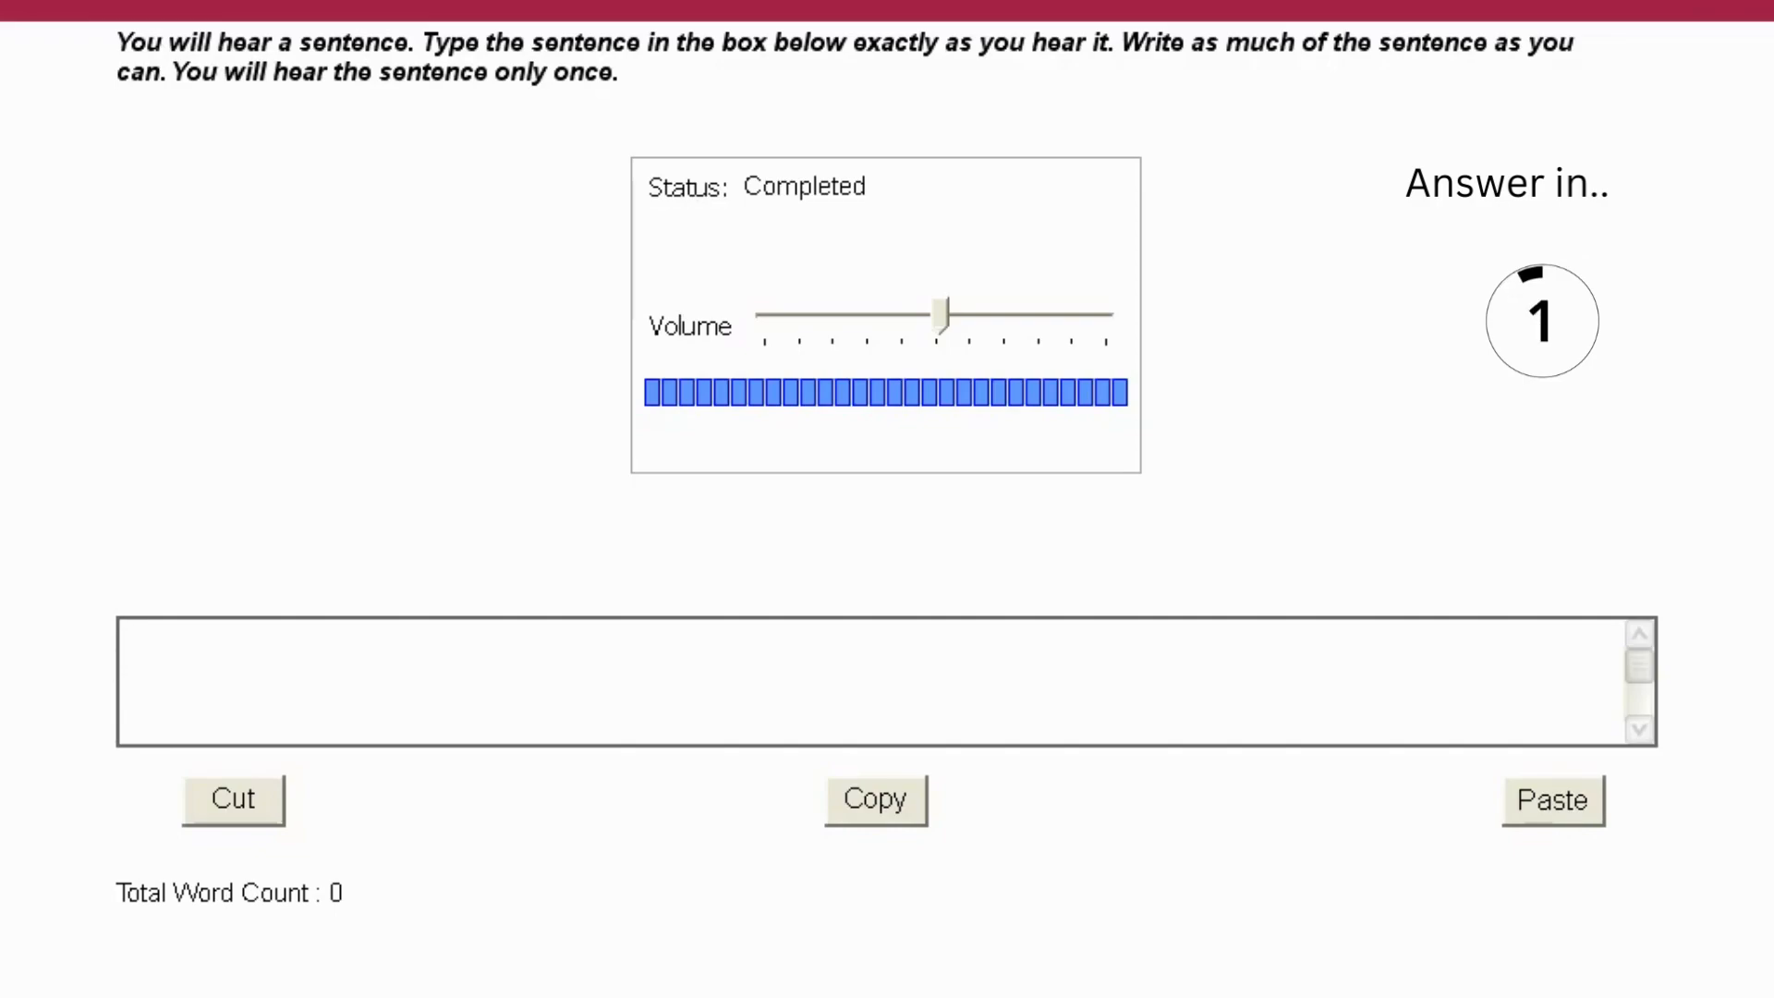
Enter 'The study participants completed a series of cognitive tasks.' in the answer box.
{"action": "type", "text": "The study participants completed"}
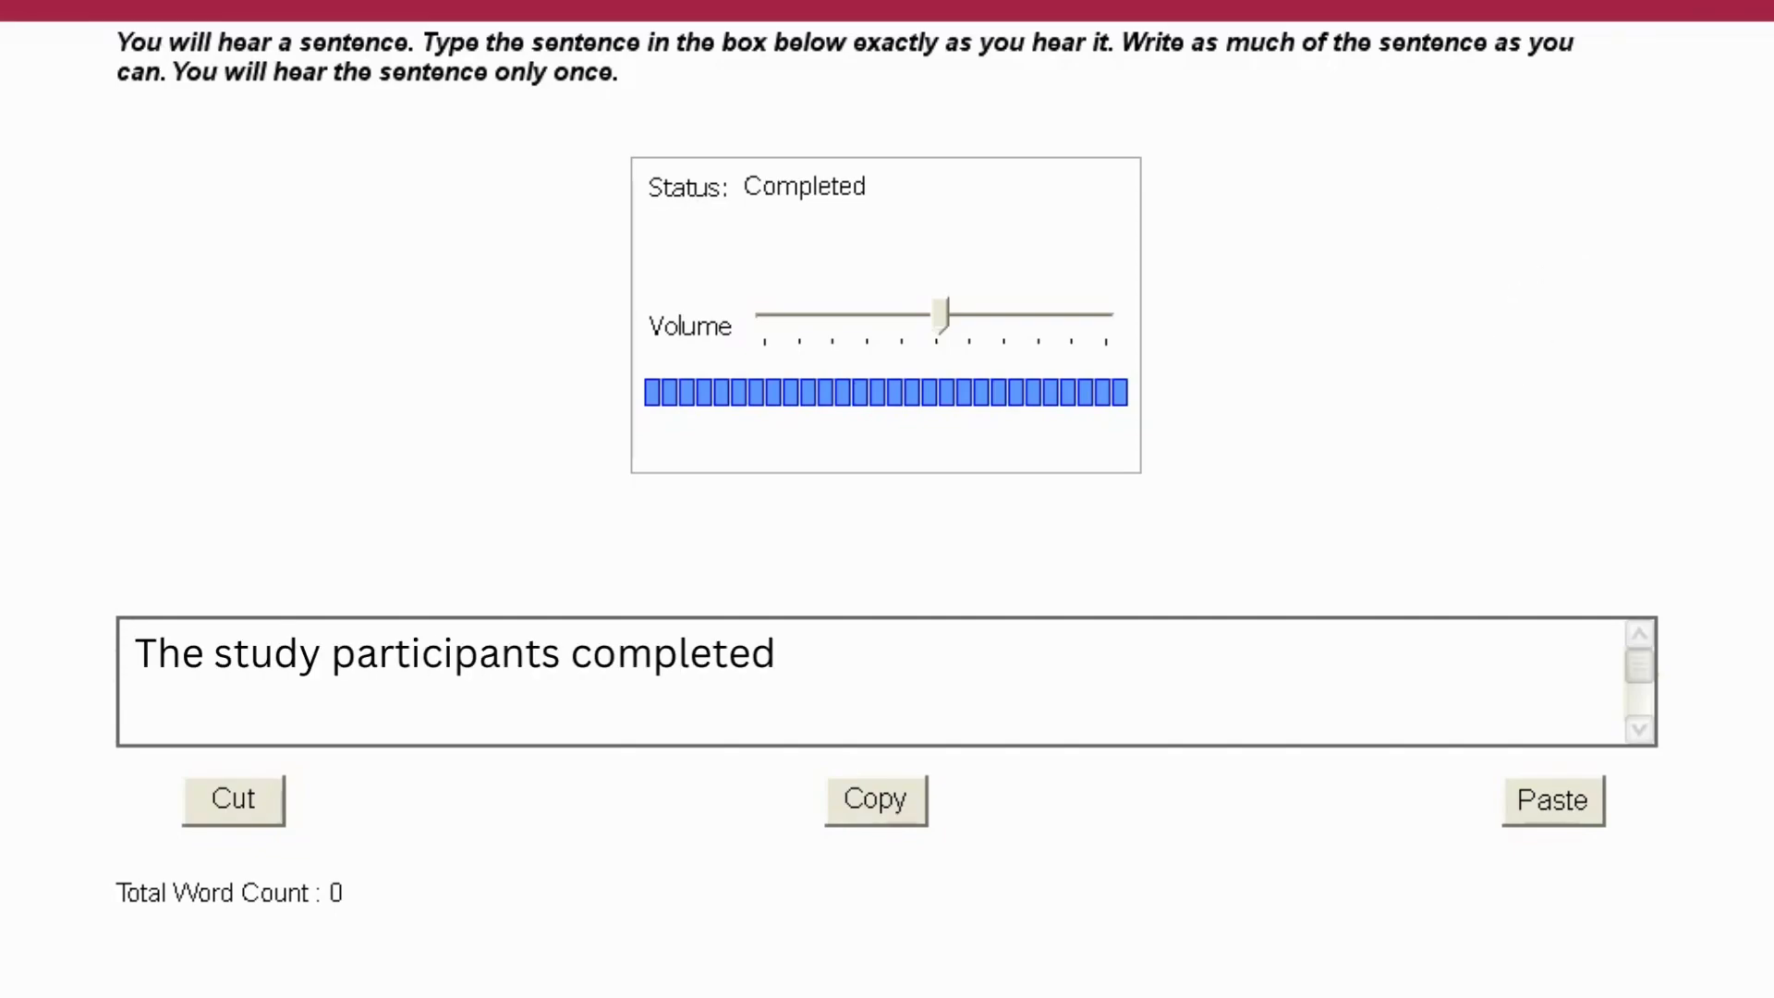
{"action": "type", "text": "a series of cognitive tasks."}
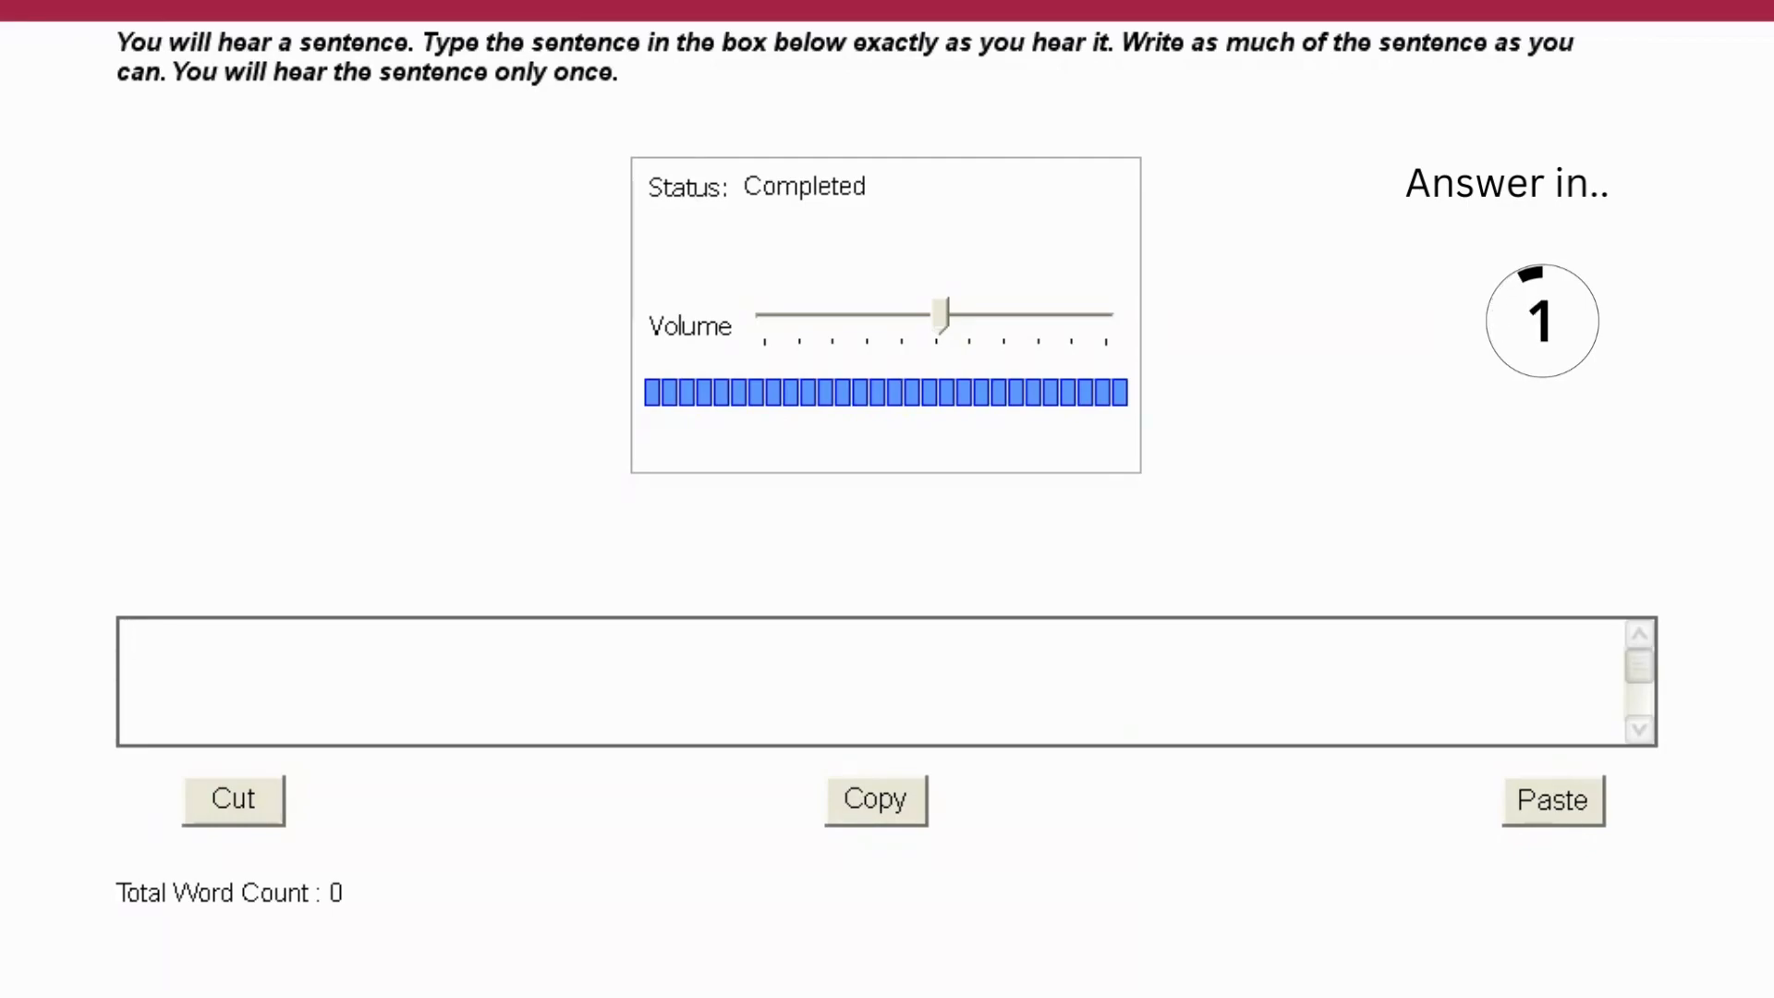
Answer: 'The course materials included readings from influential scholars in the field.'.
{"action": "type", "text": "The course materials included readings from"}
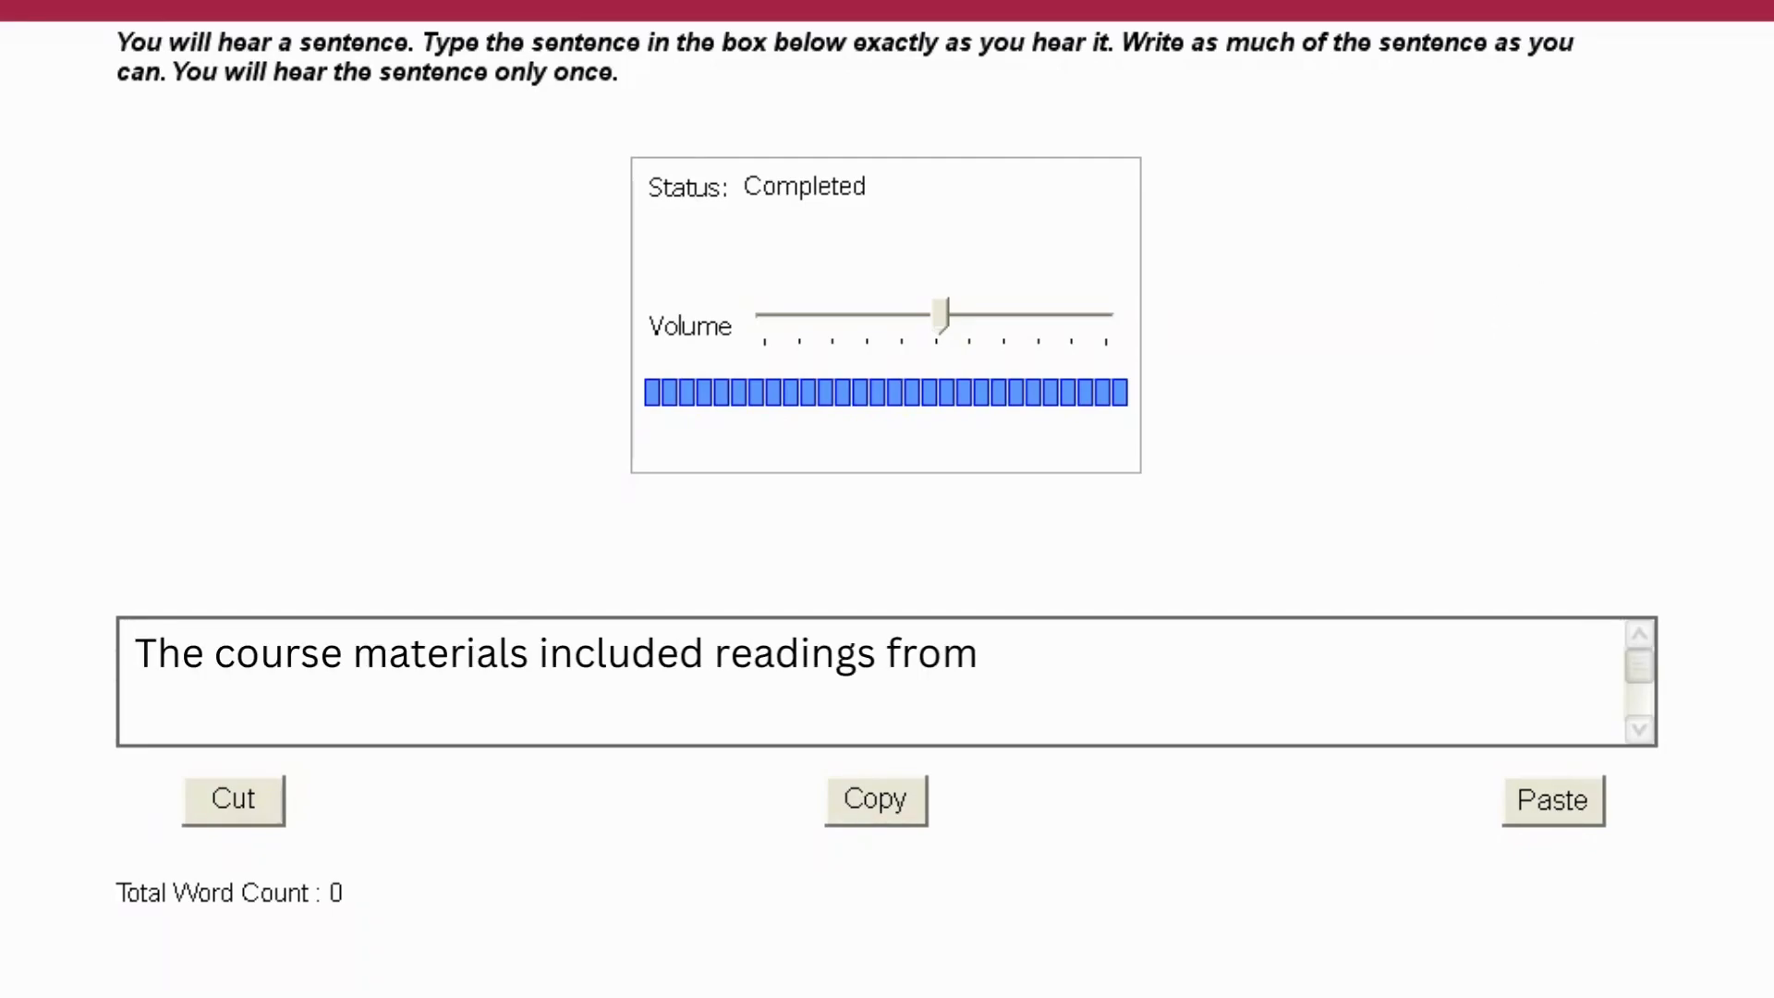
{"action": "type", "text": "influential scholars in the field."}
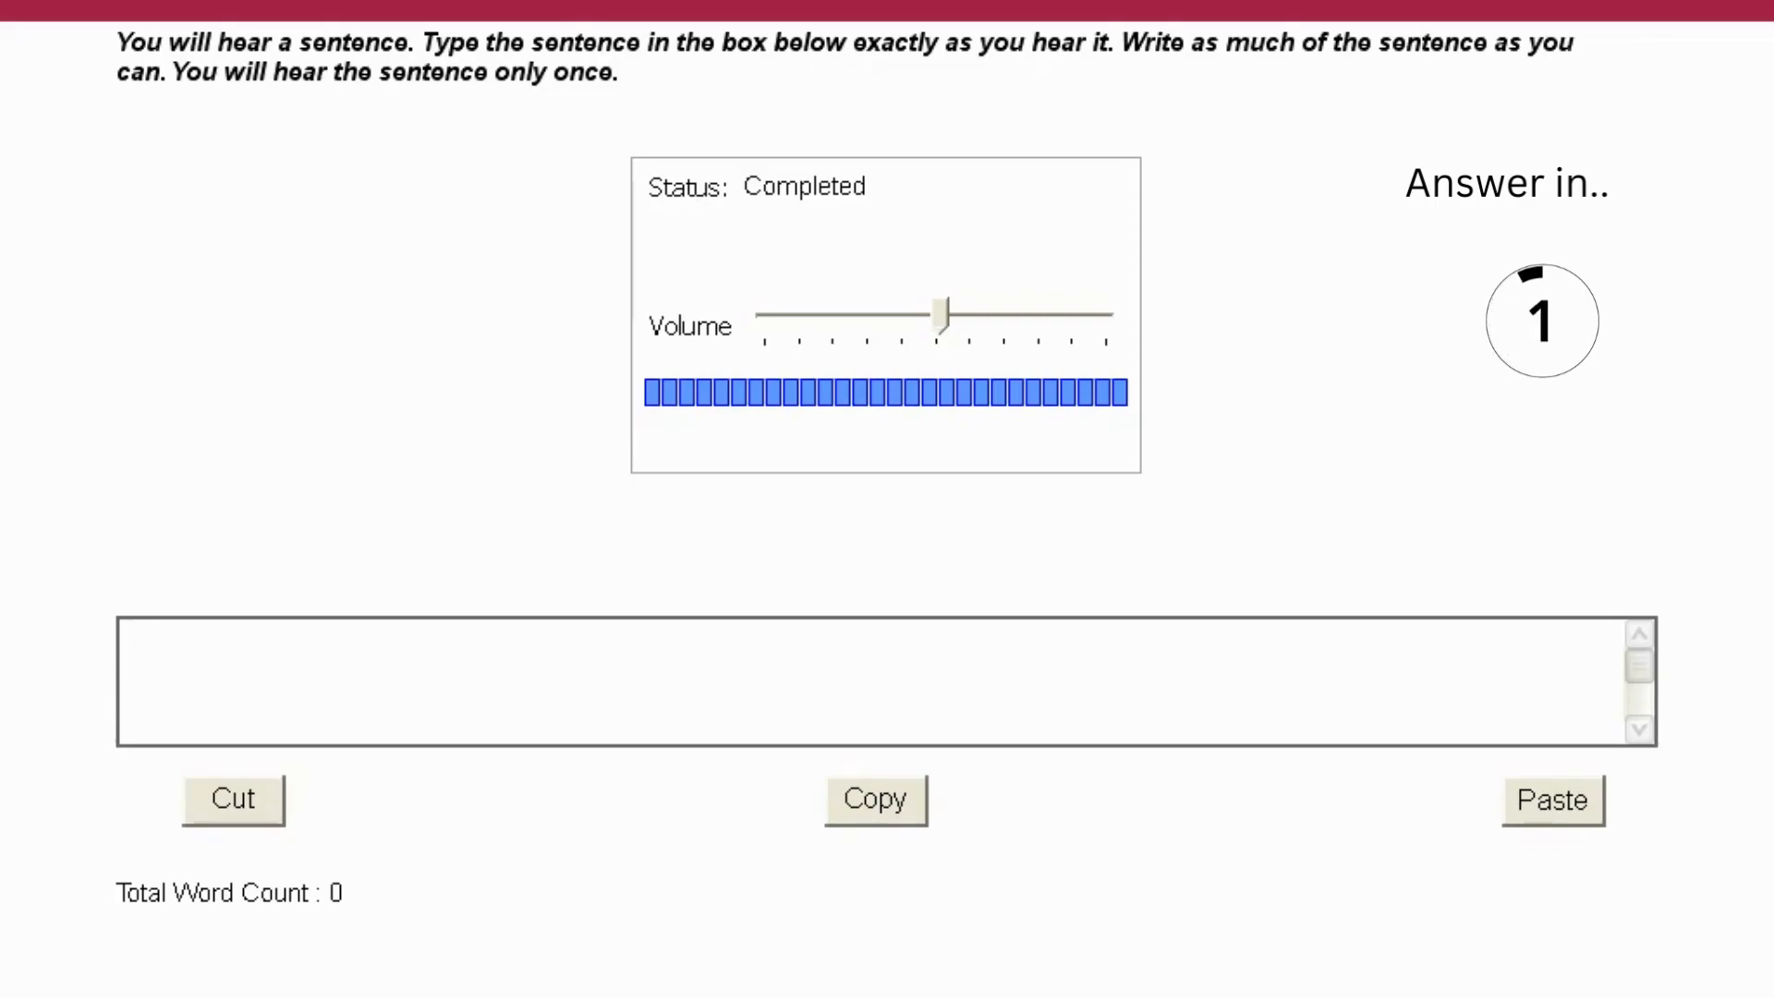
Answer: 'The research project aimed to replicate previous findings in a different context.'.
{"action": "type", "text": "The research project aimed to replicate previ"}
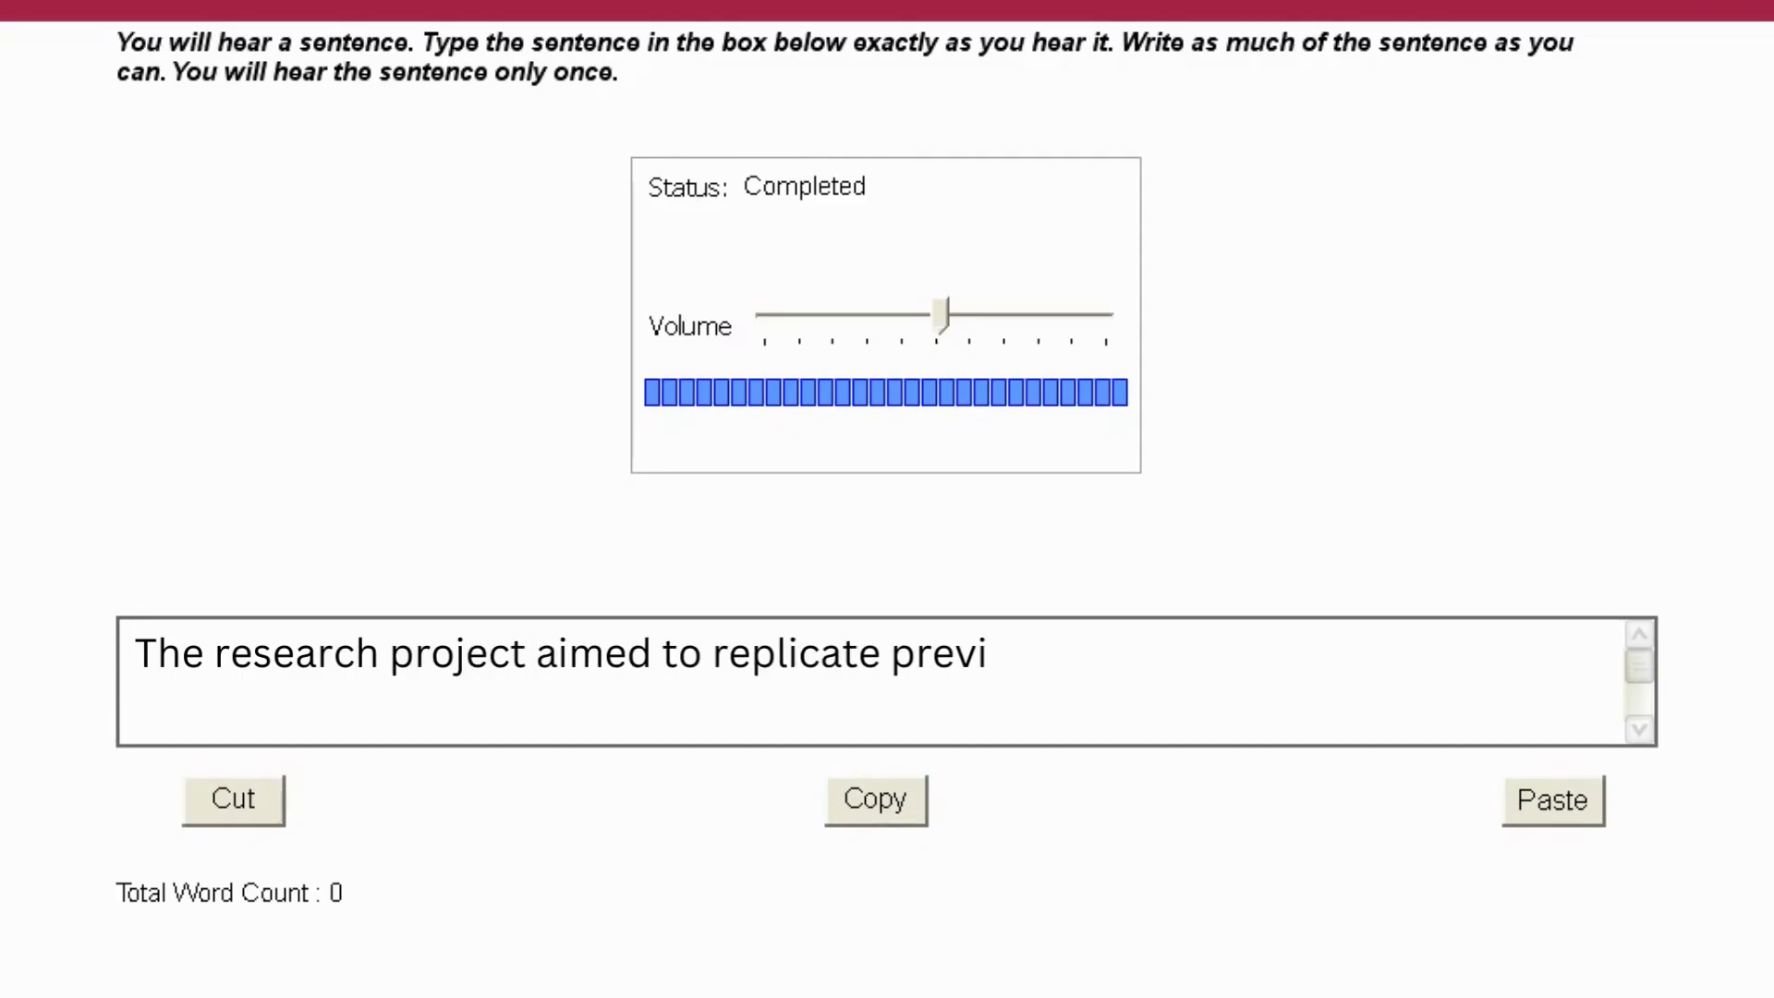
{"action": "type", "text": "ous findings in a different context."}
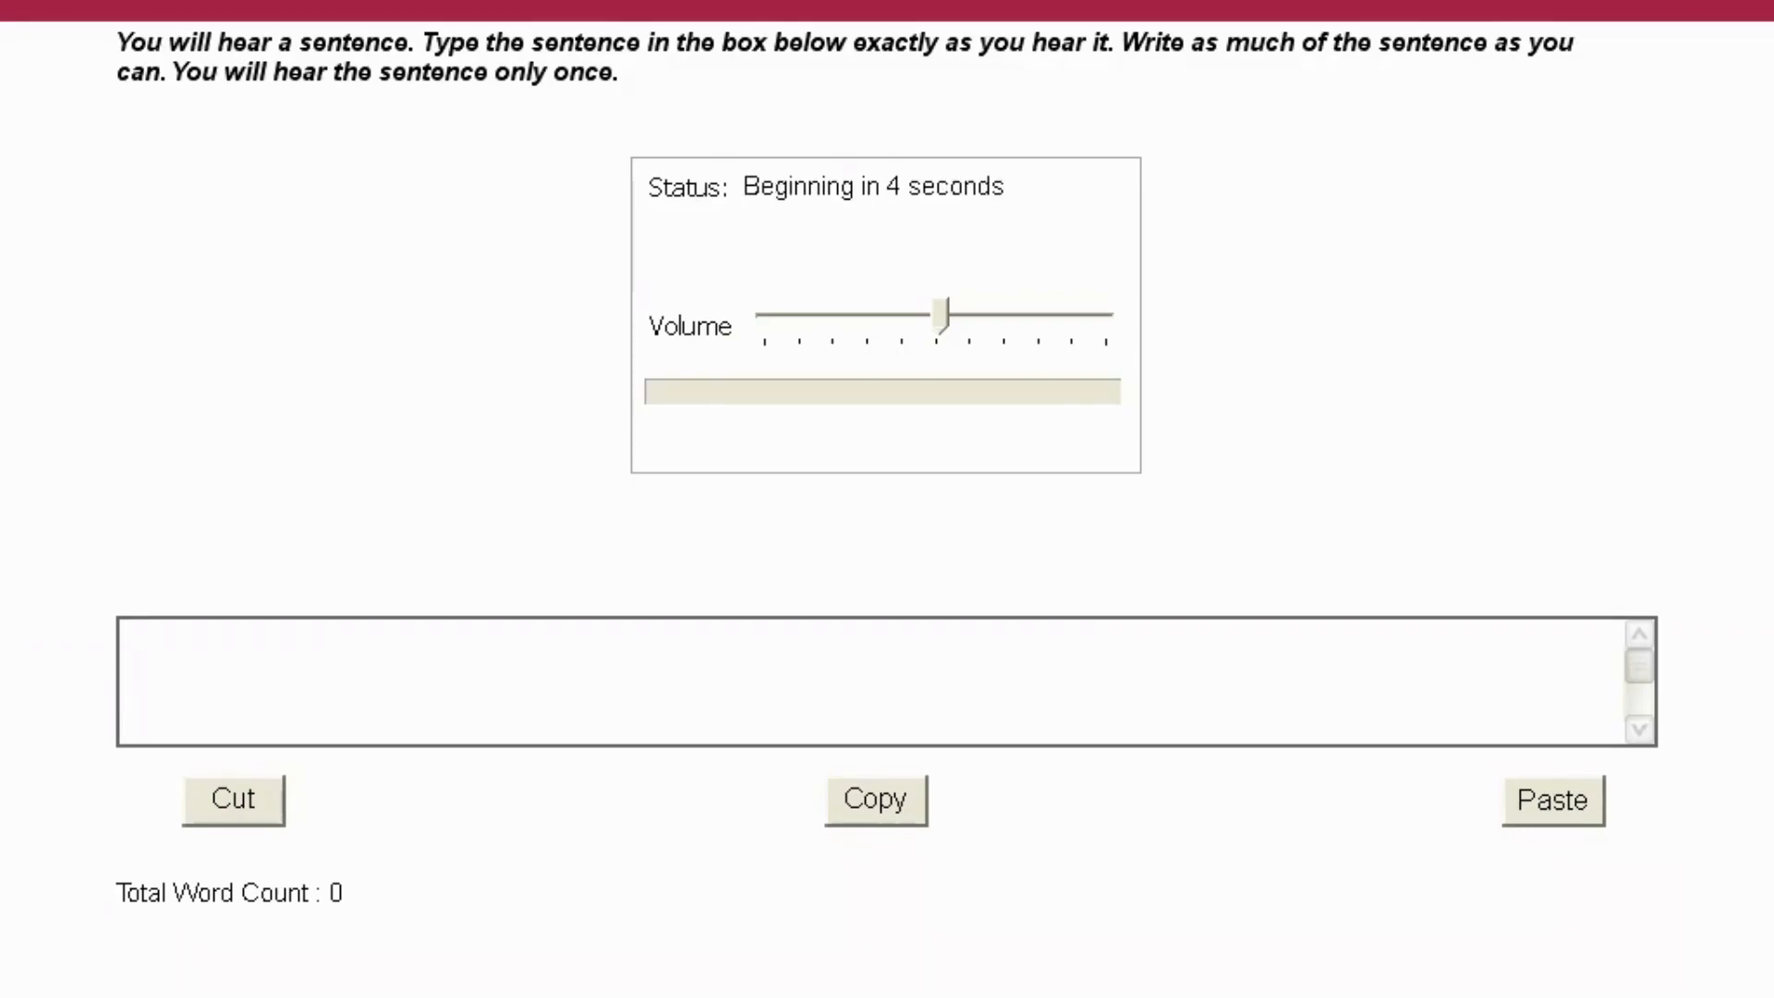
Answer: 'The lecture provided an overview of key theories in linguistics.'.
{"action": "left_click", "coordinate": [870, 682]}
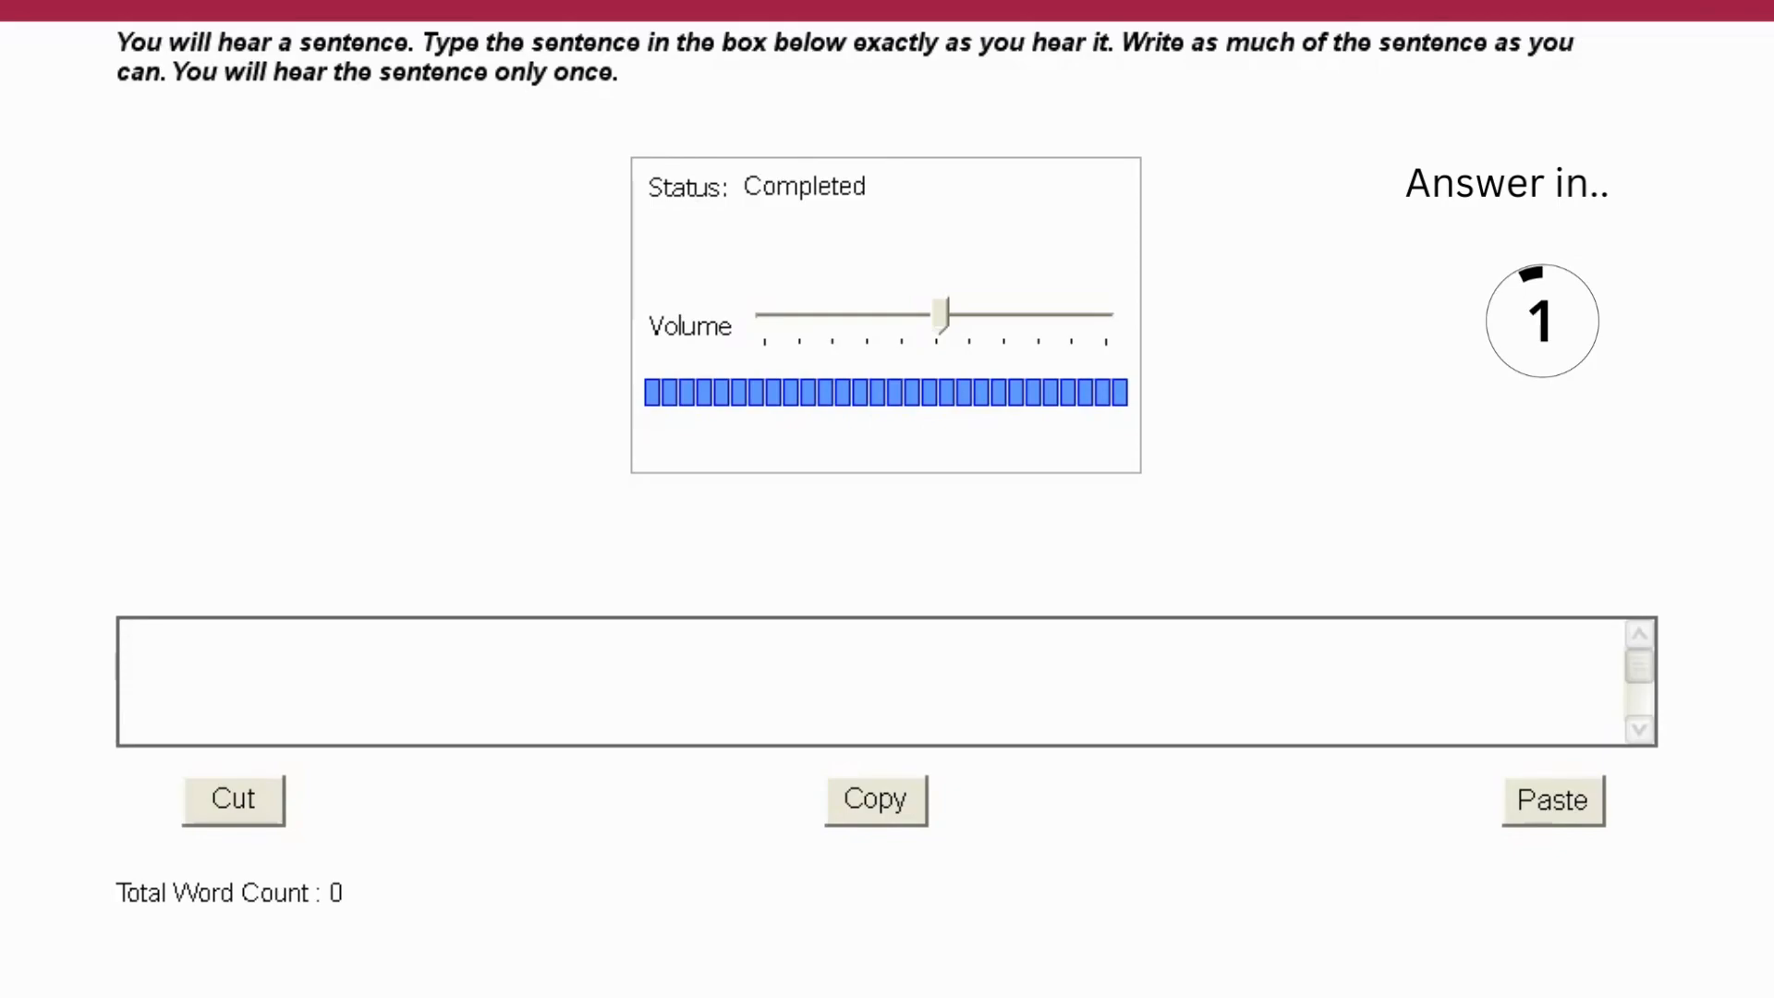
{"action": "type", "text": "The lecture provided an overview of"}
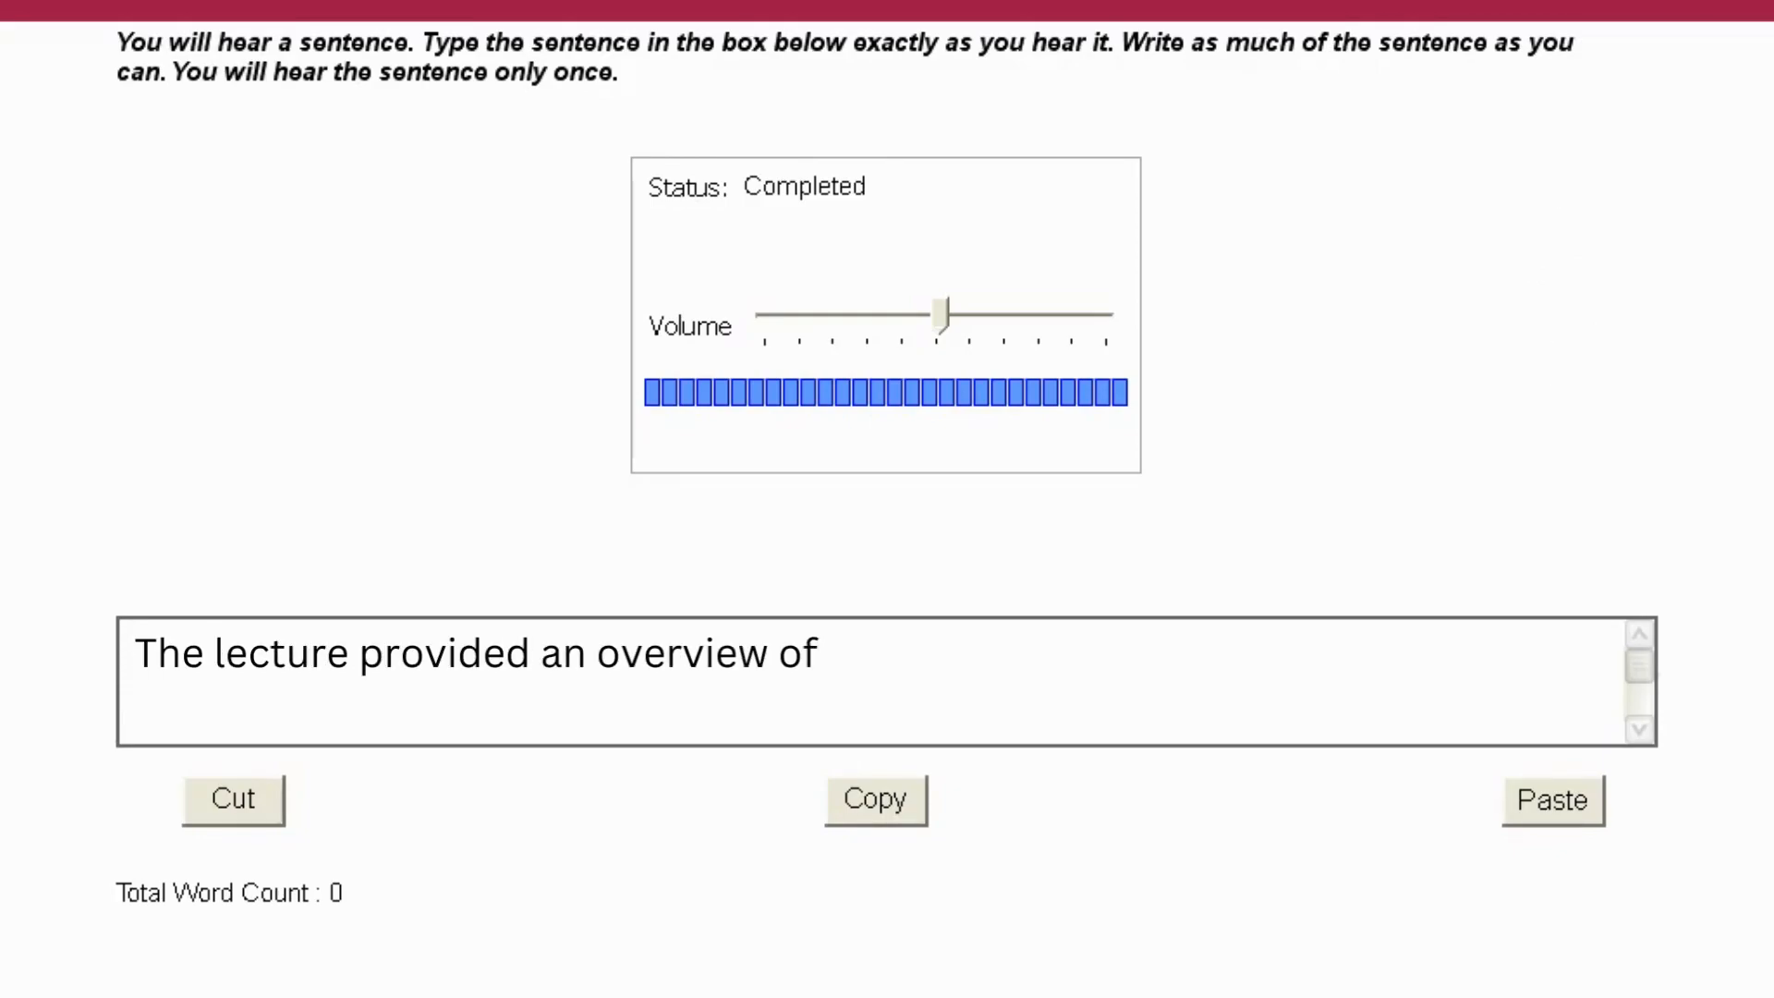
{"action": "type", "text": "key theories in linguistics."}
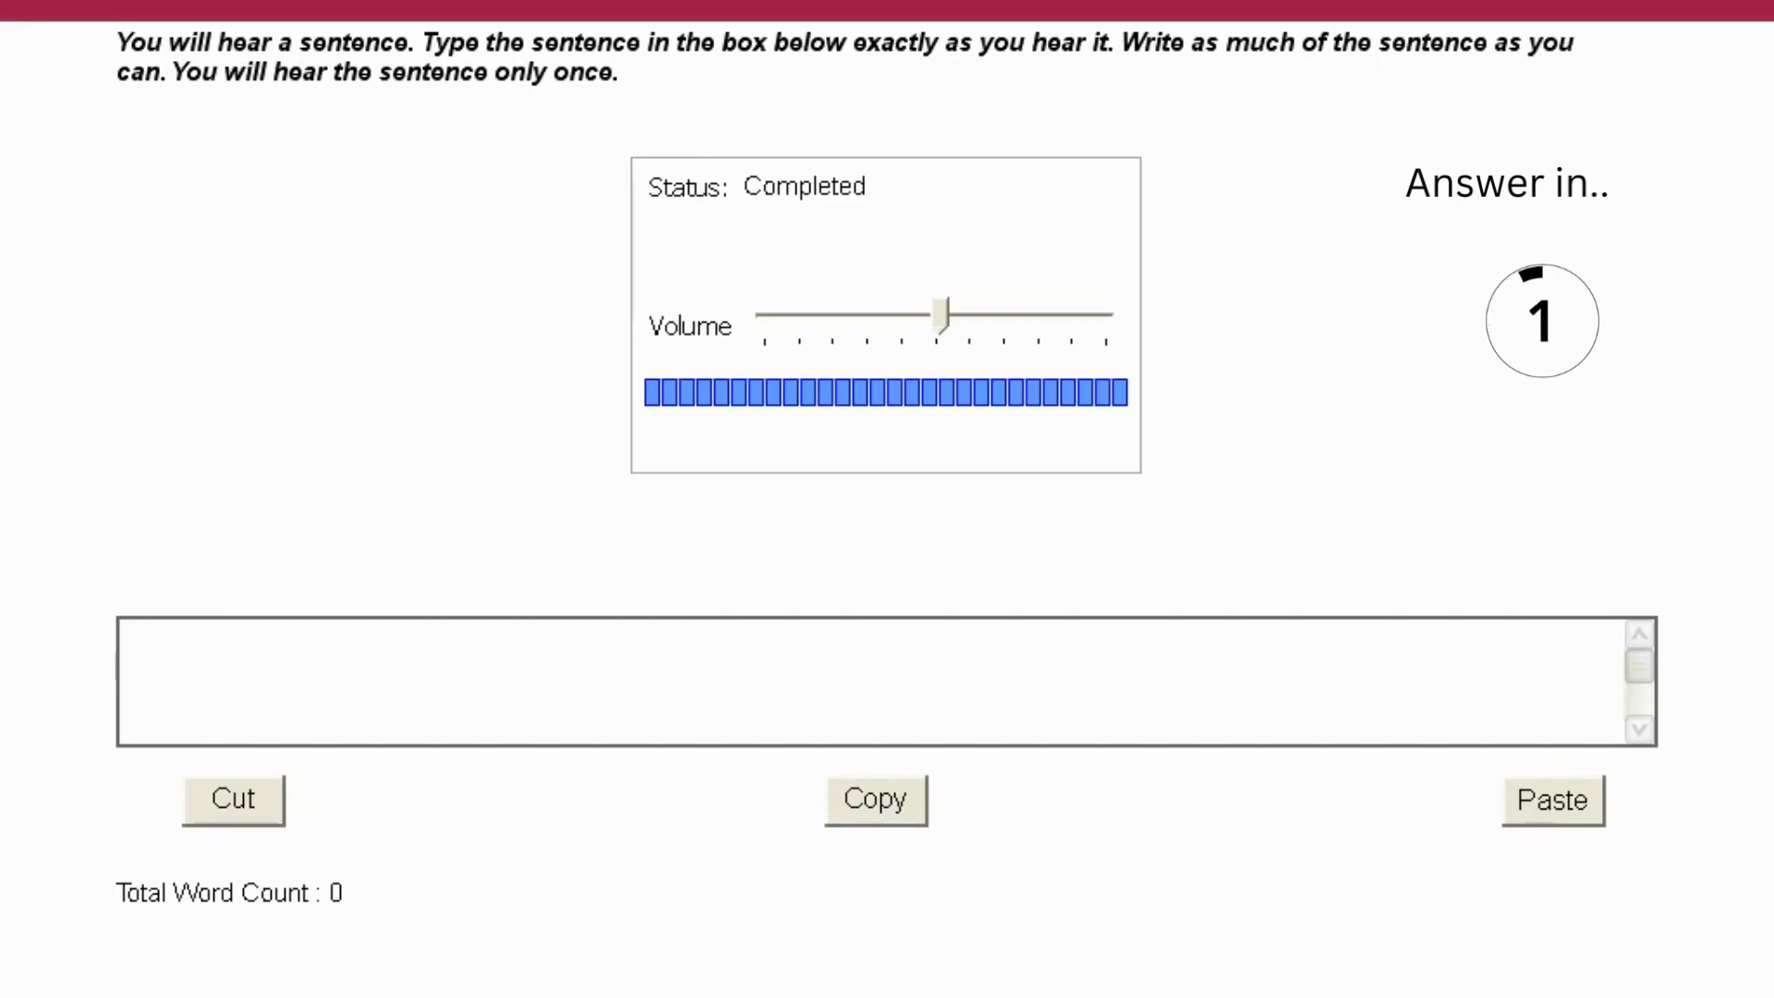
Answer: 'The statistical analysis revealed a significant p-value, indicating strong evidence against the null hypothesis.'.
{"action": "type", "text": "The statistical analysis revealed a significant p-value, indicat"}
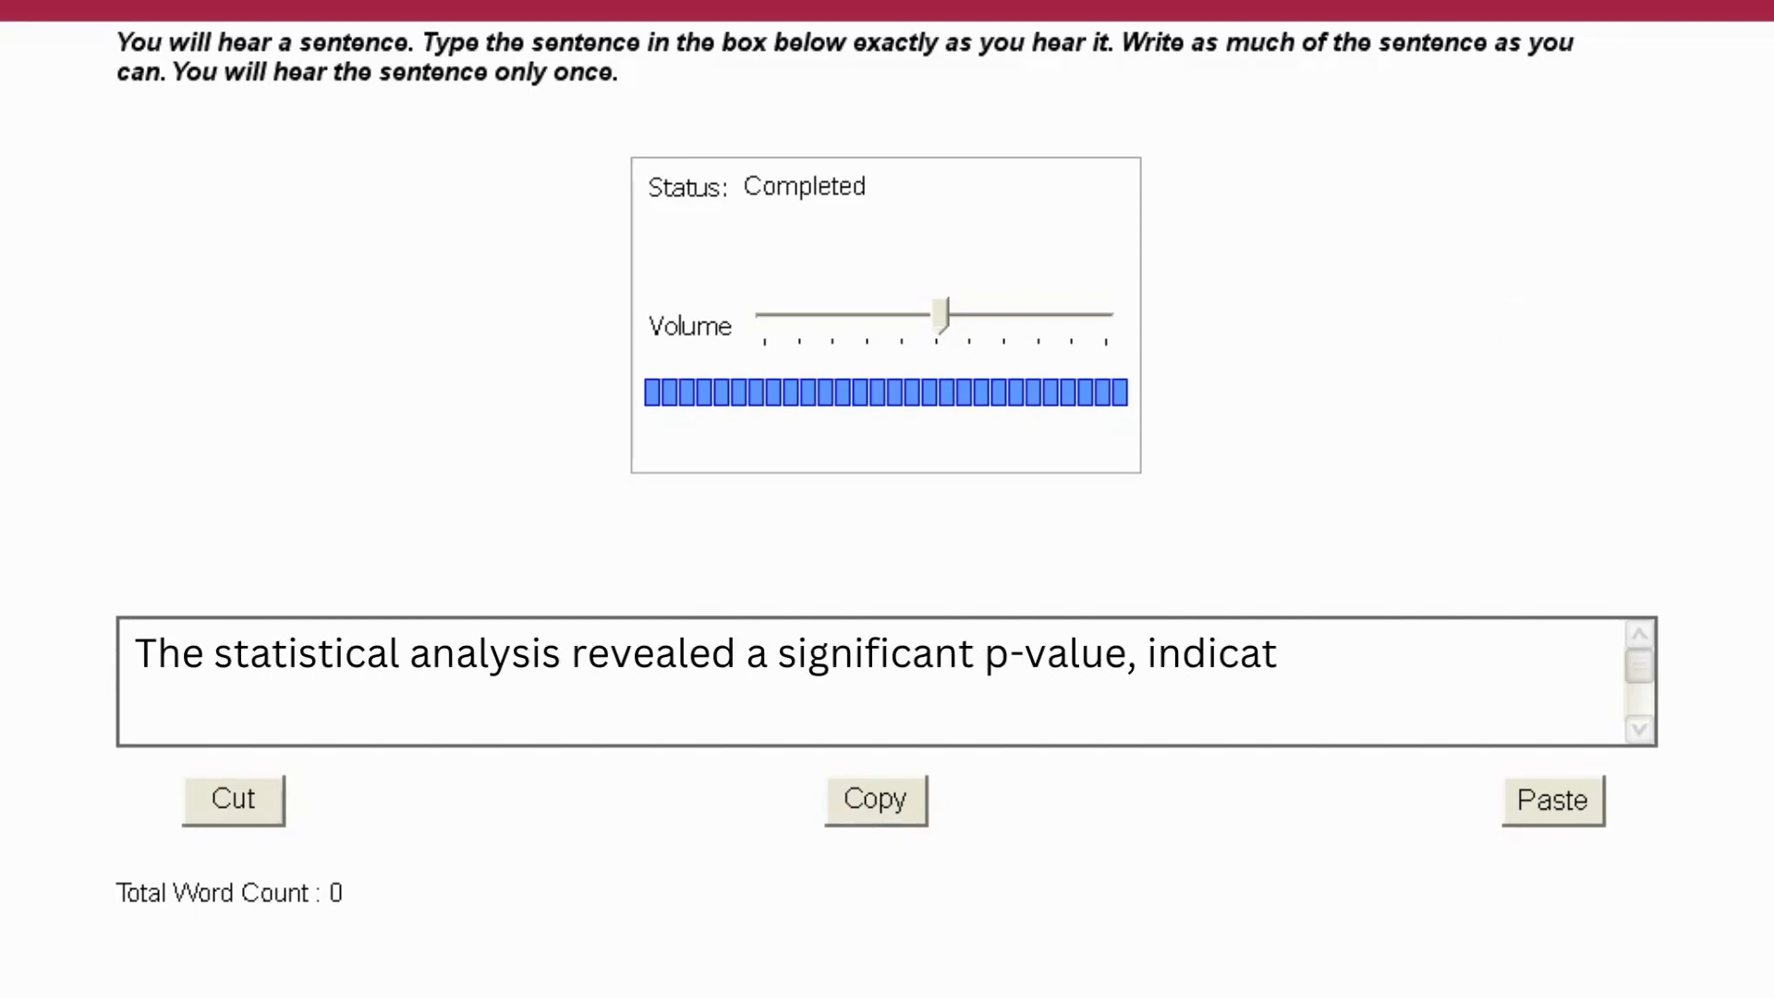
{"action": "type", "text": "ing strong evidence against the null hypothesis."}
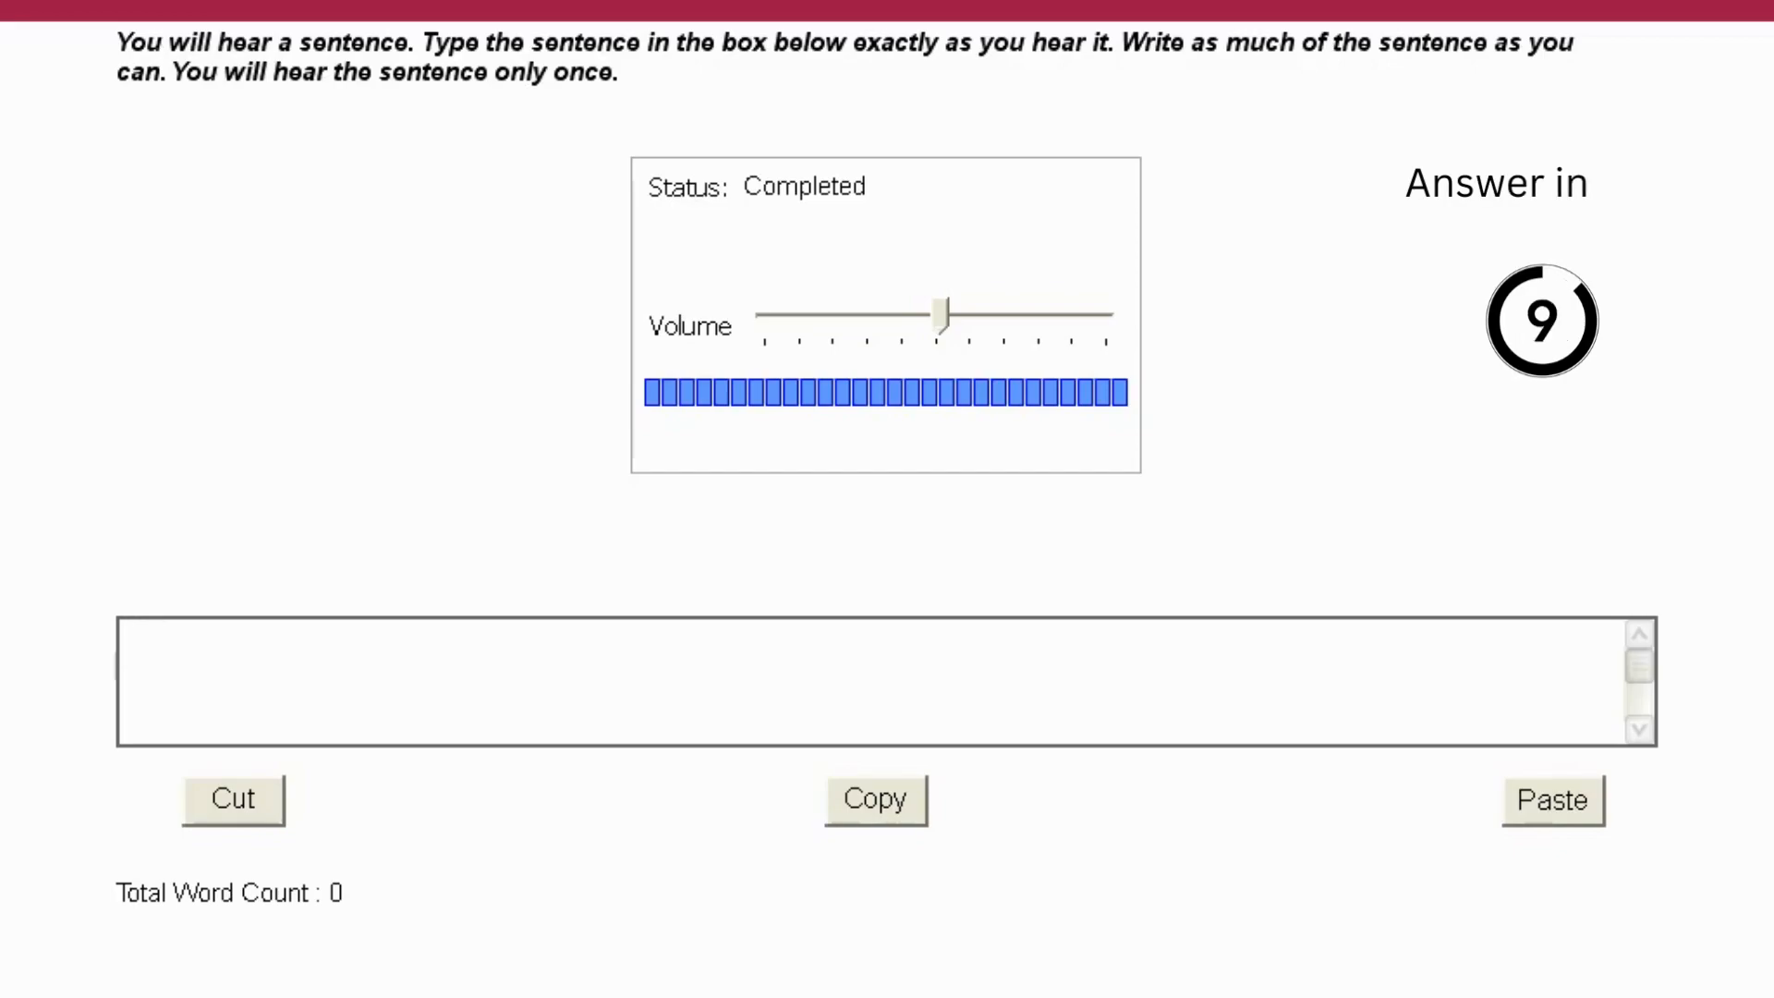
Answer: 'The academic conference featured presentations from renowned experts in the field.'.
{"action": "left_click", "coordinate": [871, 682]}
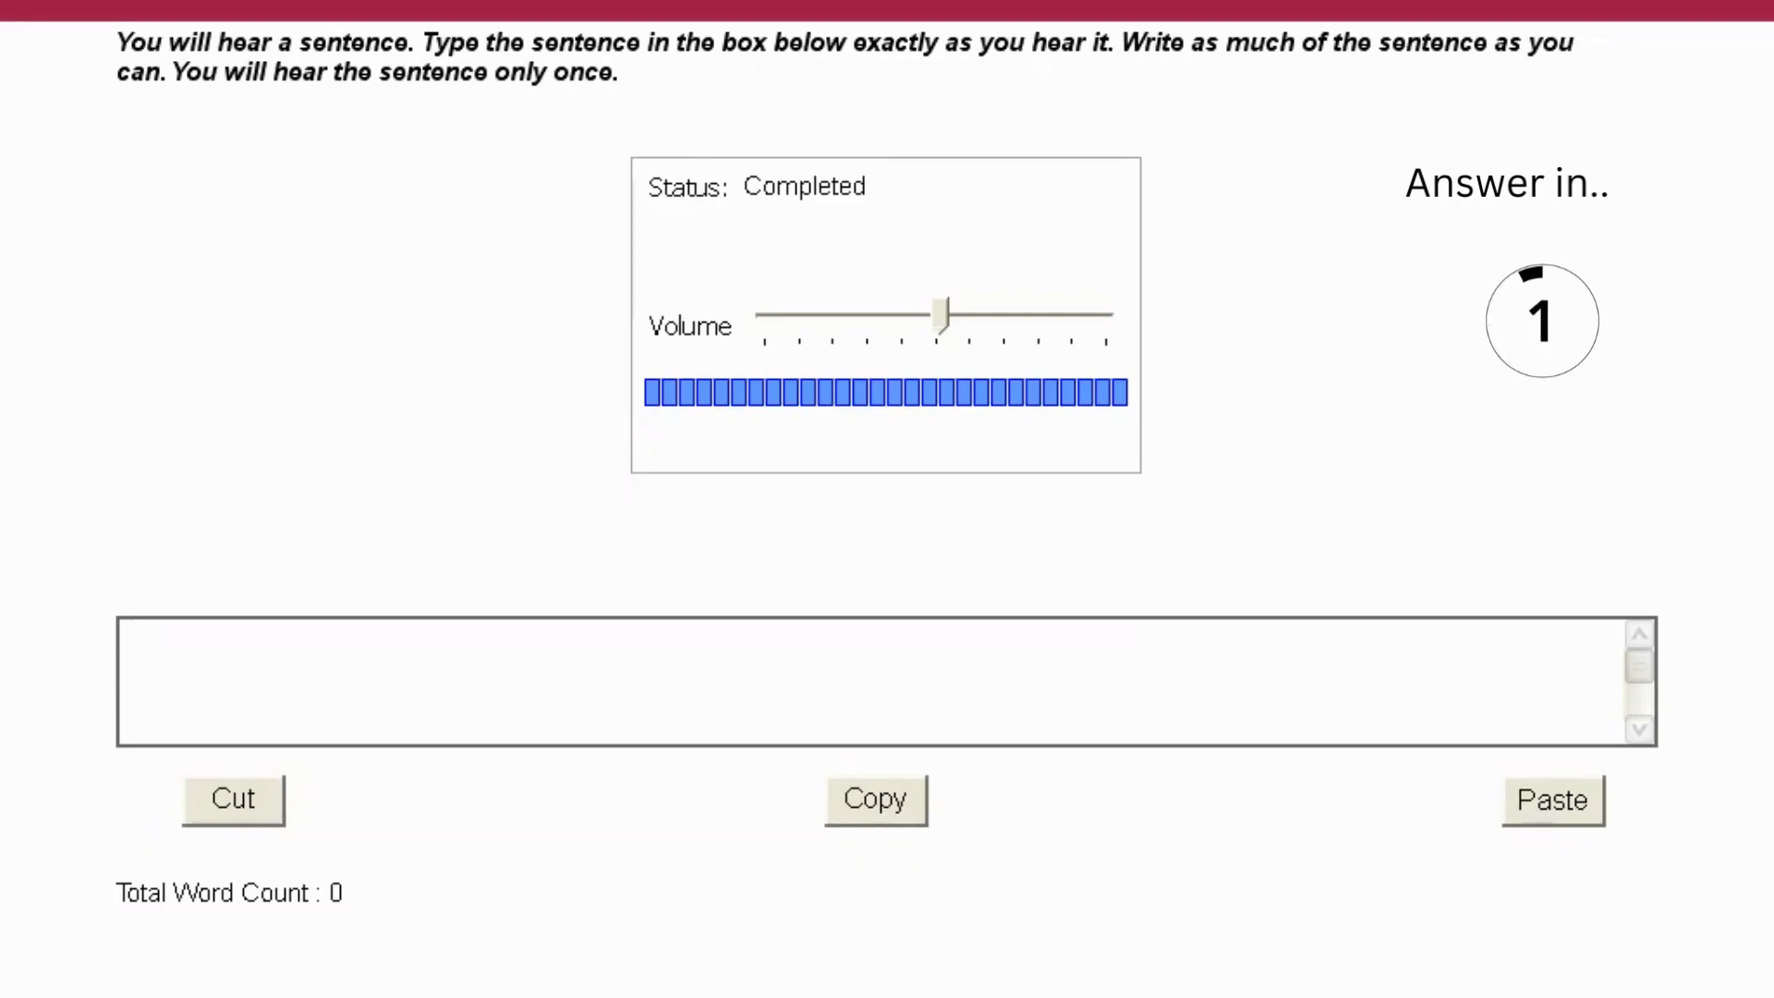
{"action": "type", "text": "The academic conference featured presentations"}
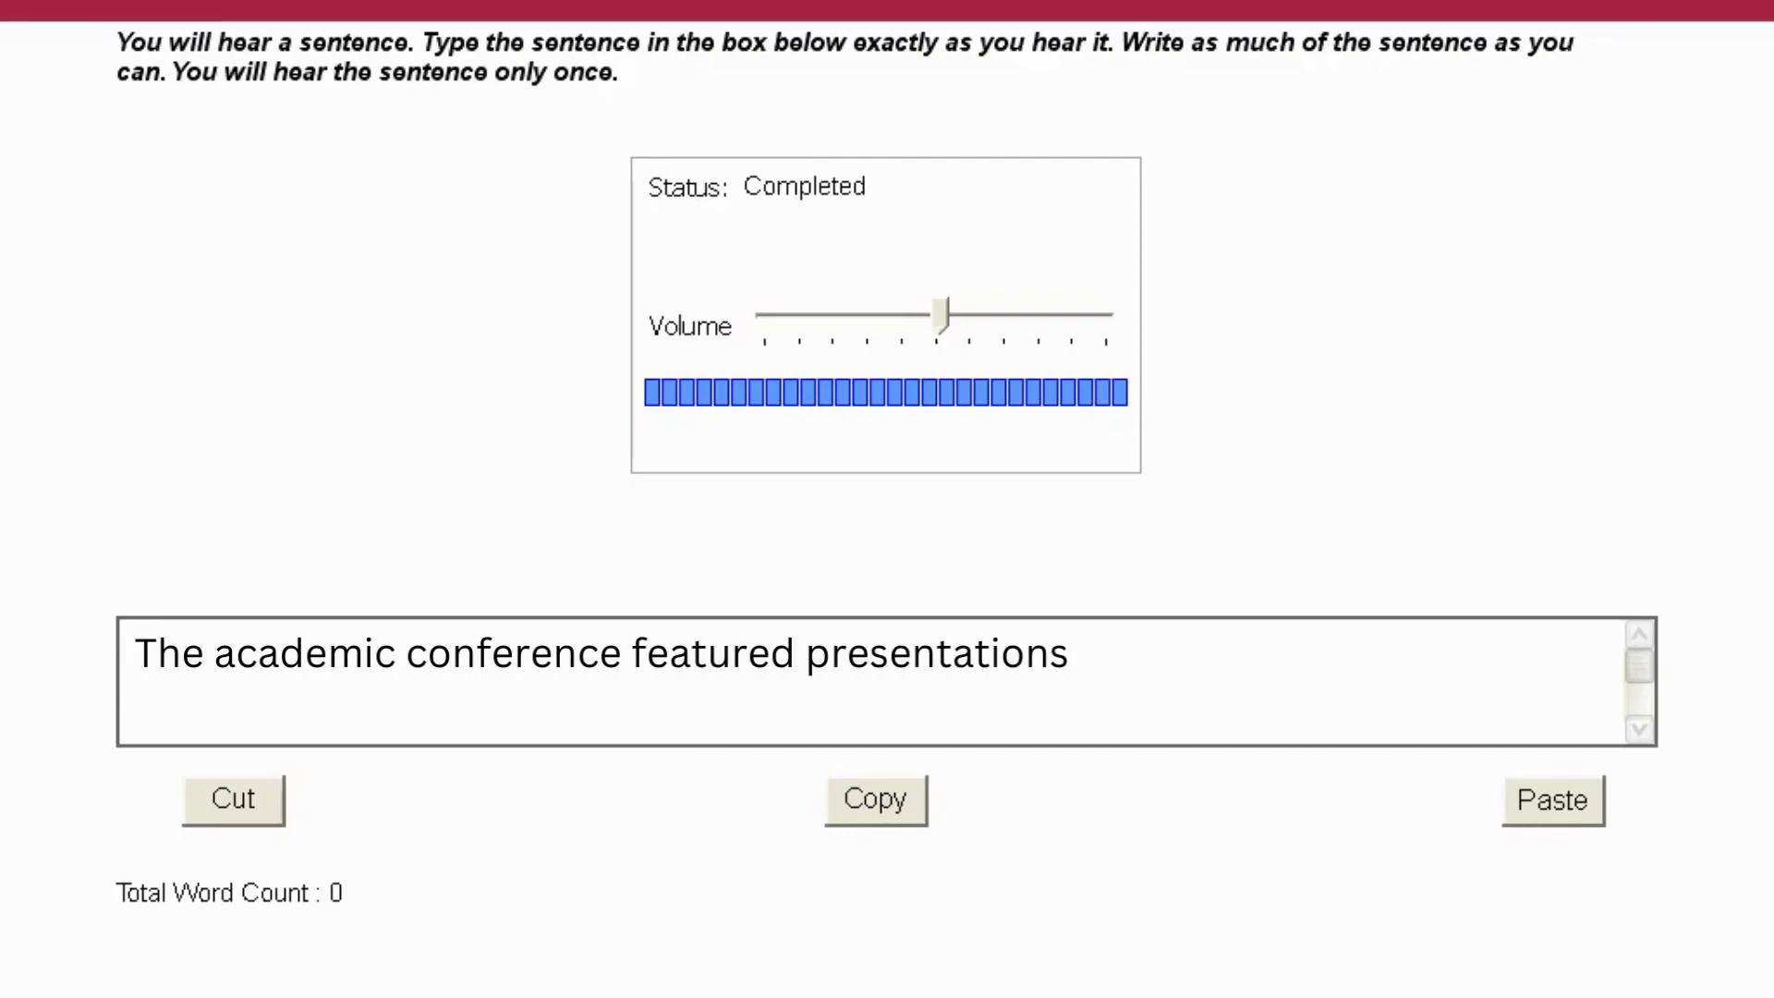
{"action": "type", "text": "from renowned experts in the field."}
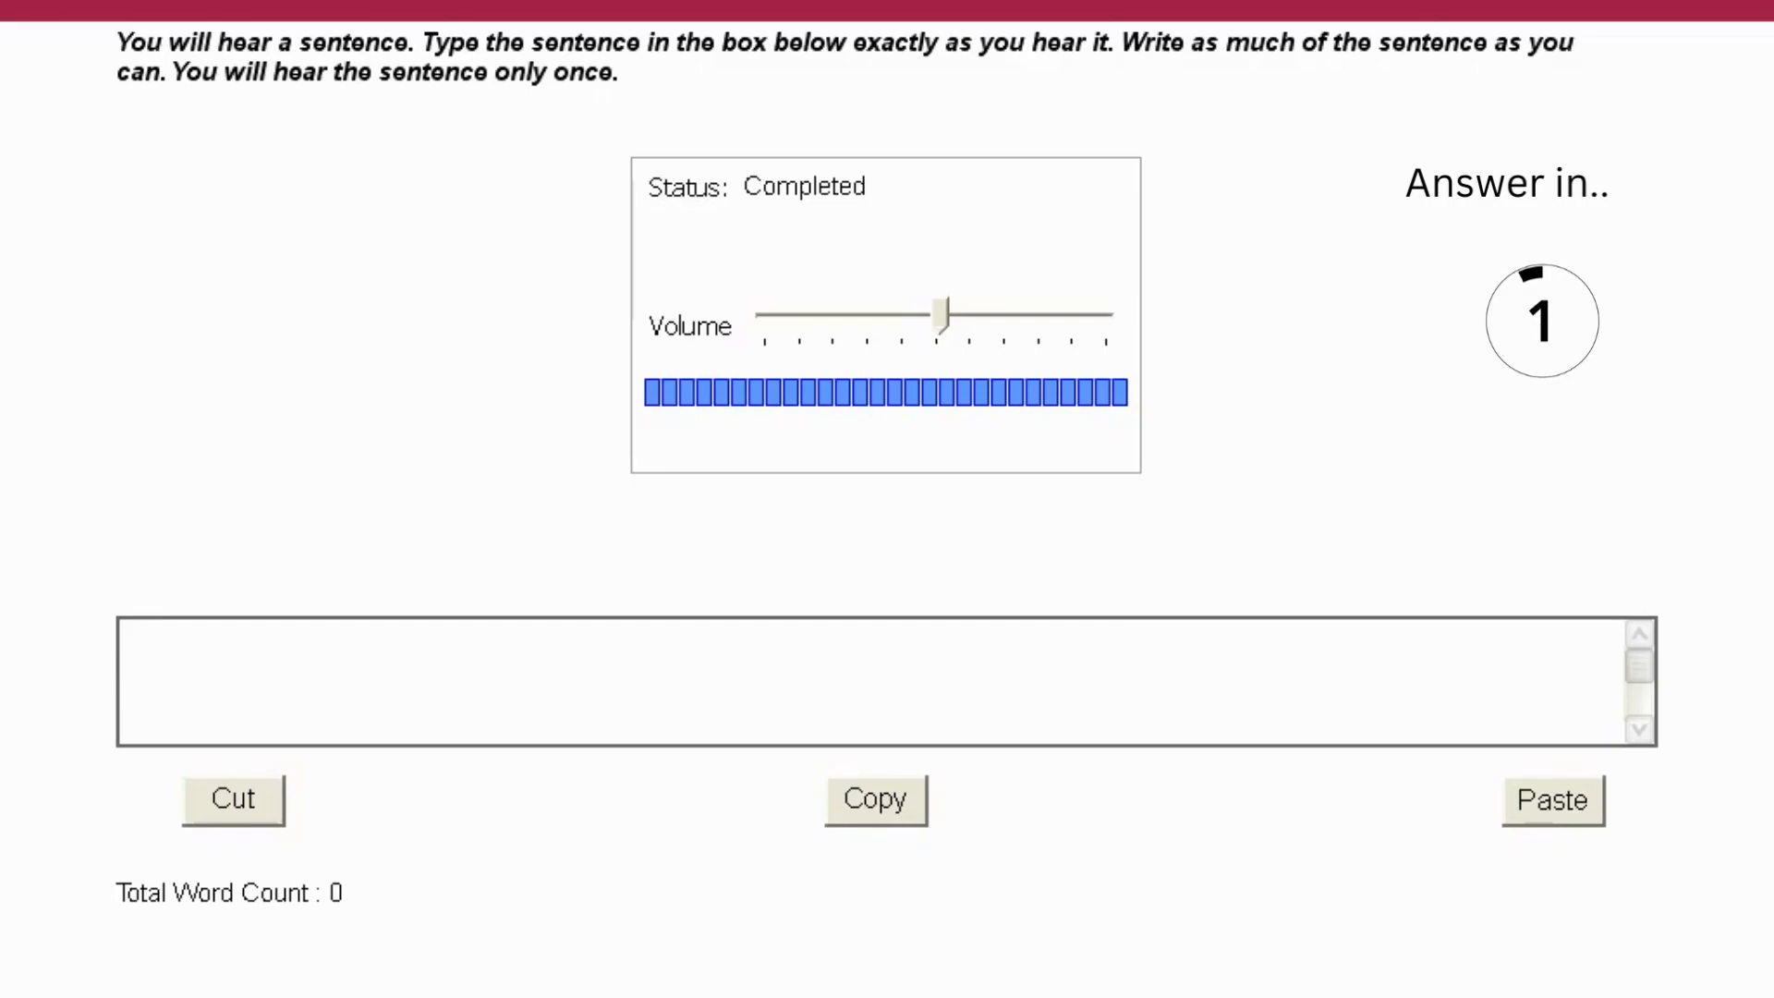
Answer: 'The study utilized a random sampling technique to ensure representative data collection.'.
{"action": "type", "text": "The study utilized a random sampling technique to e"}
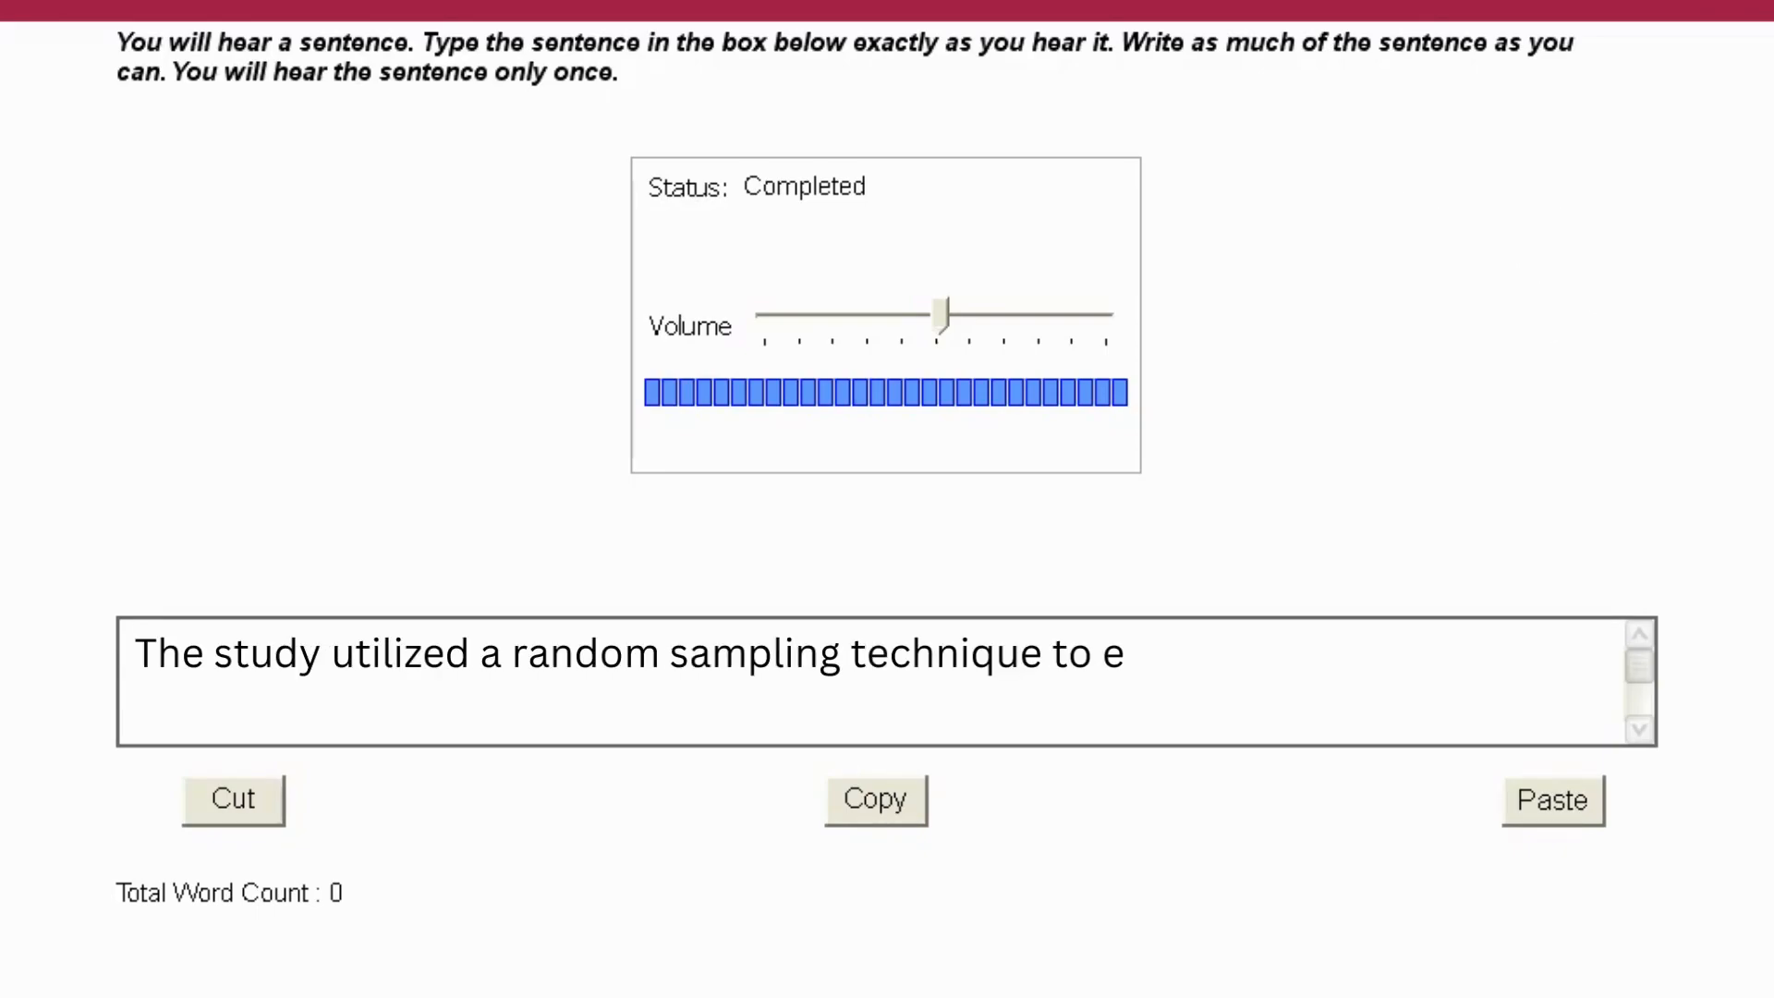
{"action": "type", "text": "nsure representative data collection."}
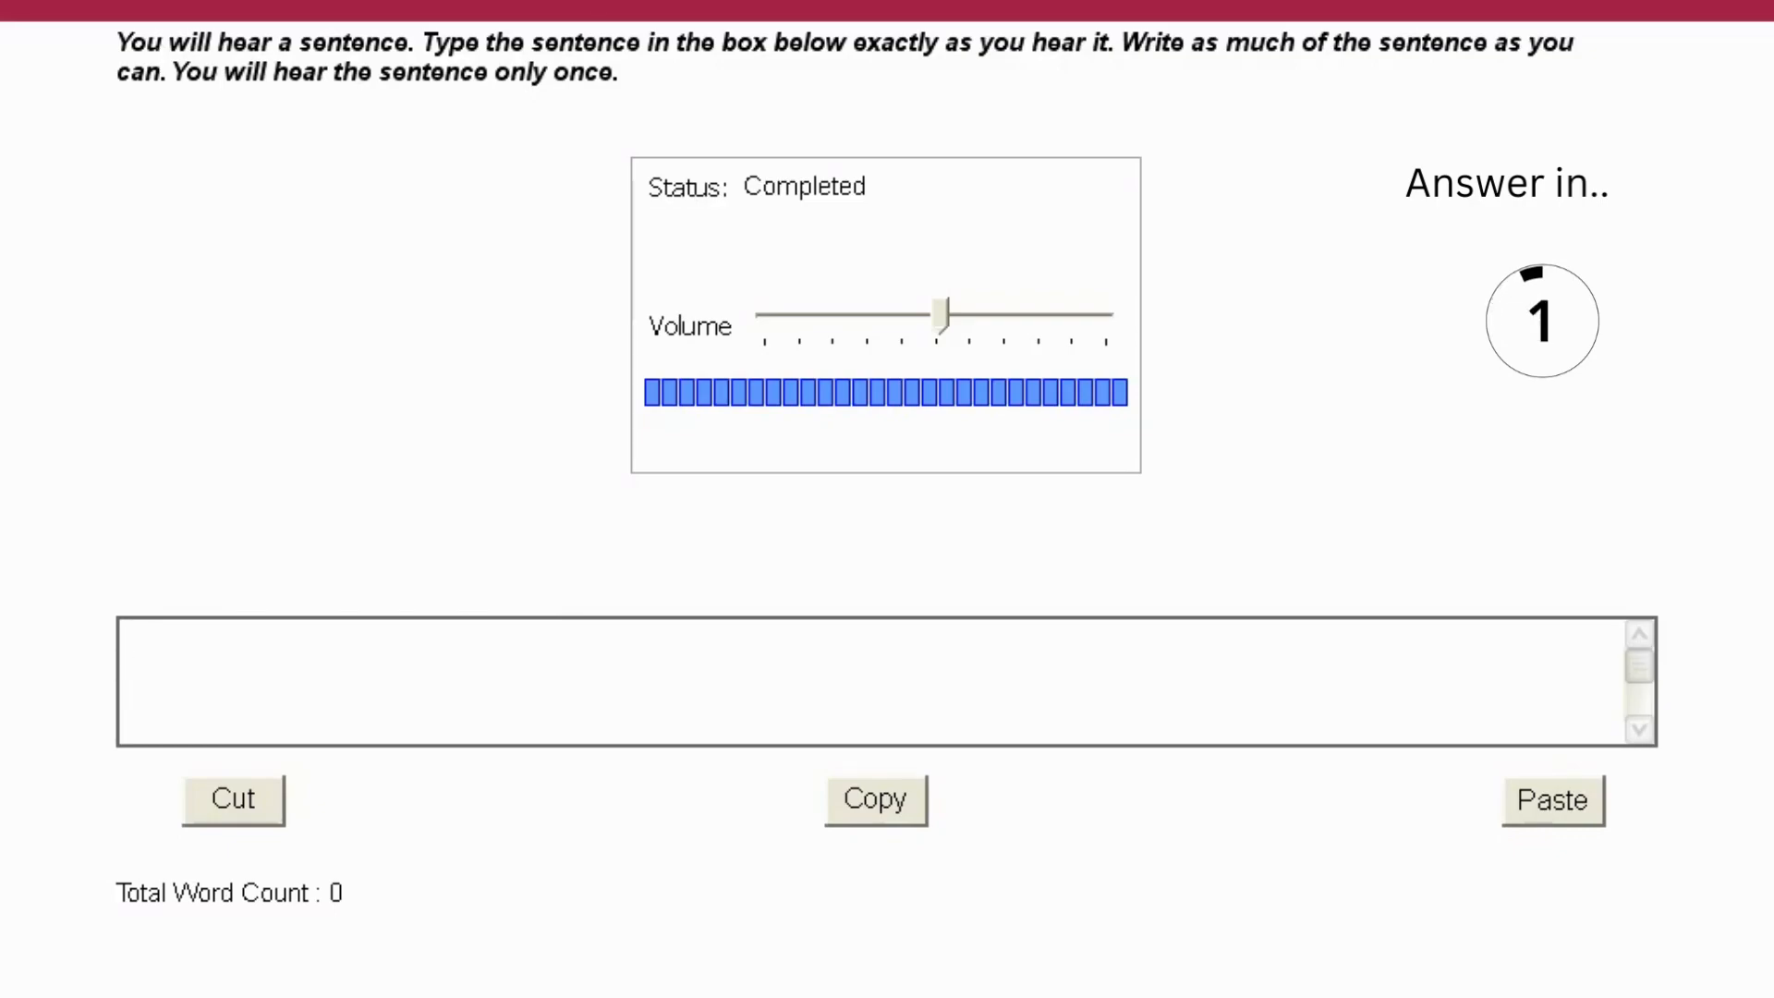
Answer: 'The professor emphasized the importance of ethical considerations in conducting research.'.
{"action": "type", "text": "The professor emphasized the importance of ethical c"}
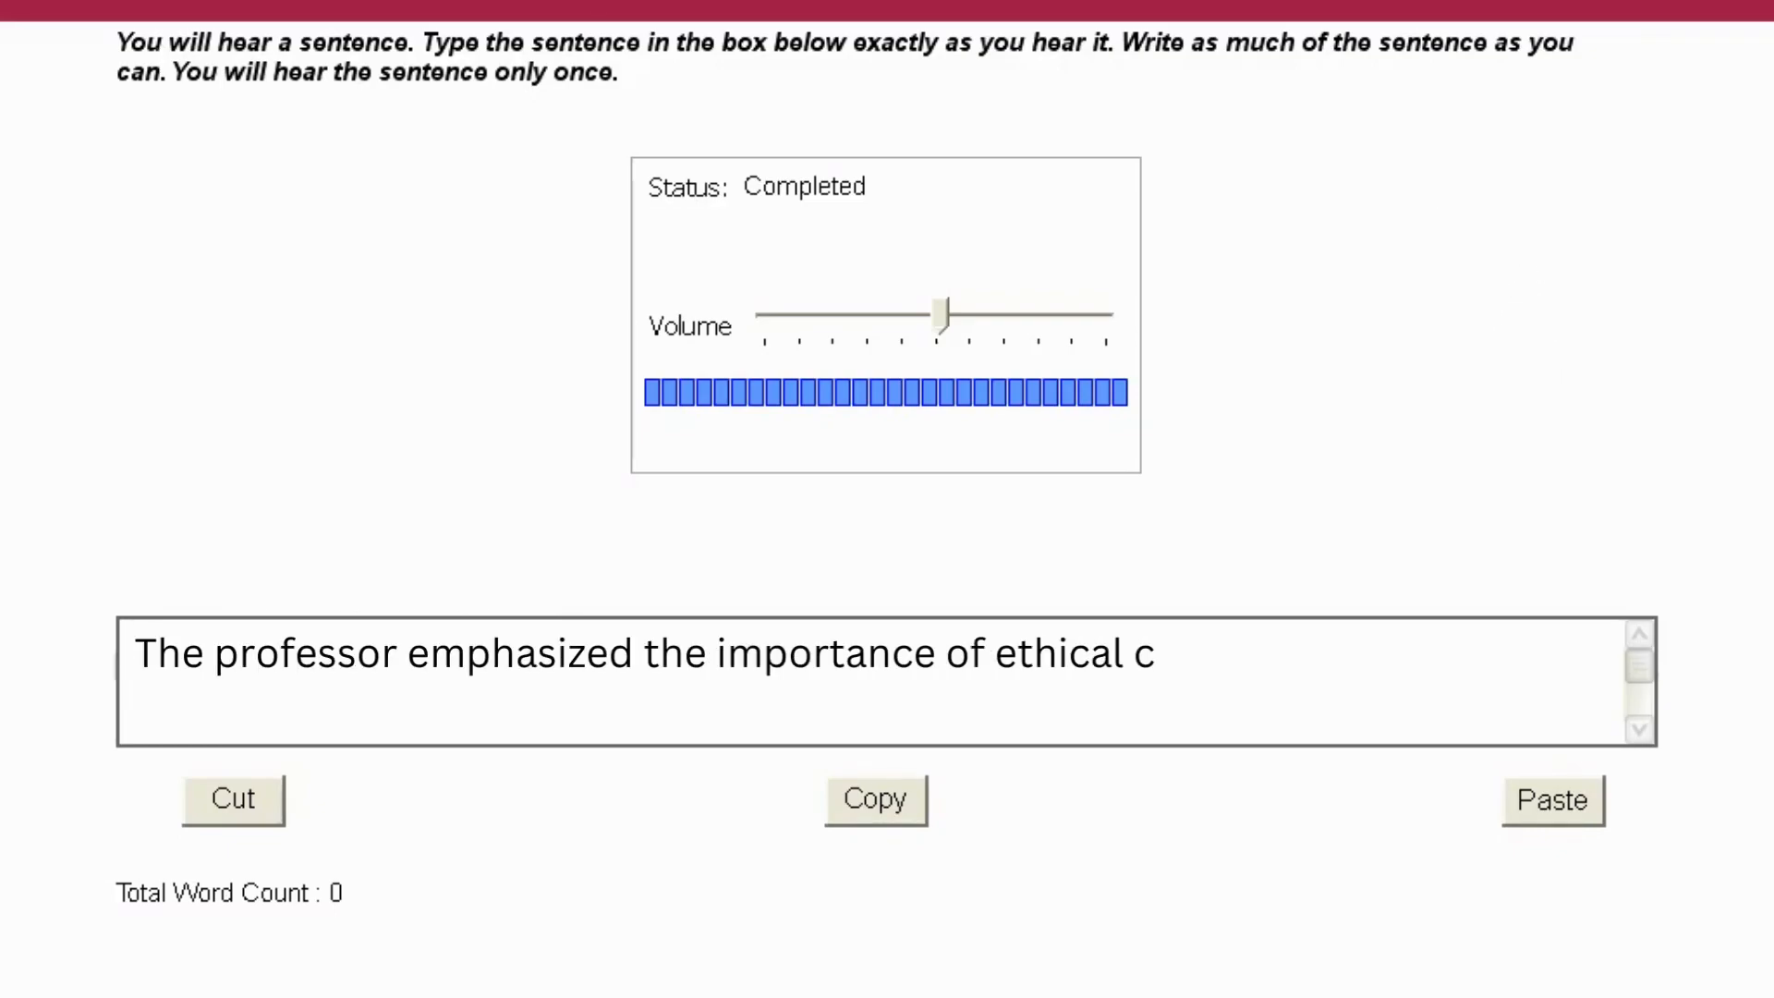
{"action": "type", "text": "onsiderations in conducting research."}
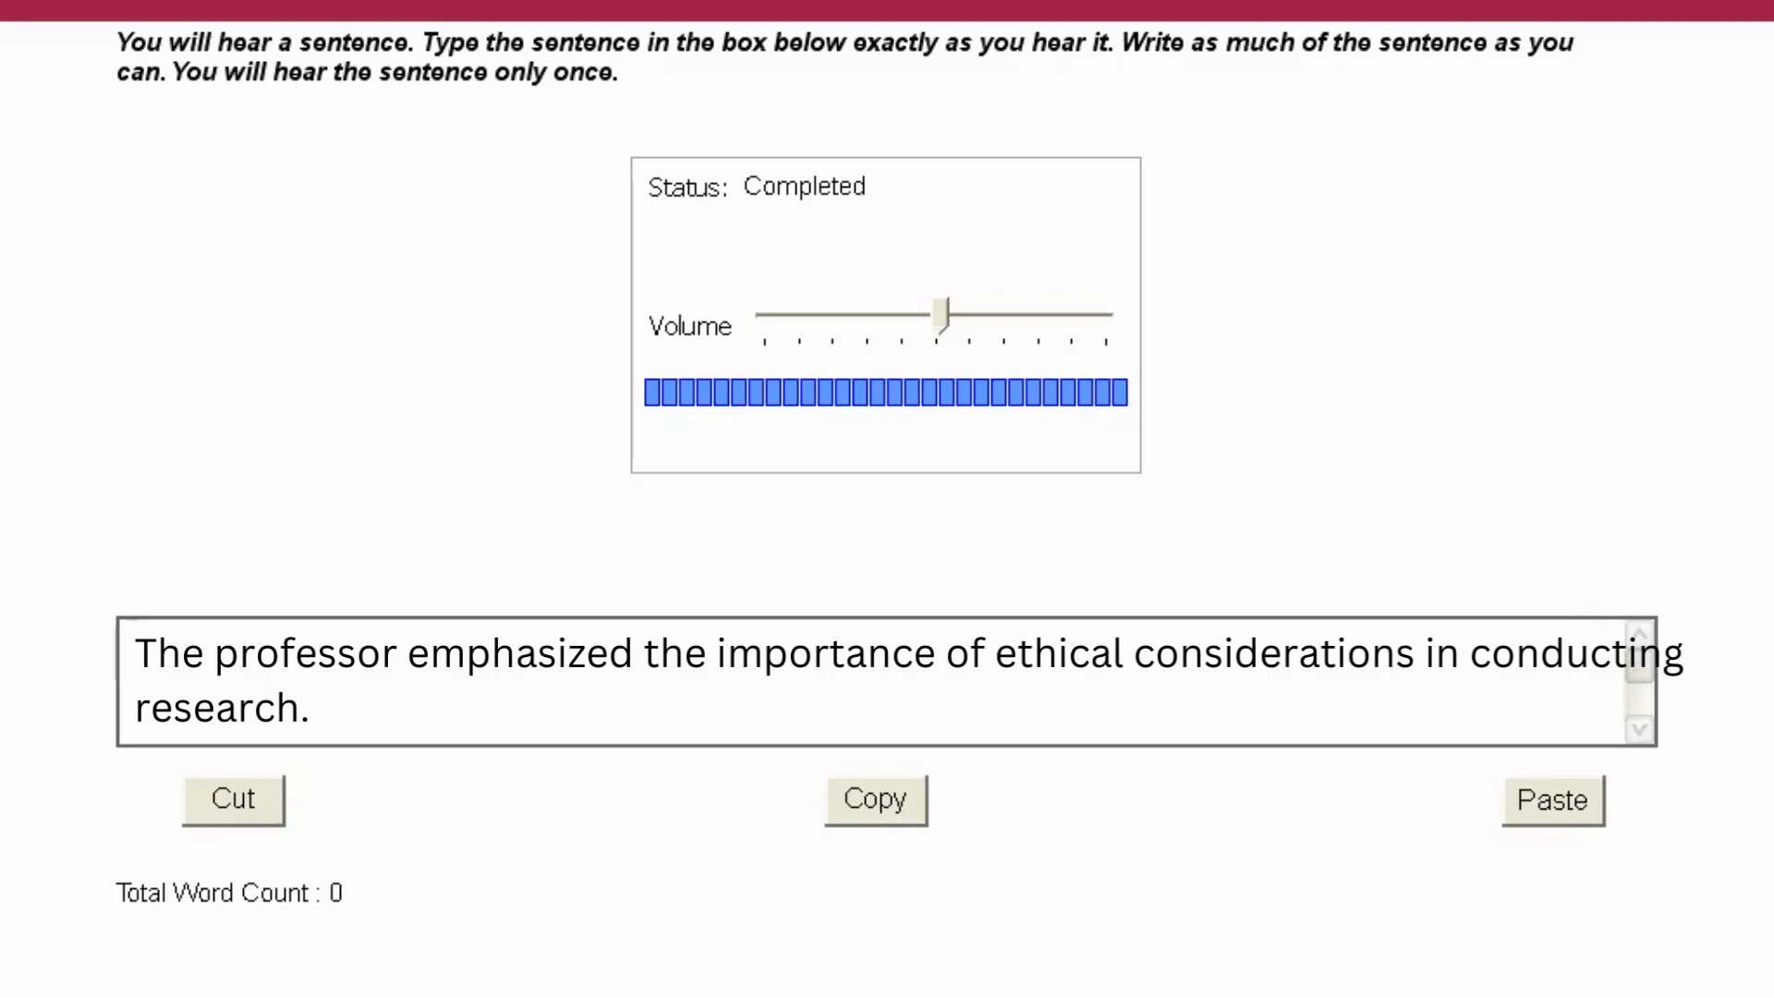
{"action": "left_click", "coordinate": [135, 653]}
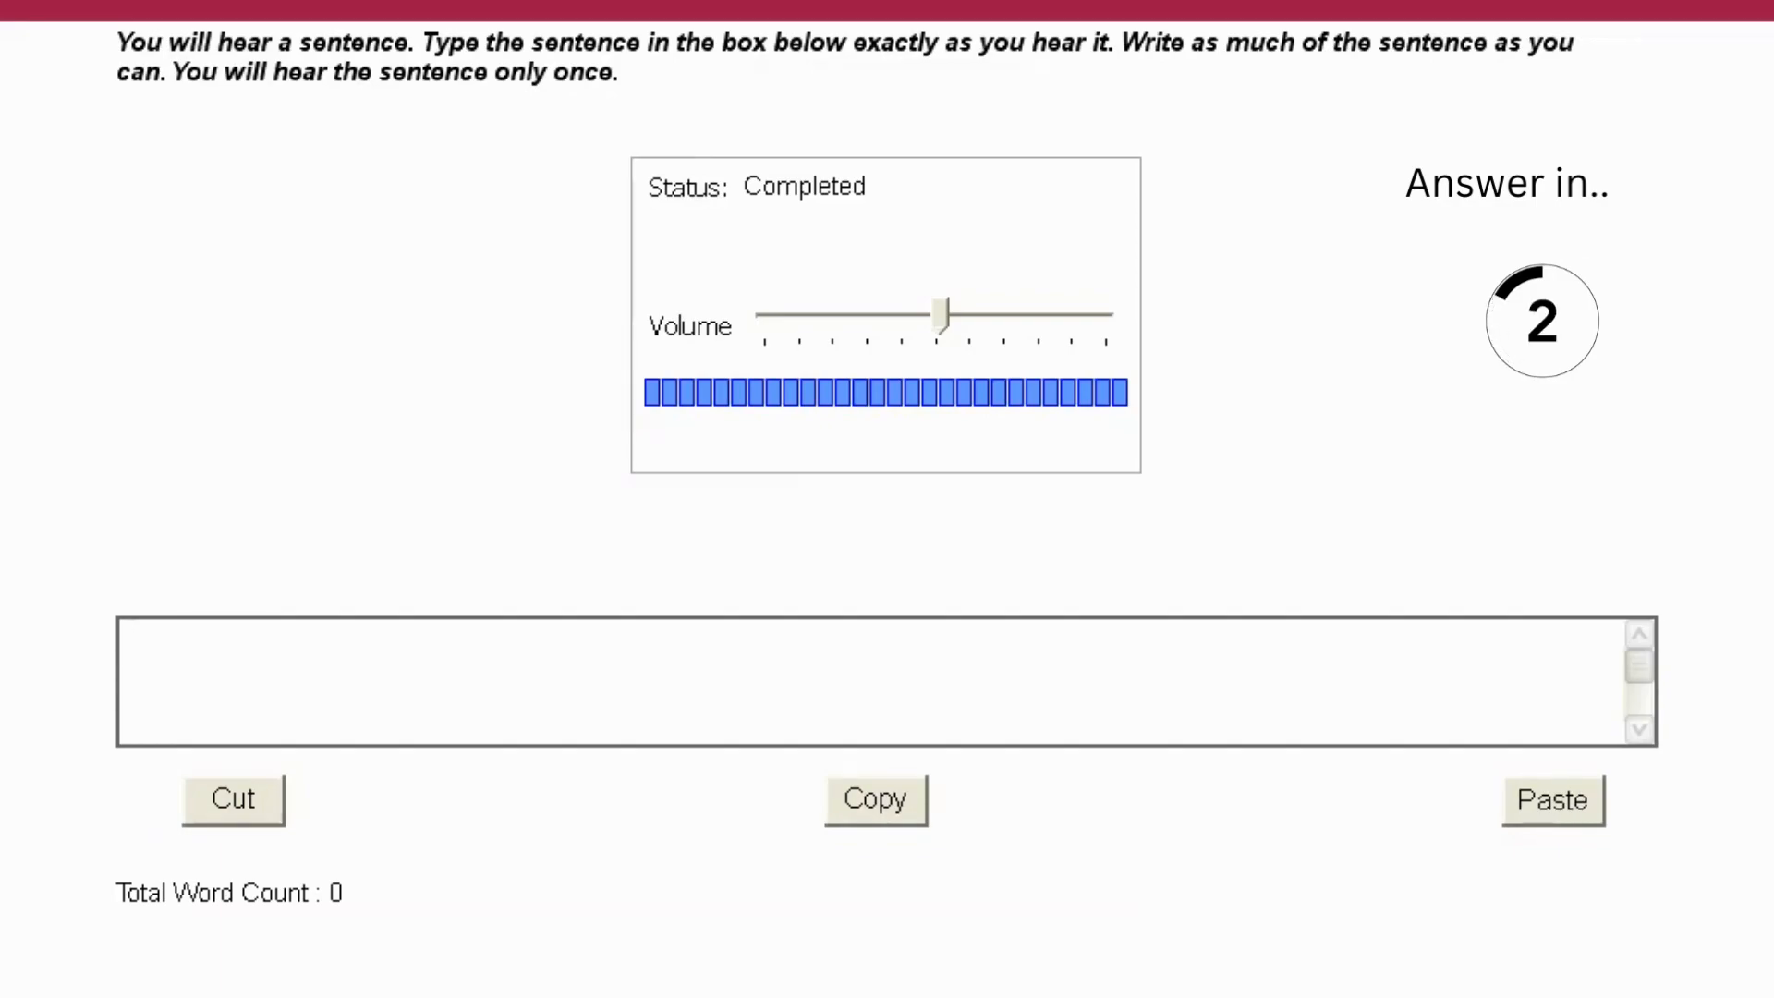
Answer: 'The course assessment included both individual assignments and group projects.'.
{"action": "type", "text": "The cour"}
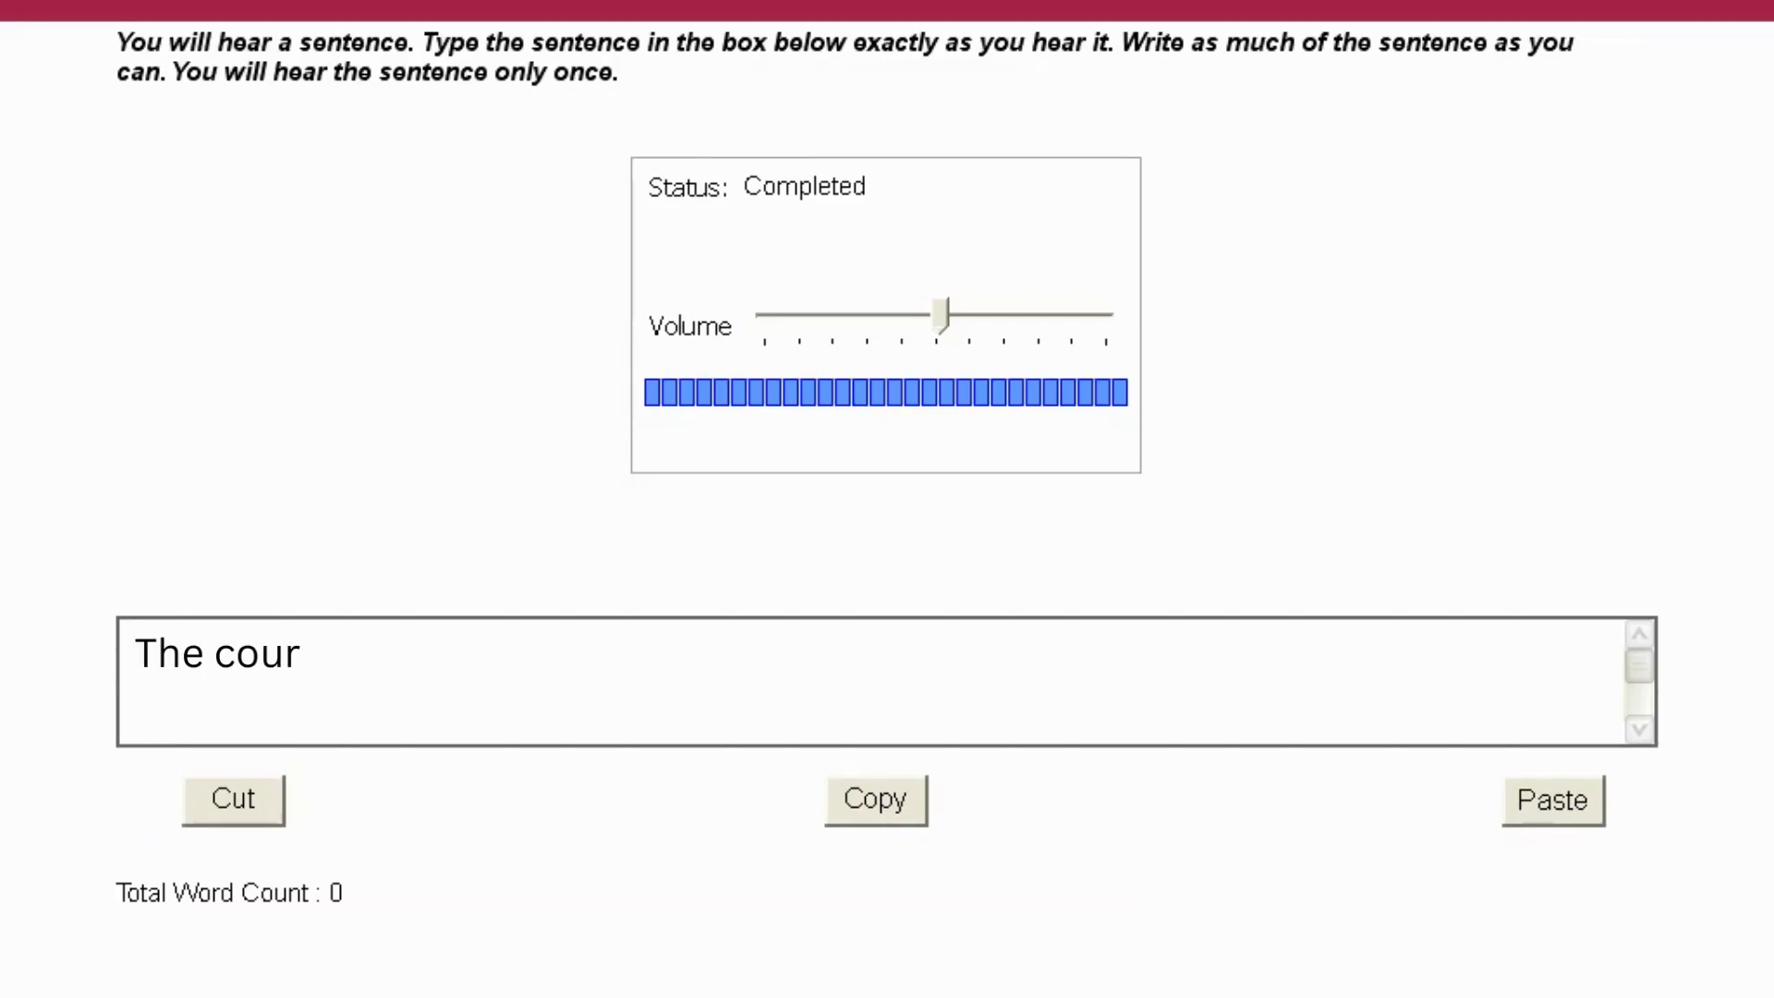
{"action": "type", "text": "se assessment included both individual assignments and group projects."}
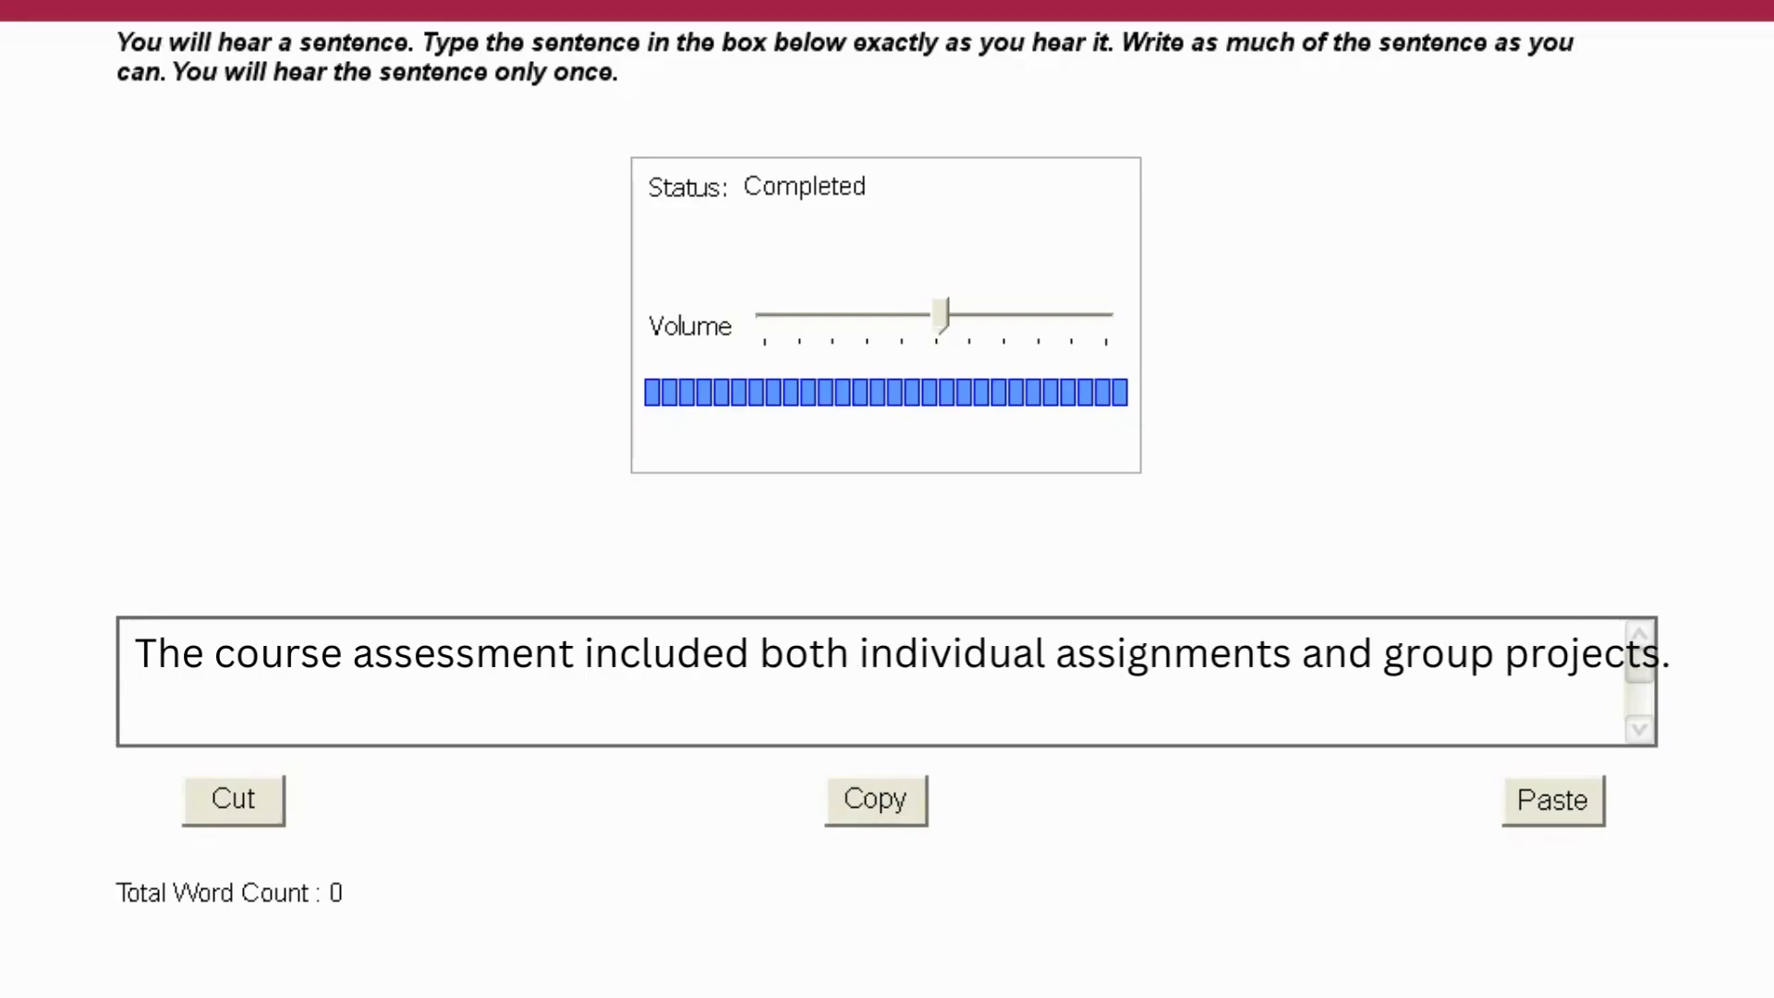
Begin the answer about the research paper on consumer behavior with 'The rese'.
{"action": "left_click", "coordinate": [129, 654]}
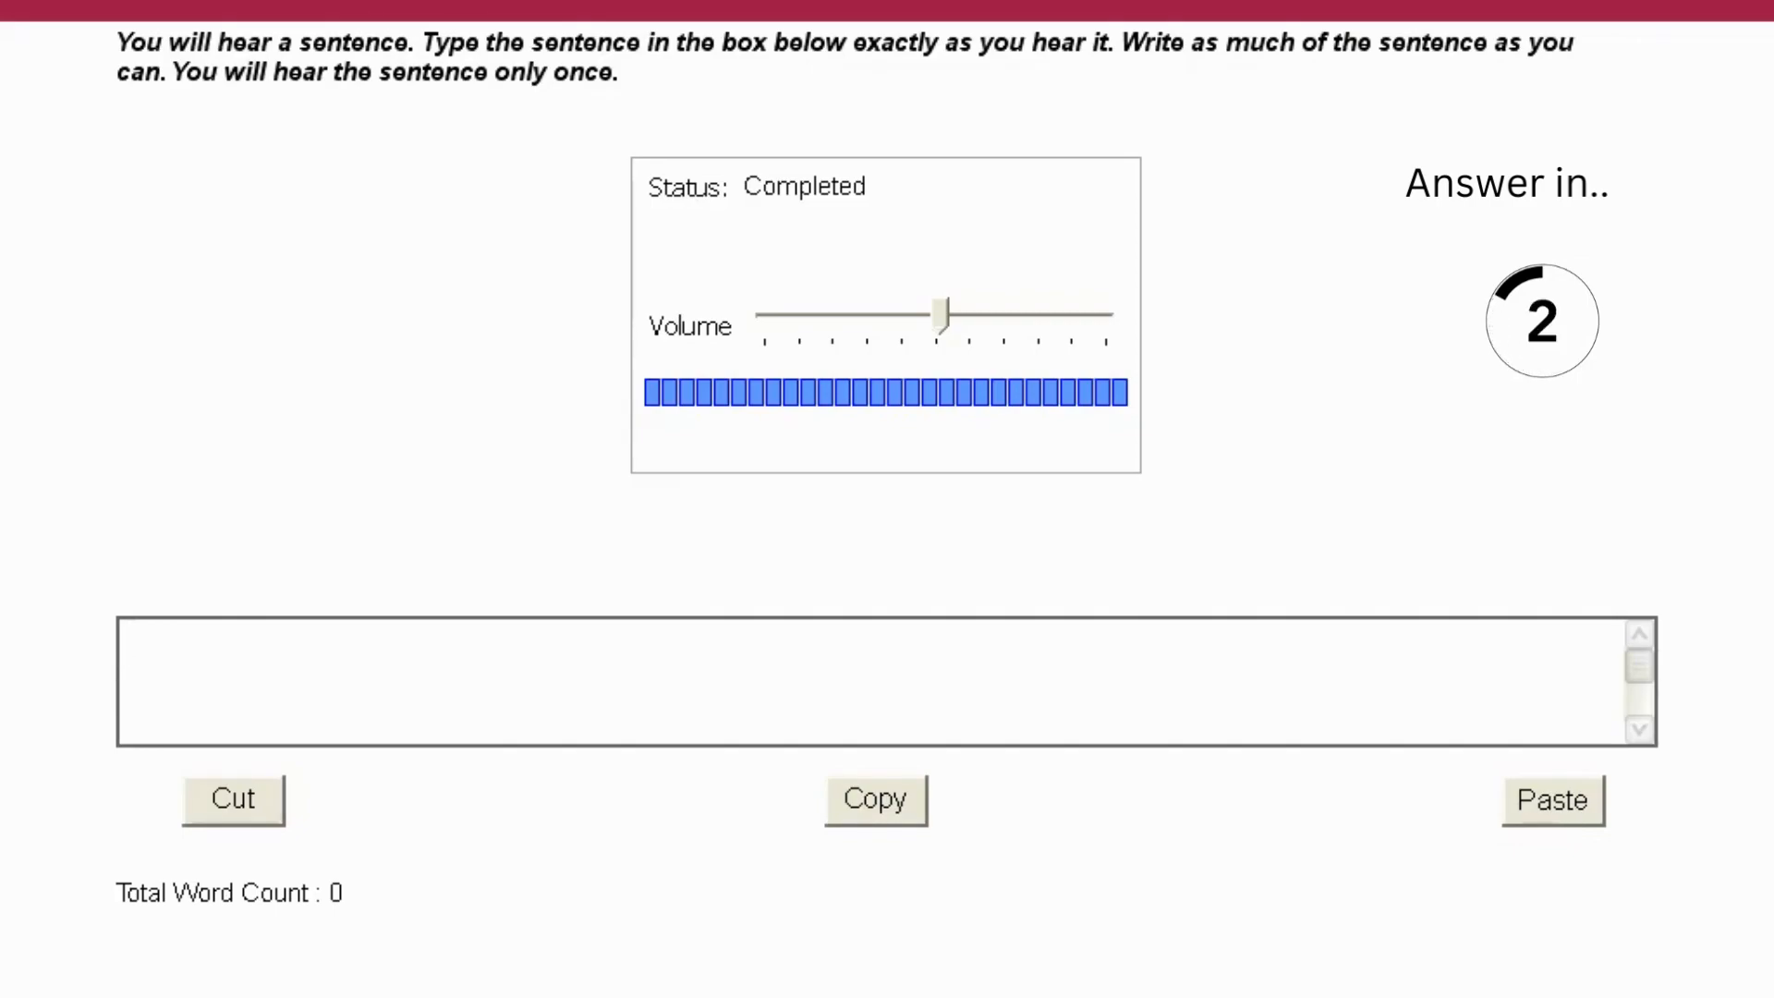
{"action": "type", "text": "The research paper proposed a new model for understanding consumer behavior."}
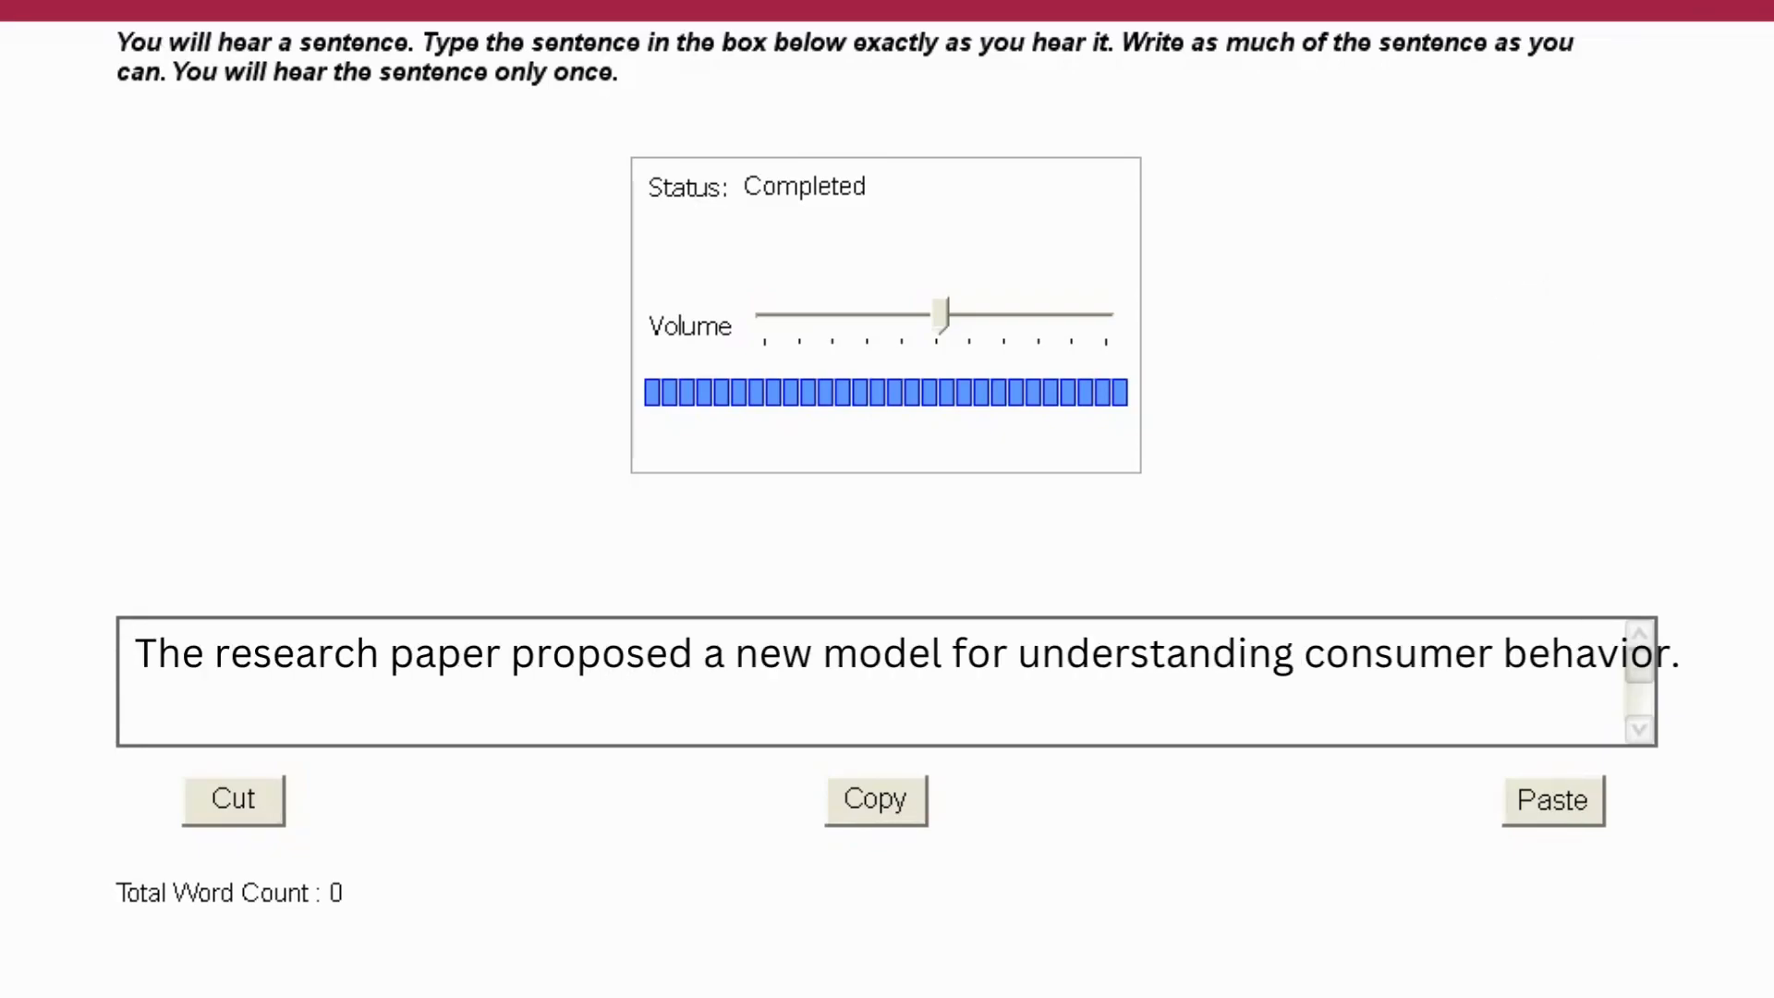
Answer: 'The lecture highlighted the impact of climate change on biodiversity.'.
{"action": "left_click", "coordinate": [133, 652]}
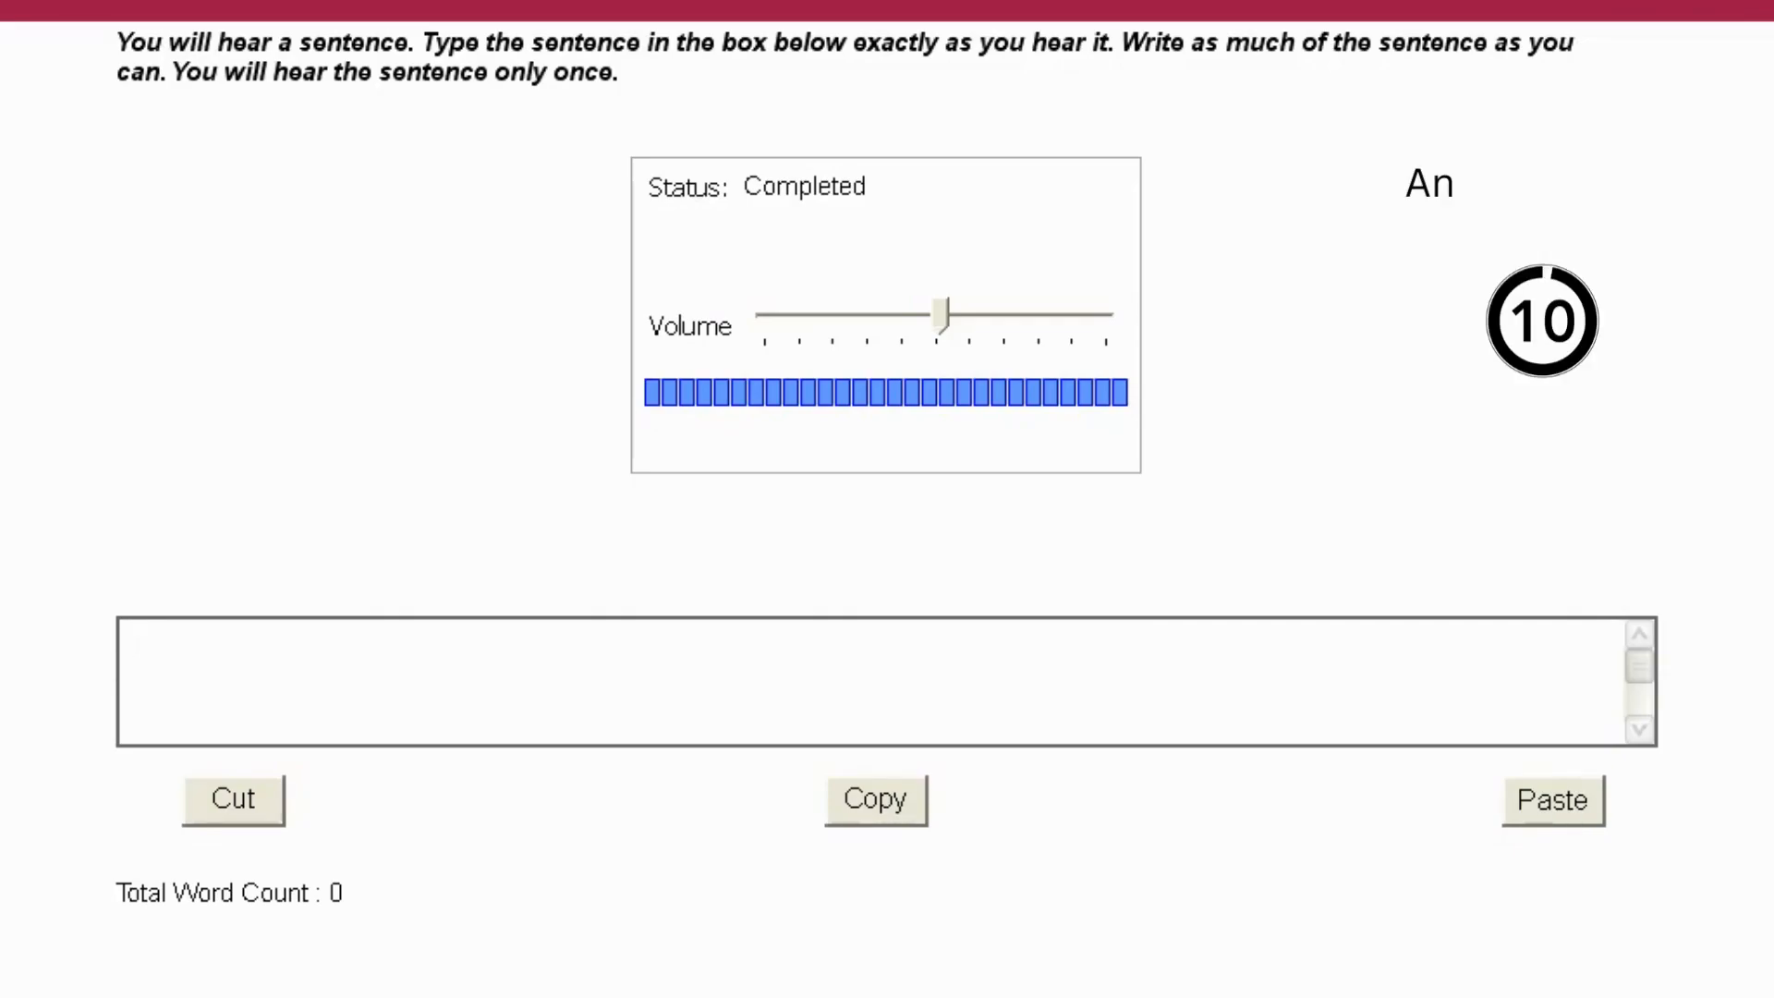
{"action": "left_click", "coordinate": [871, 682]}
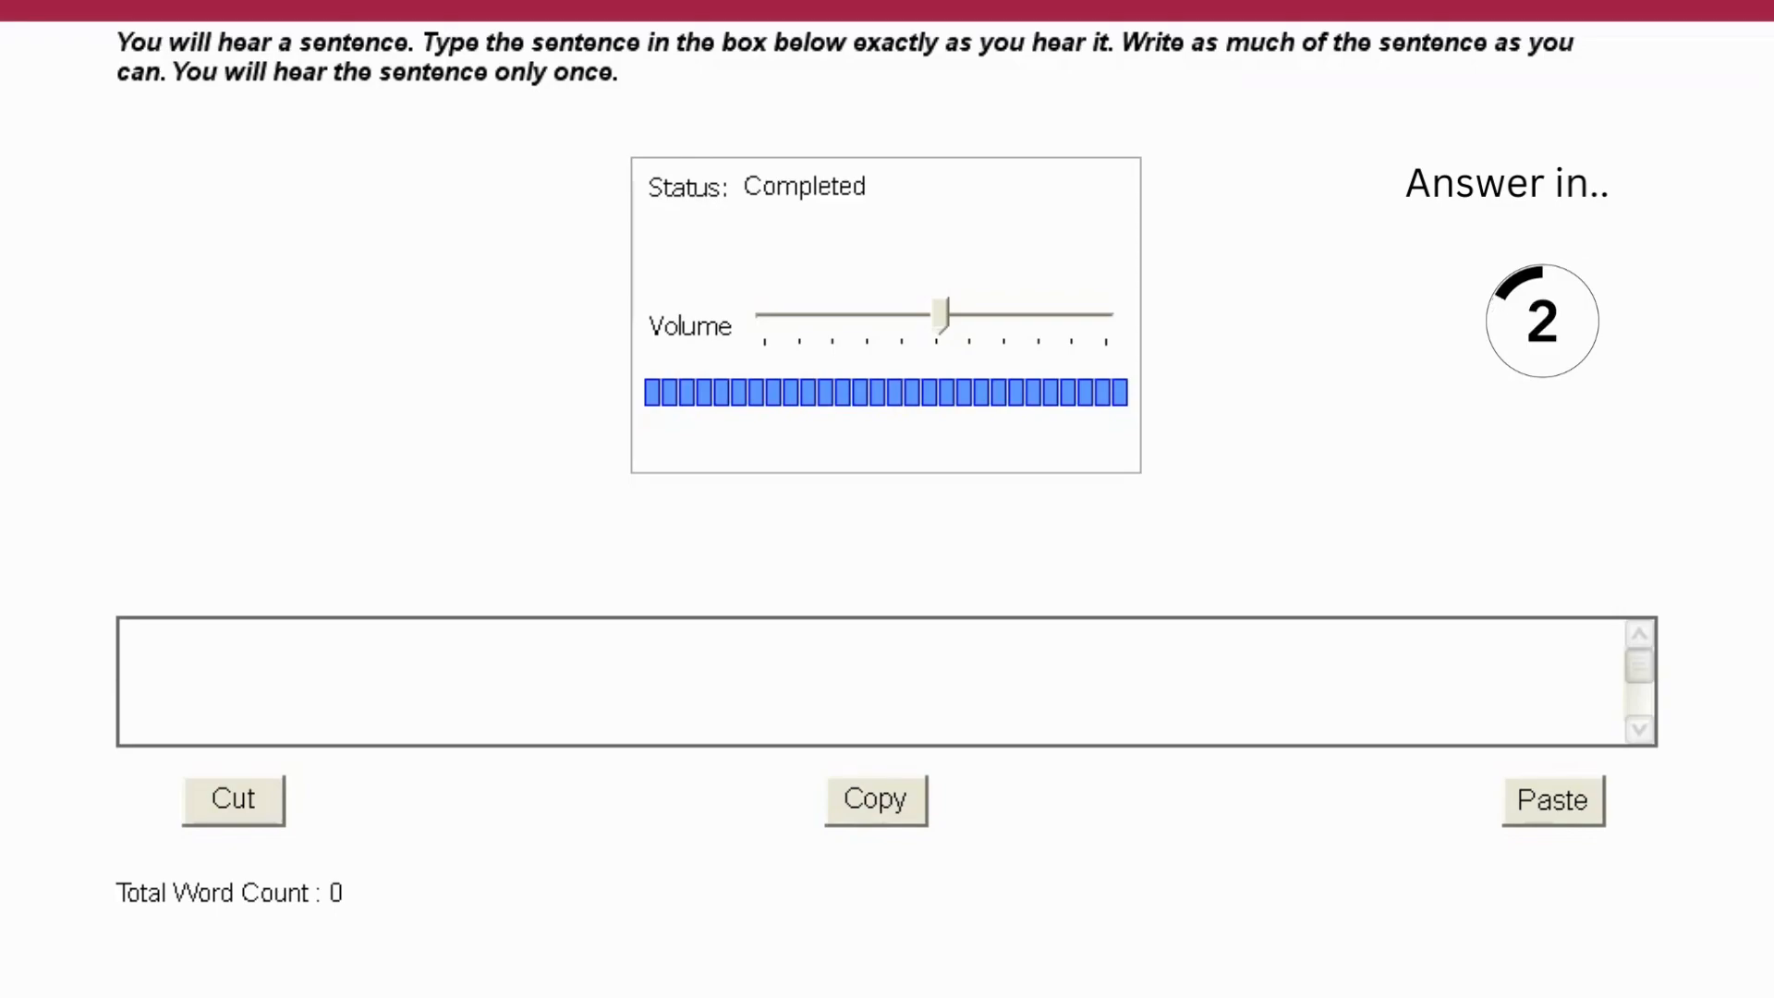
{"action": "type", "text": "The lec"}
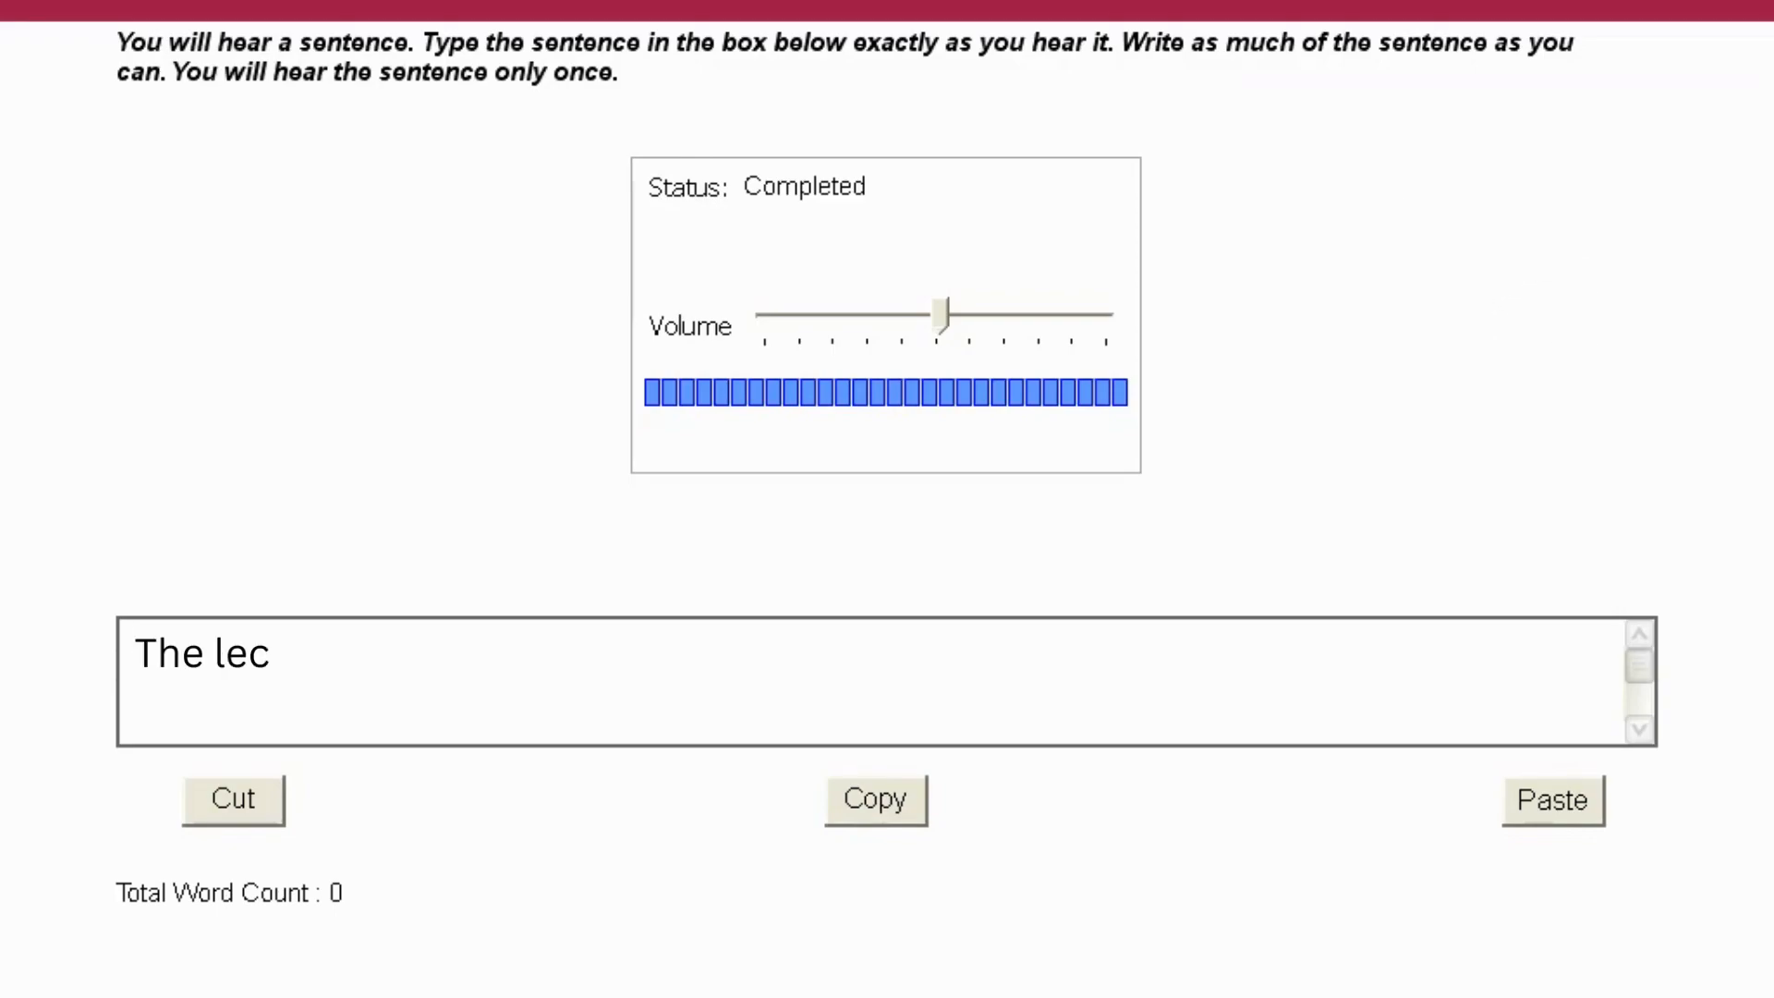
{"action": "type", "text": "ture highlighted the impact of climate change on biodiversity."}
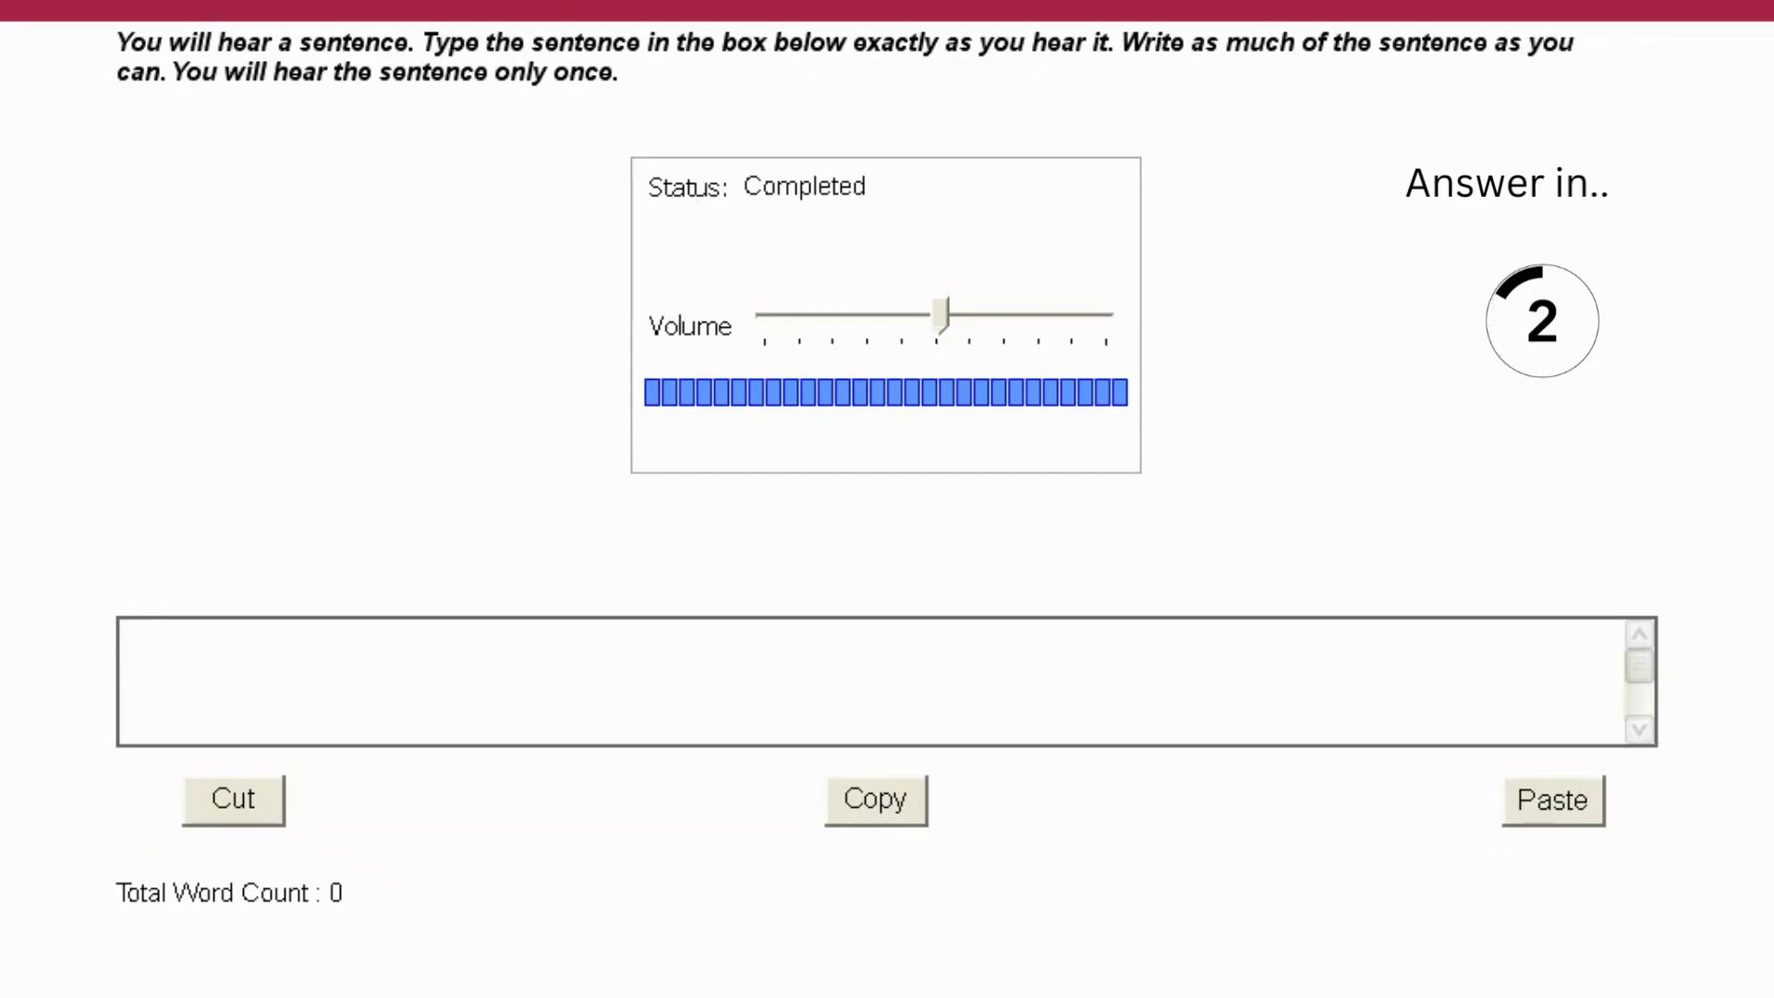
Answer: 'The academic journal is widely recognized for its contributions to the field of psychology.'.
{"action": "type", "text": "The academi"}
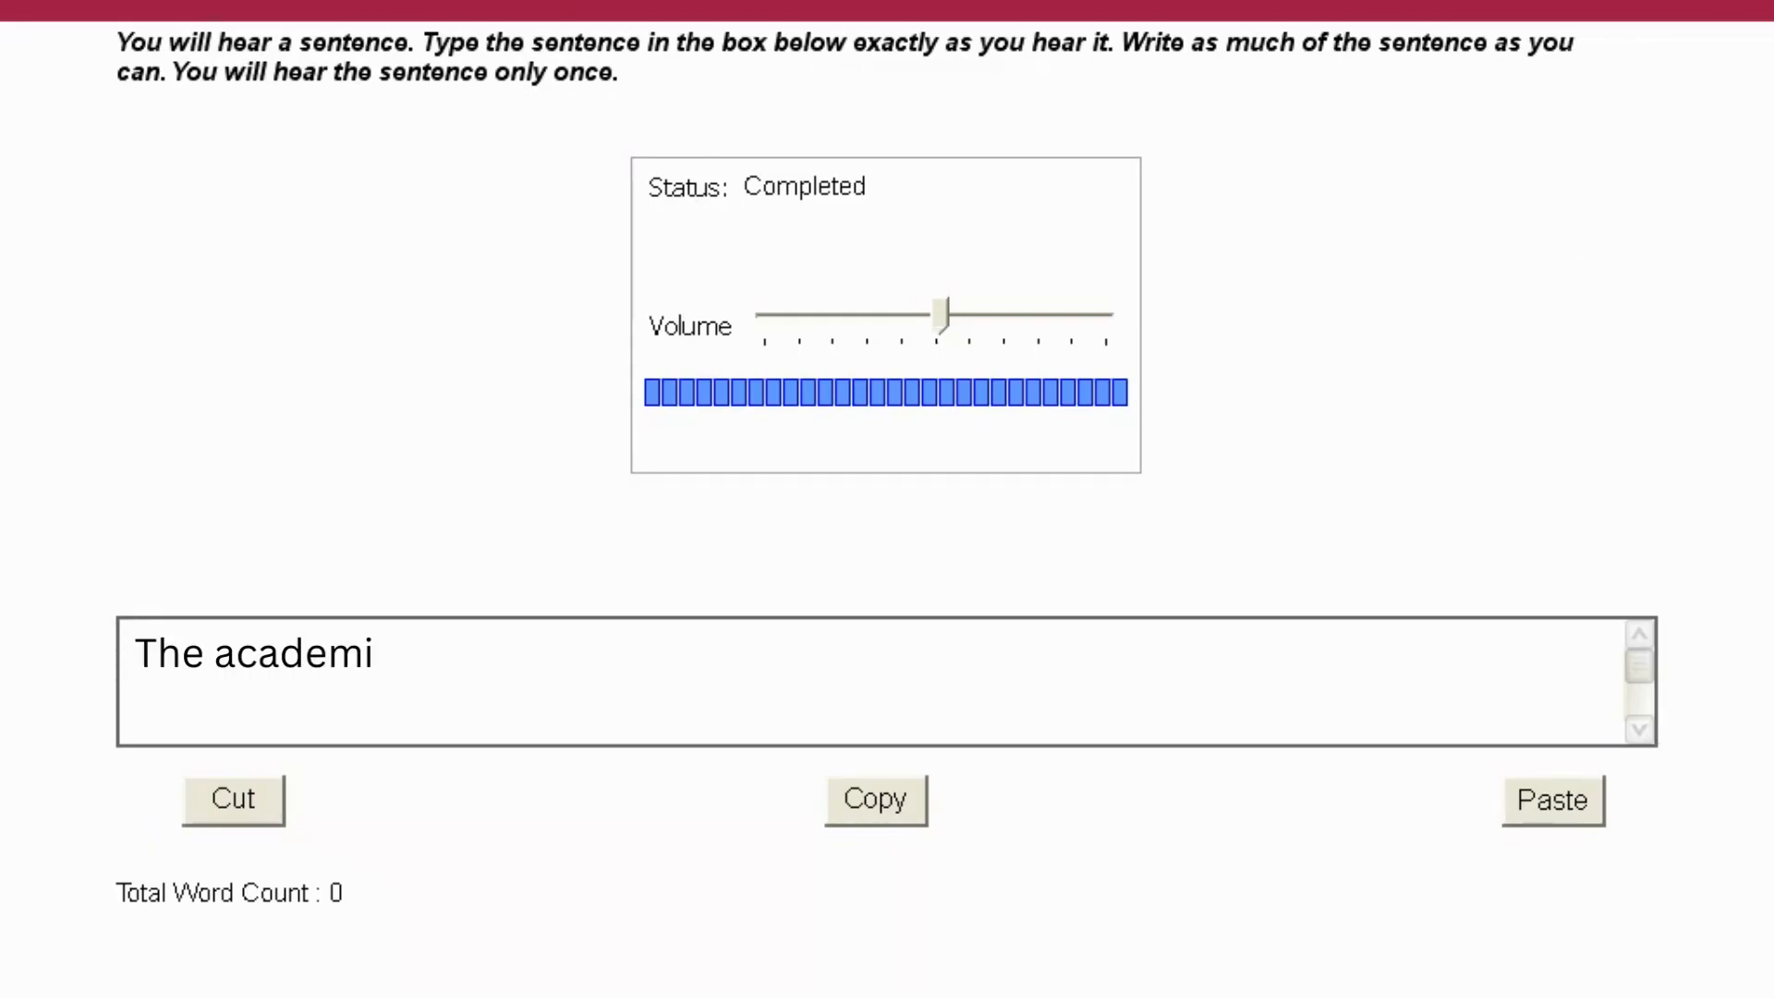
{"action": "type", "text": "c journal is widely recognized for its contributions to the field of psychology."}
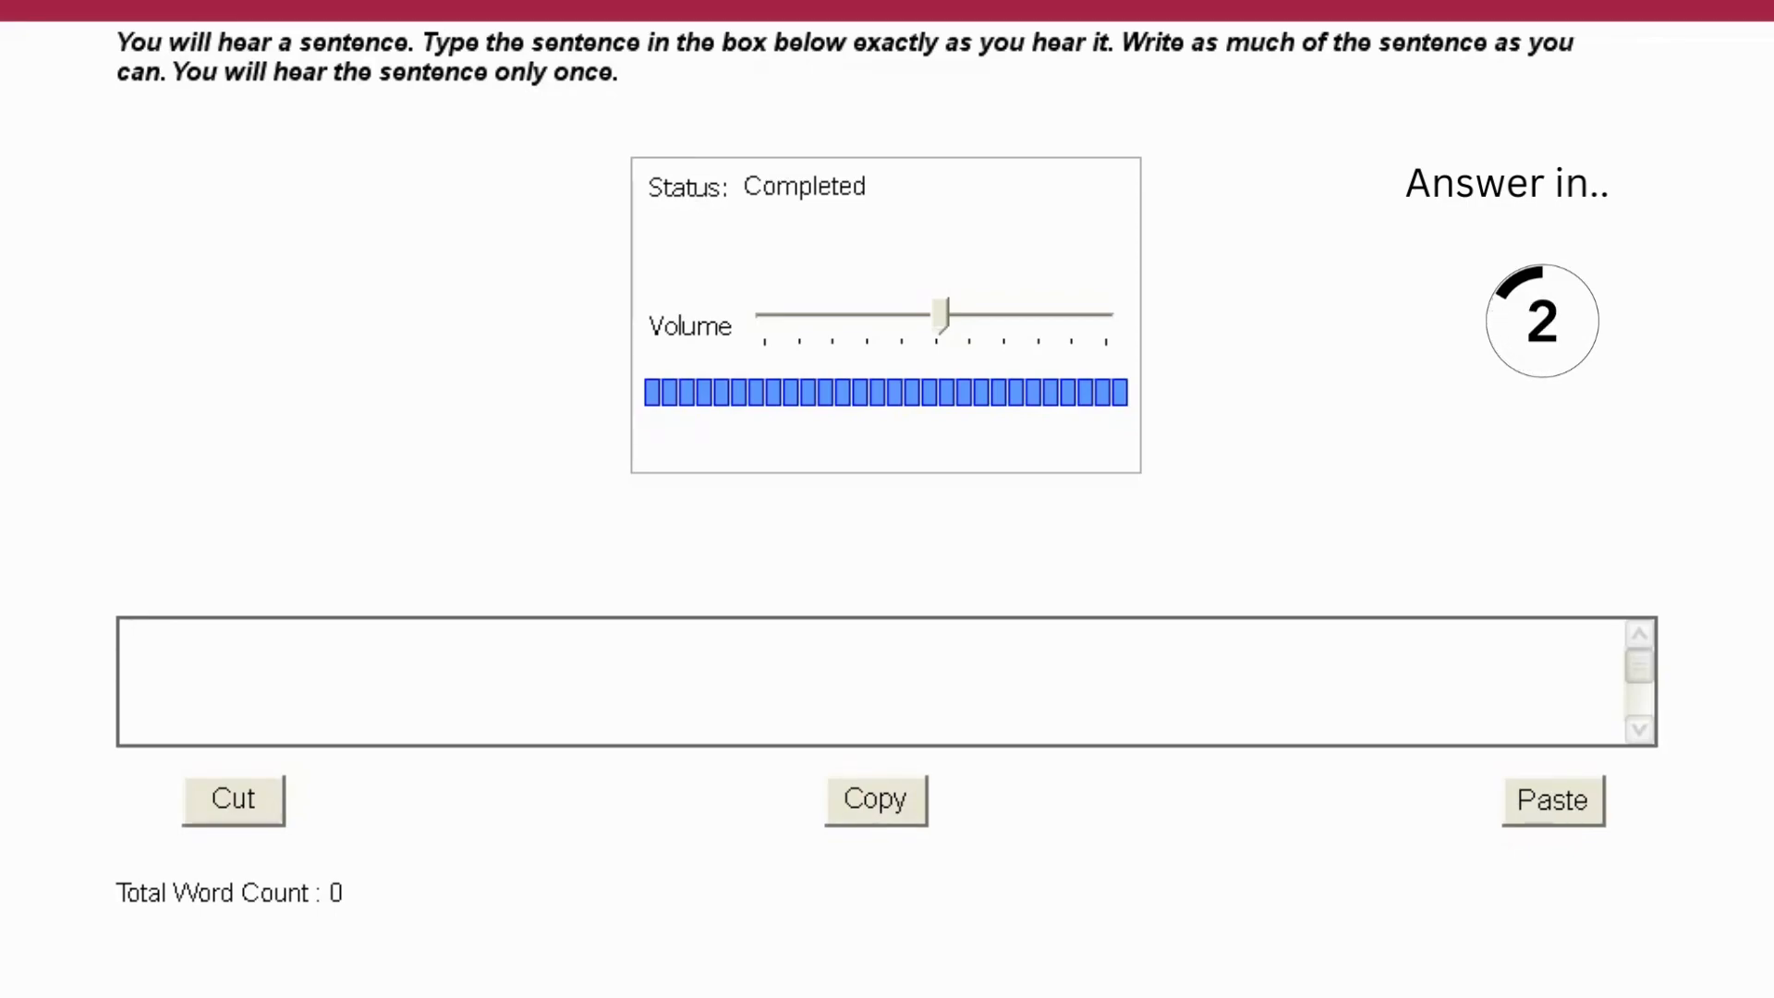
Begin the next dictation answer with the words "The study".
{"action": "type", "text": "The study"}
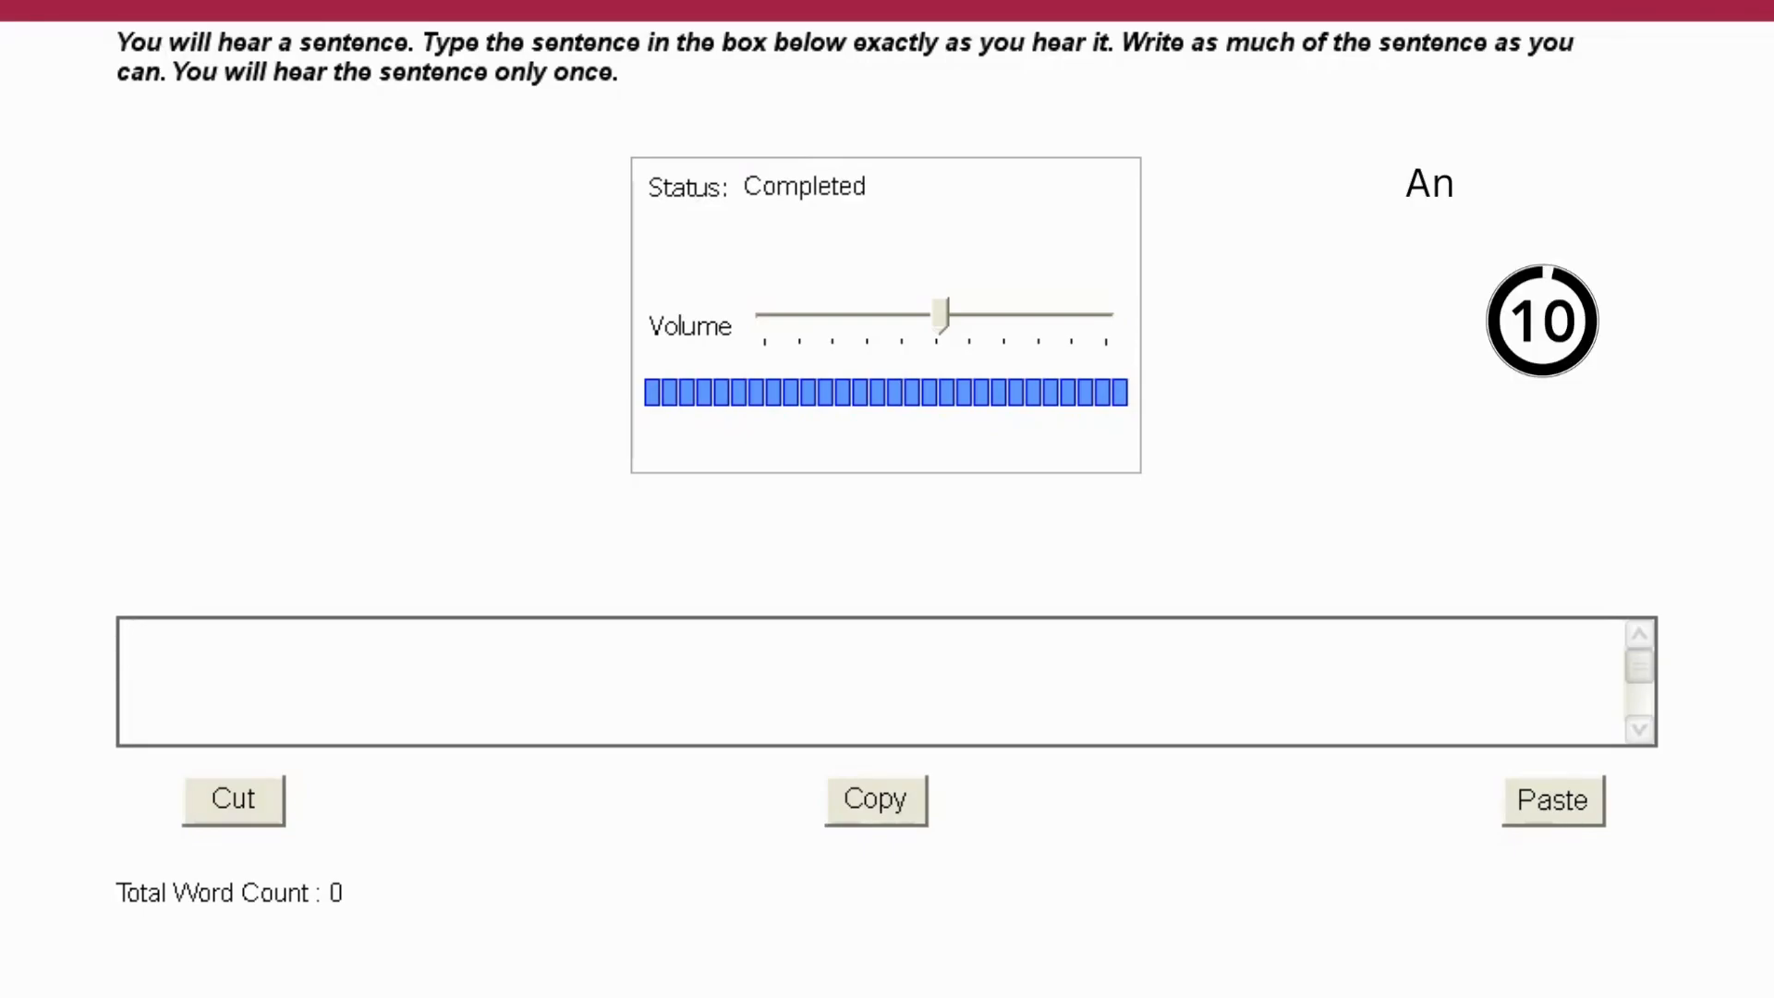
Enter "The professor encouraged critical thinking and analytical reasoning in class discussions." as the answer.
{"action": "left_click", "coordinate": [859, 682]}
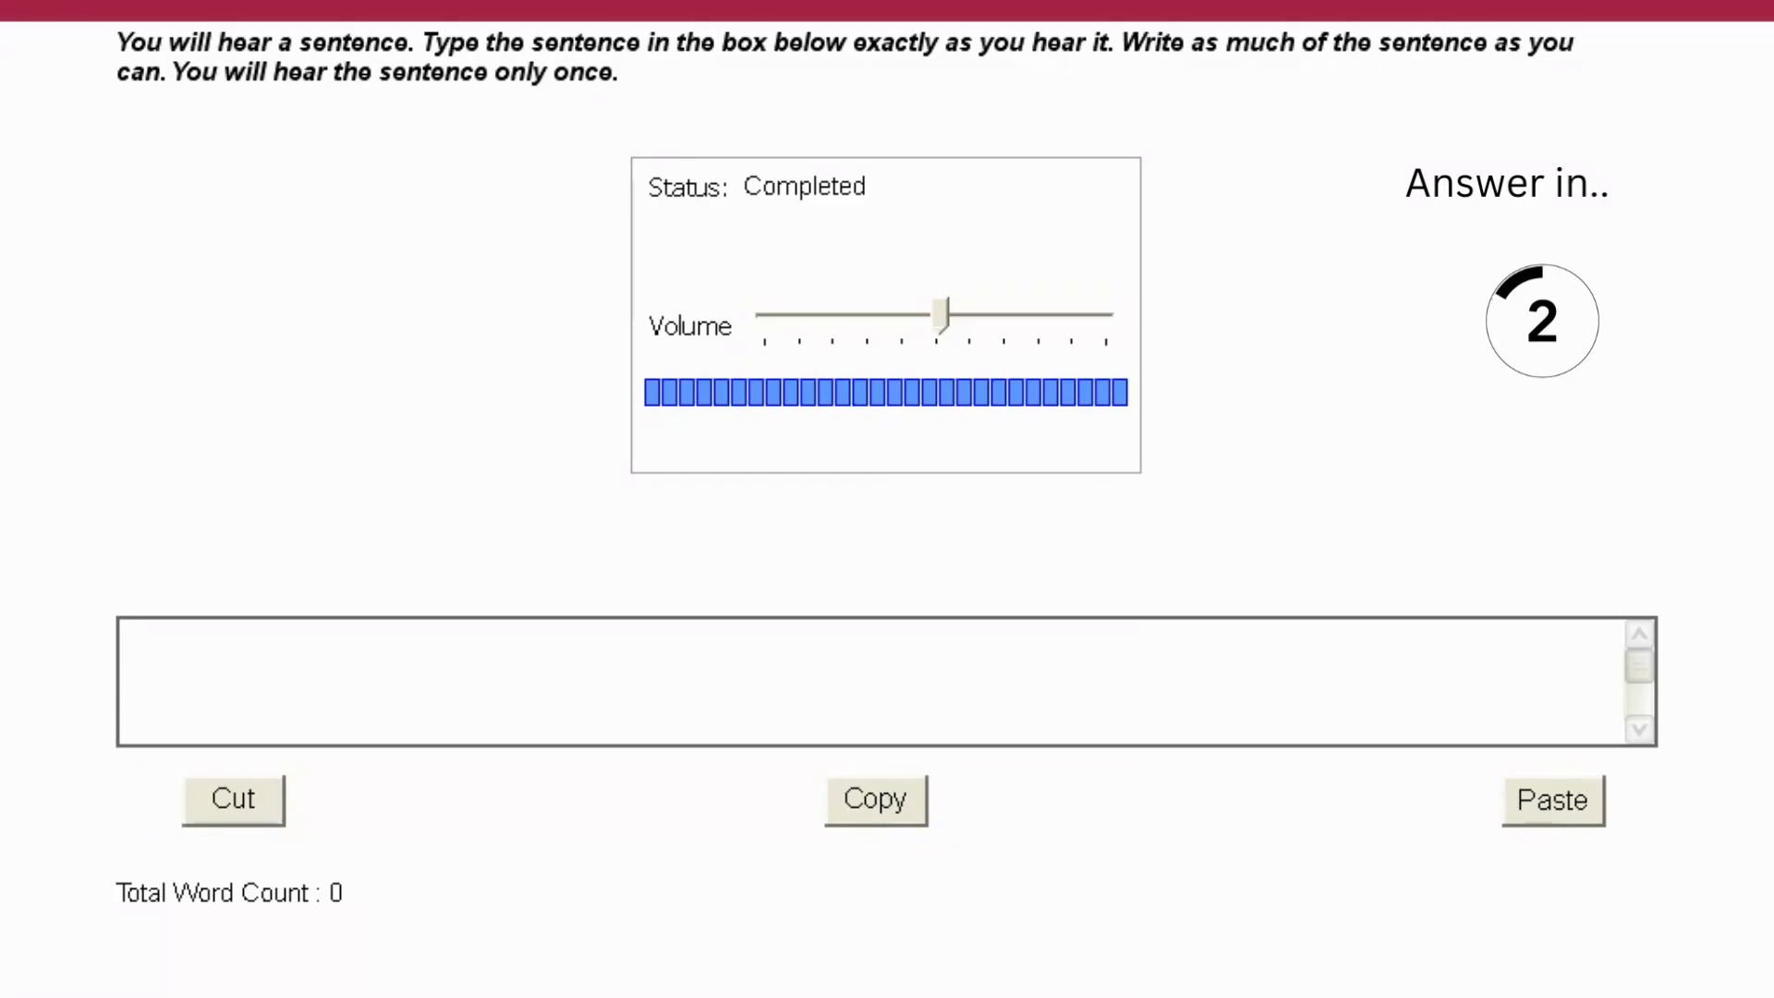
{"action": "type", "text": "The professo"}
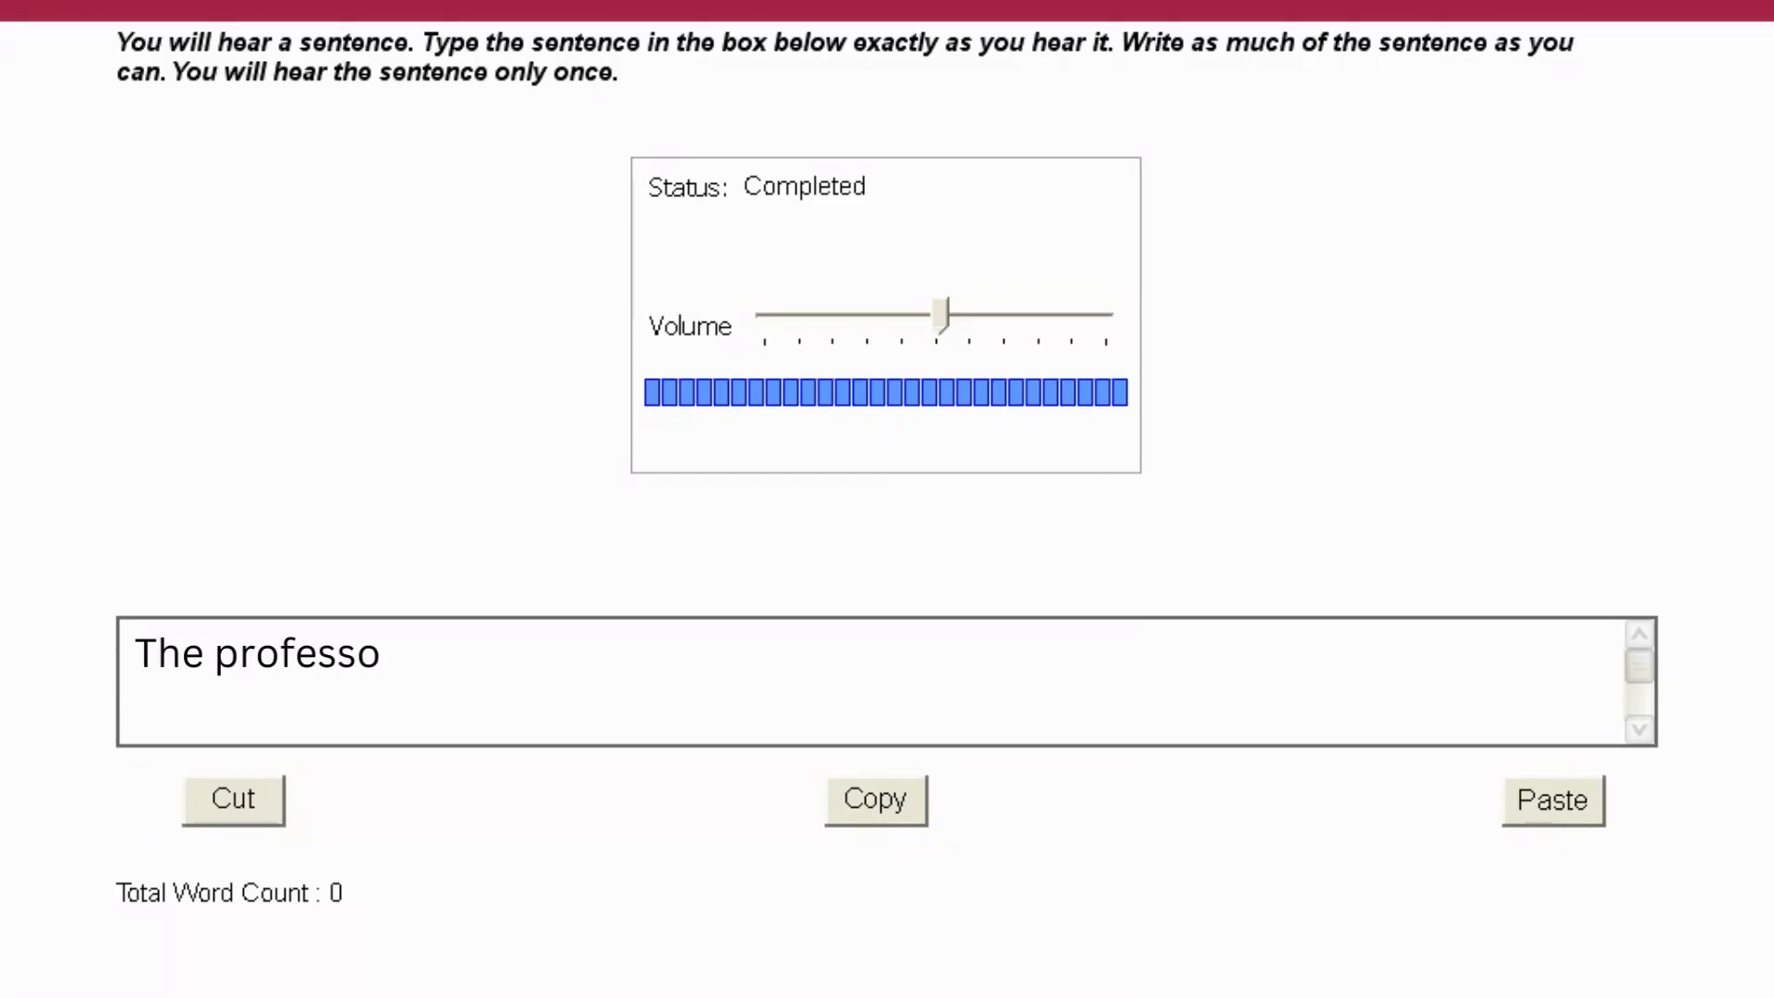
{"action": "type", "text": "r encouraged critical thinking and analytical reasoning in class discussions."}
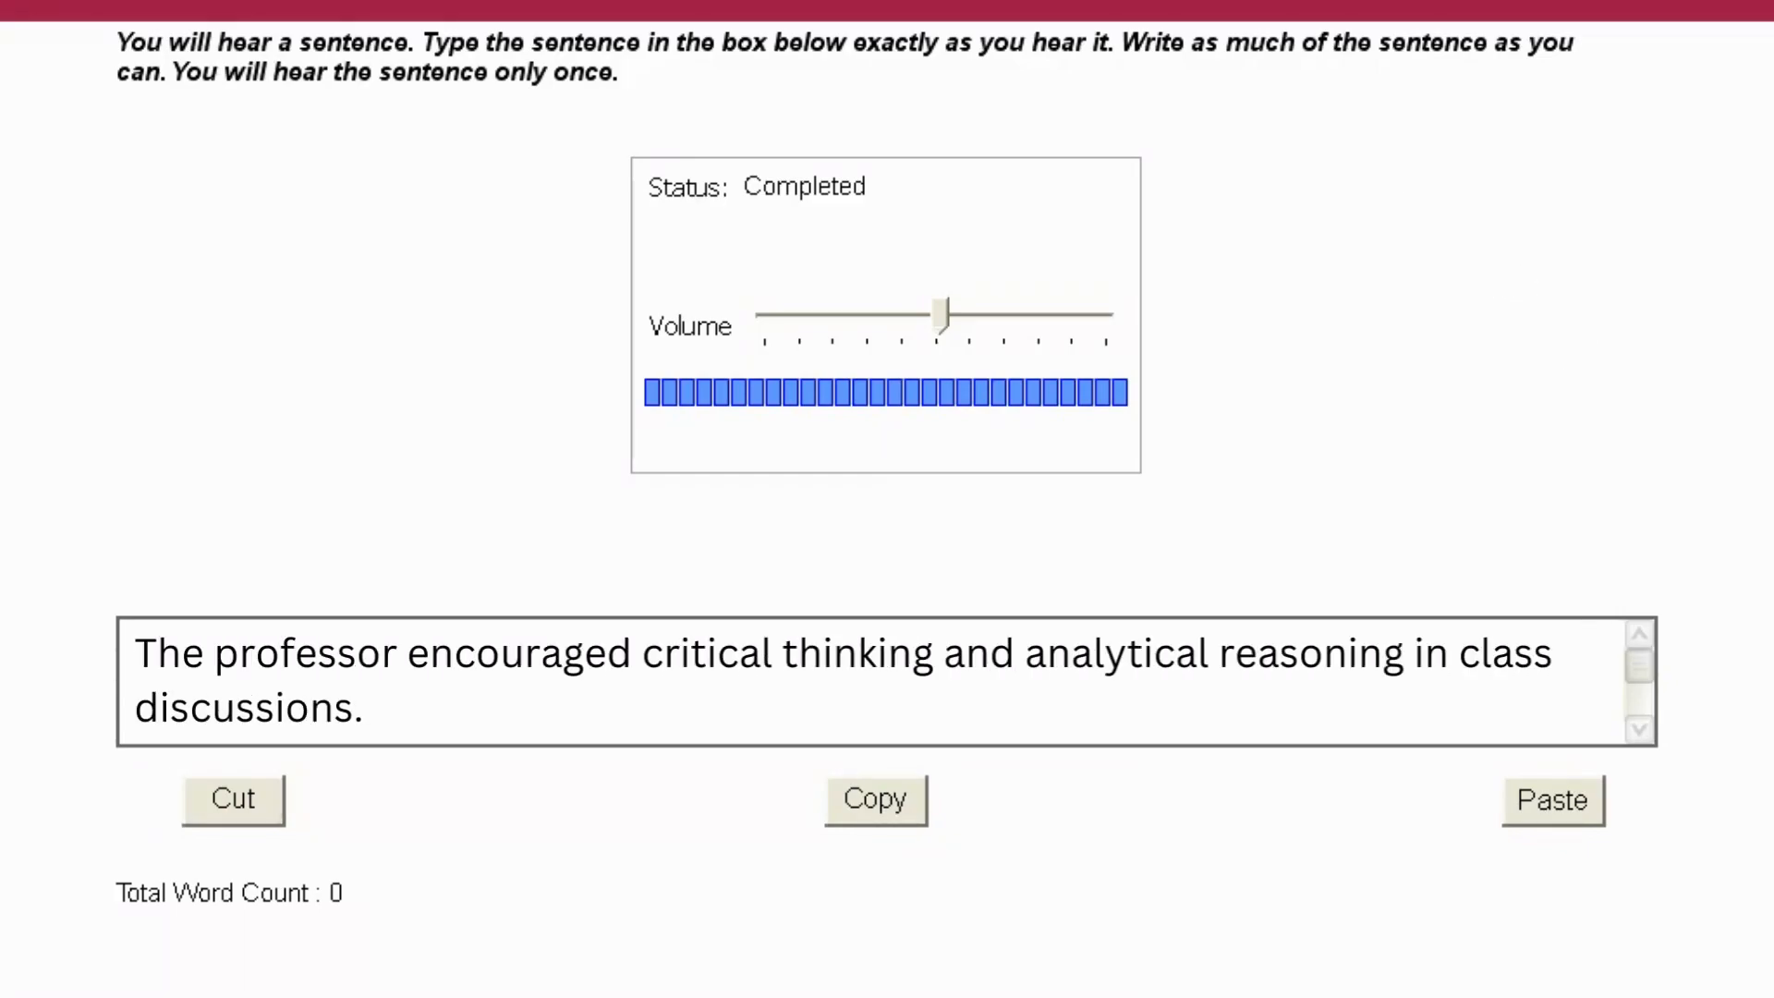
Advance to the next item and answer "The research project involved collecting data through surveys and interviews.".
{"action": "left_click", "coordinate": [135, 652]}
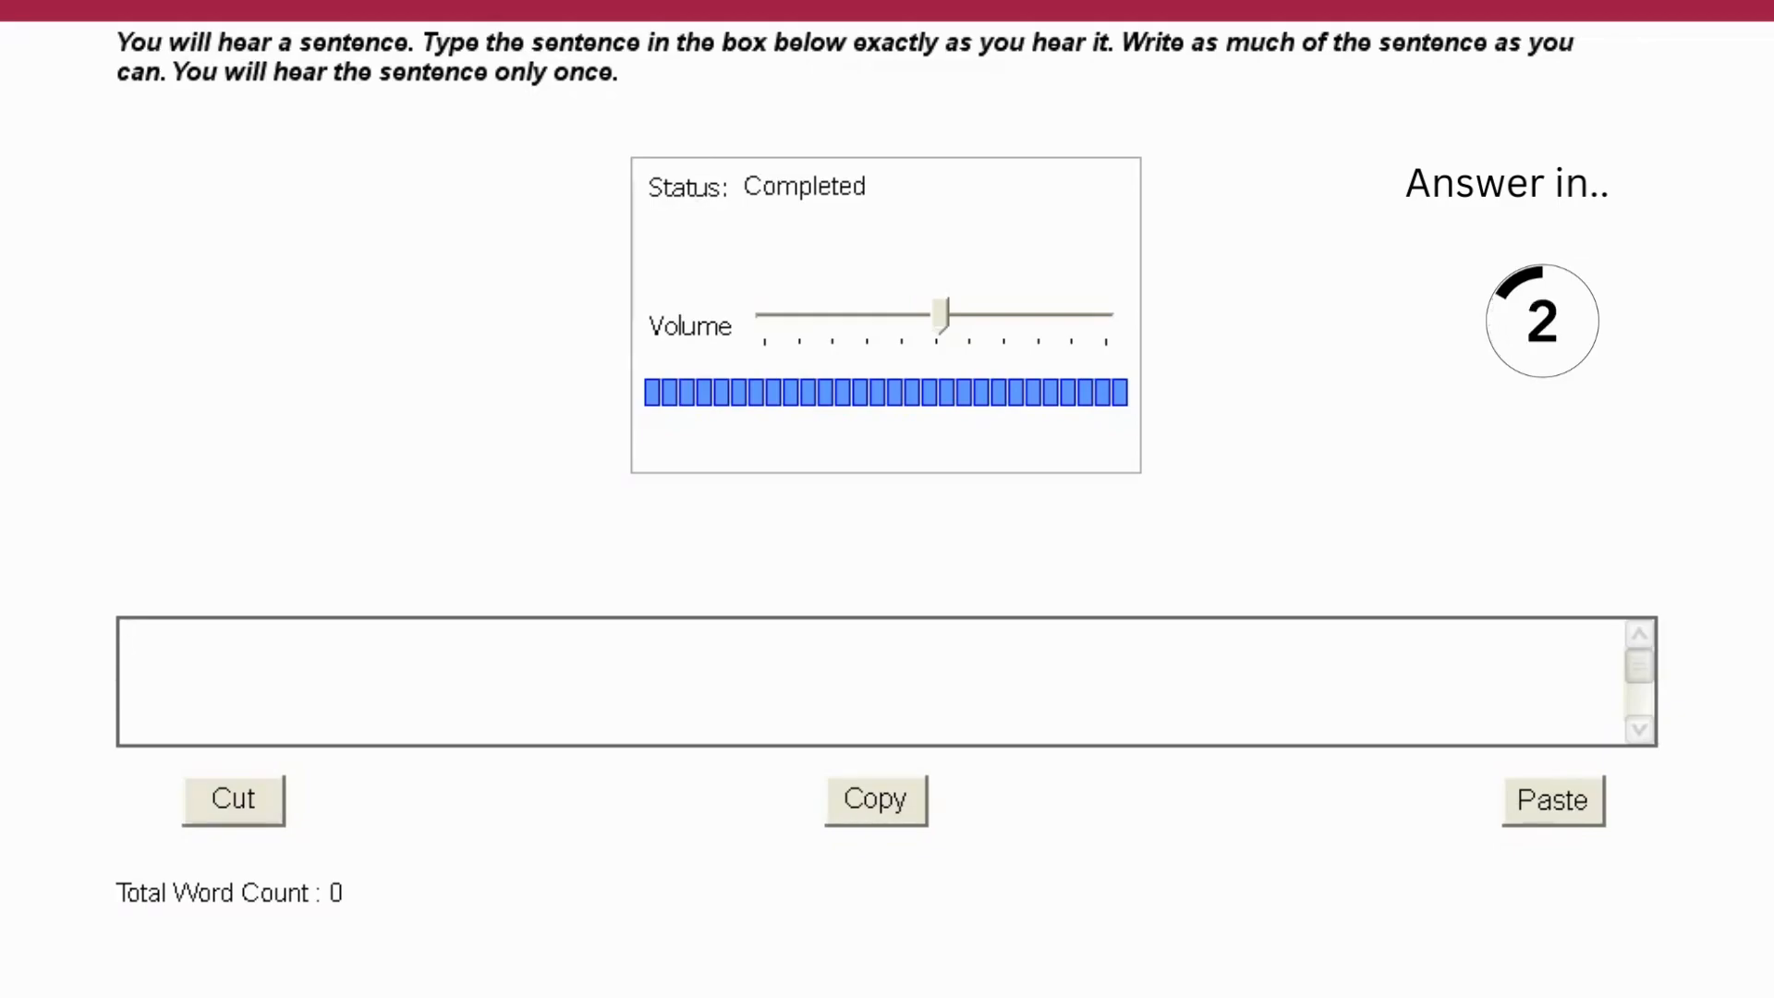
{"action": "type", "text": "The resea"}
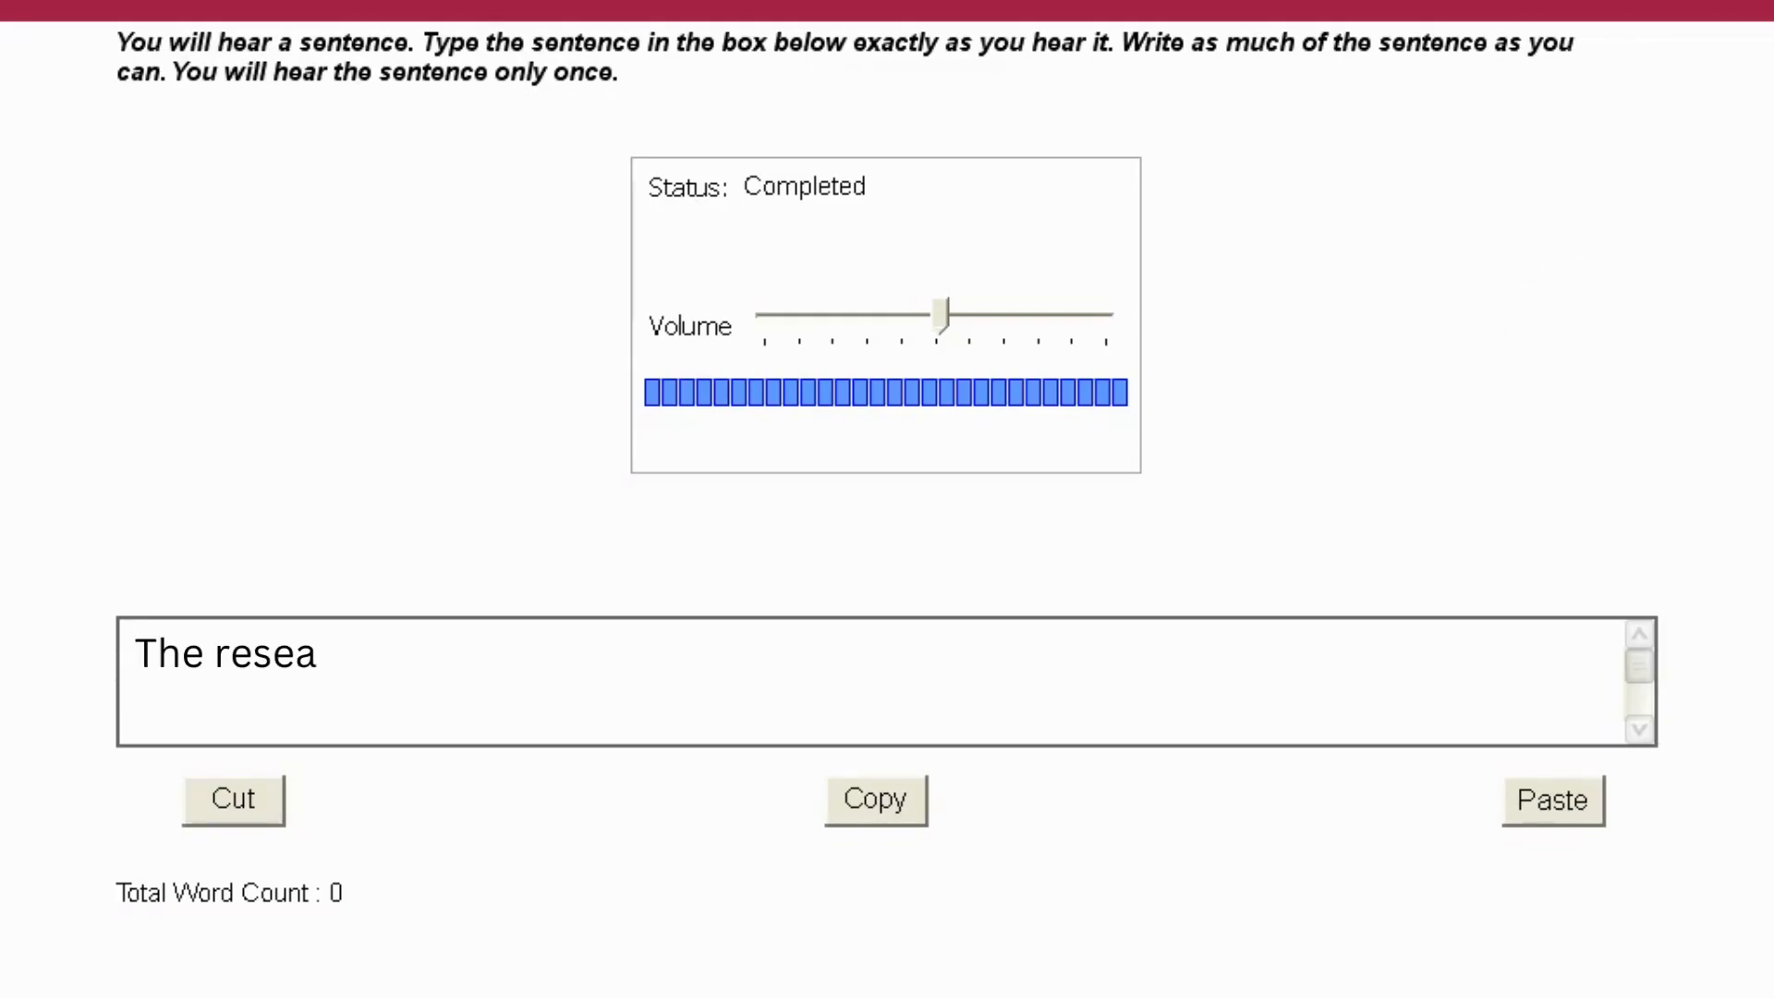
{"action": "type", "text": "rch project involved collecting data through surveys and interviews."}
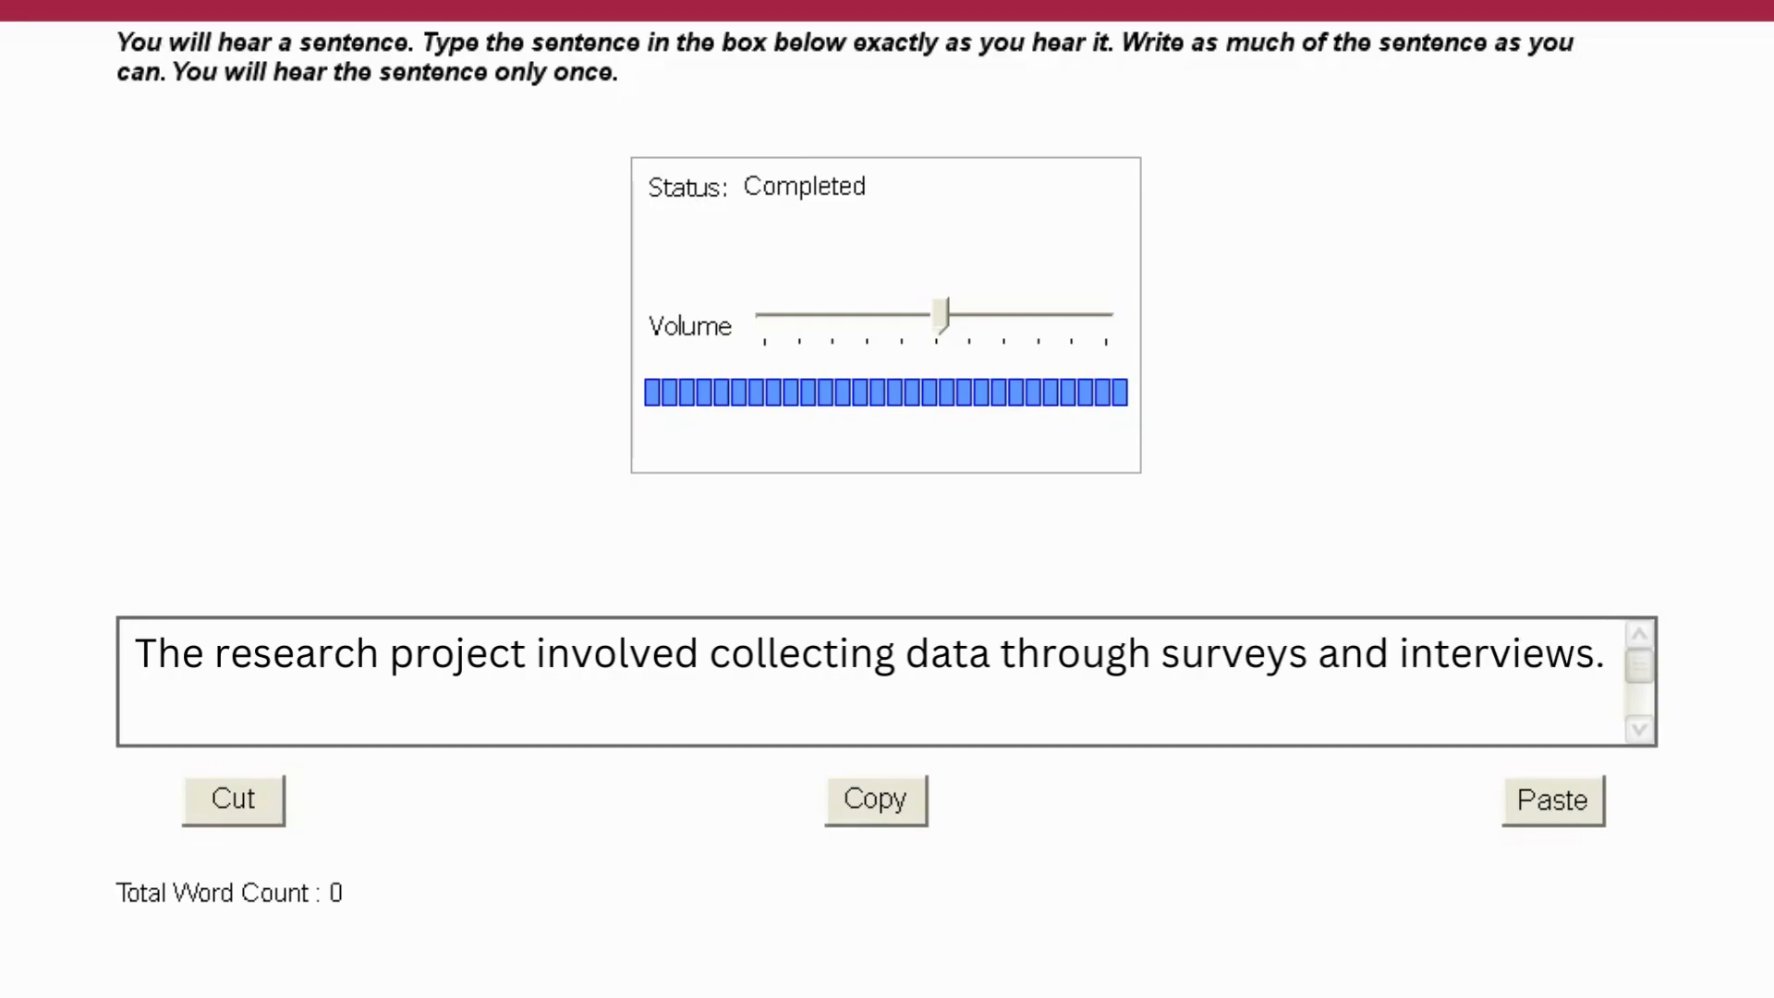
Advance to the next item and answer "The course syllabus specified the required readings and assessment weightage.".
{"action": "left_click", "coordinate": [129, 653]}
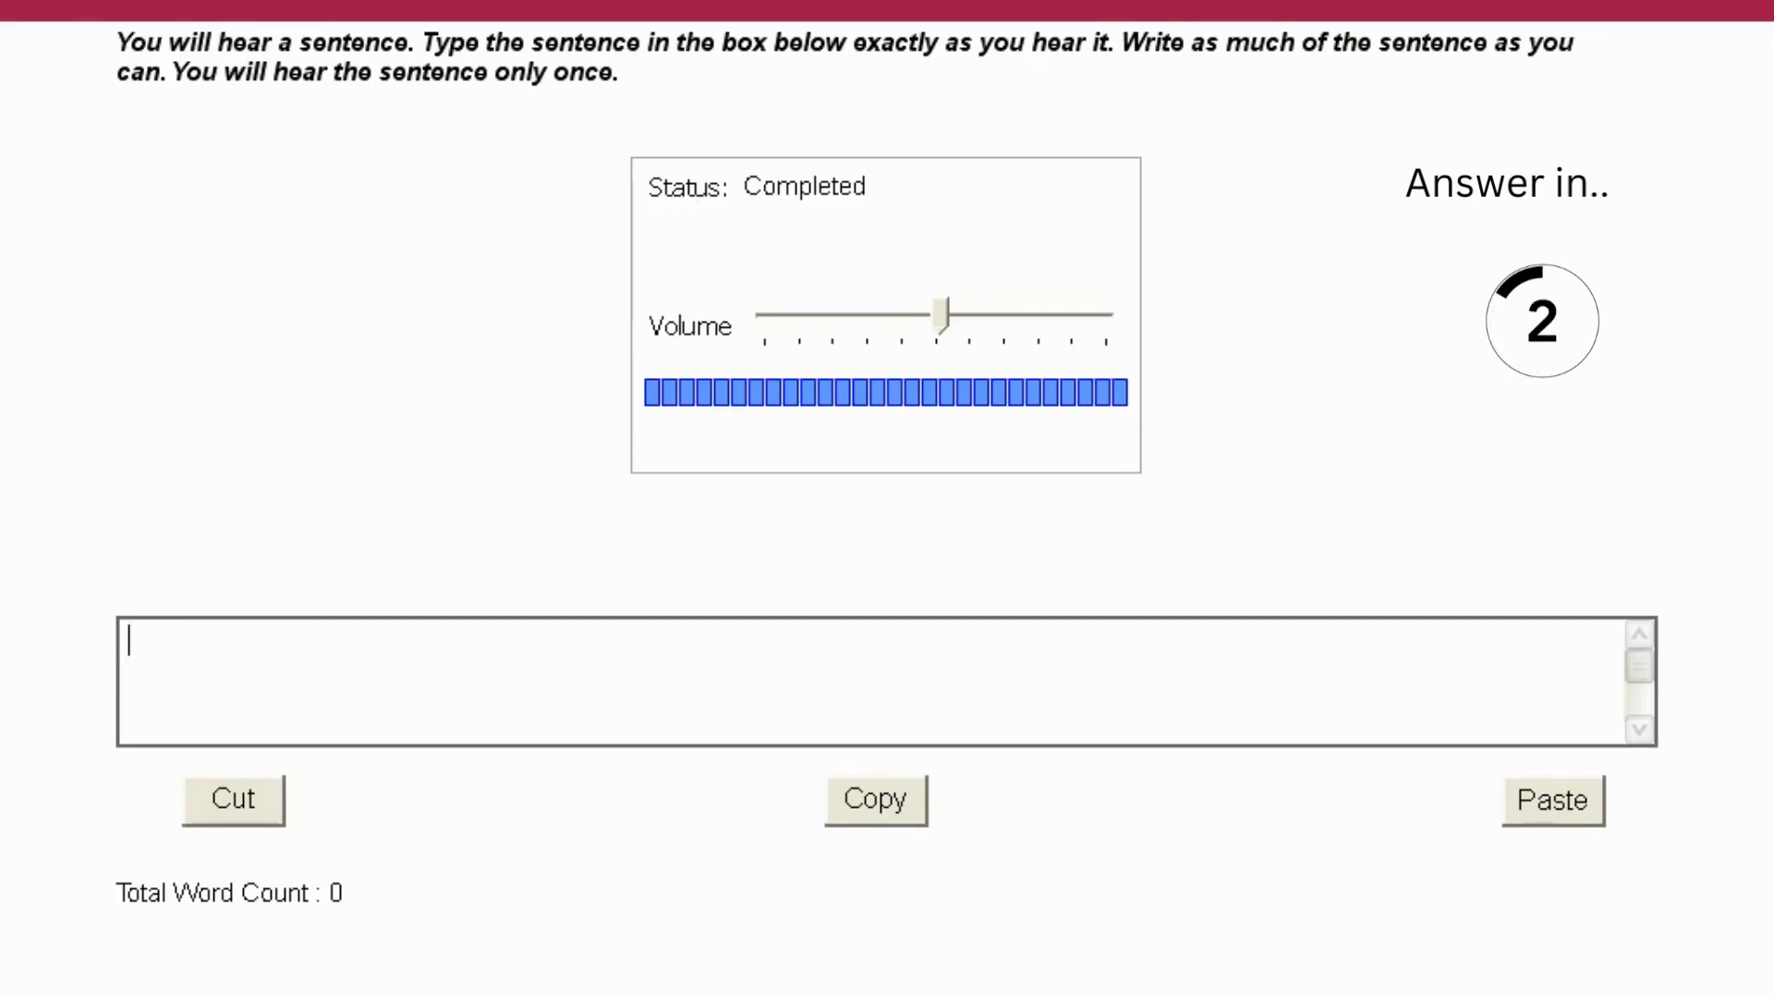
{"action": "type", "text": "The course"}
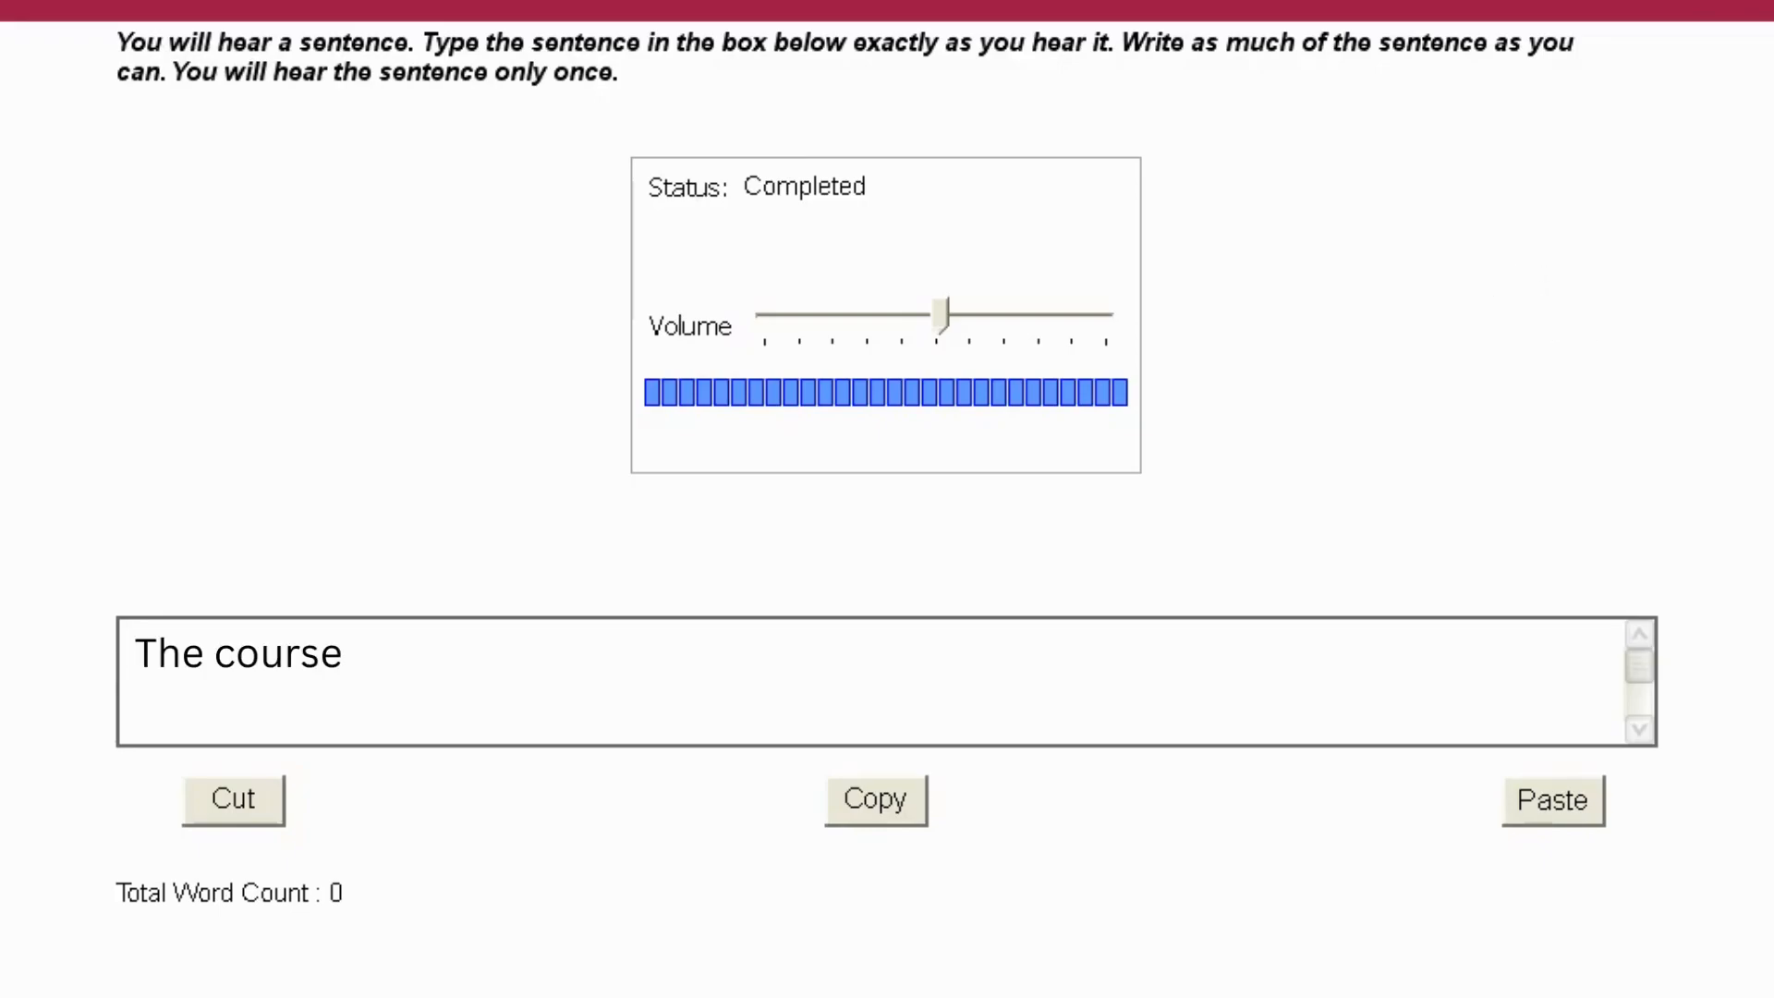
{"action": "type", "text": "syllabus specified the required readings and assessment weightage."}
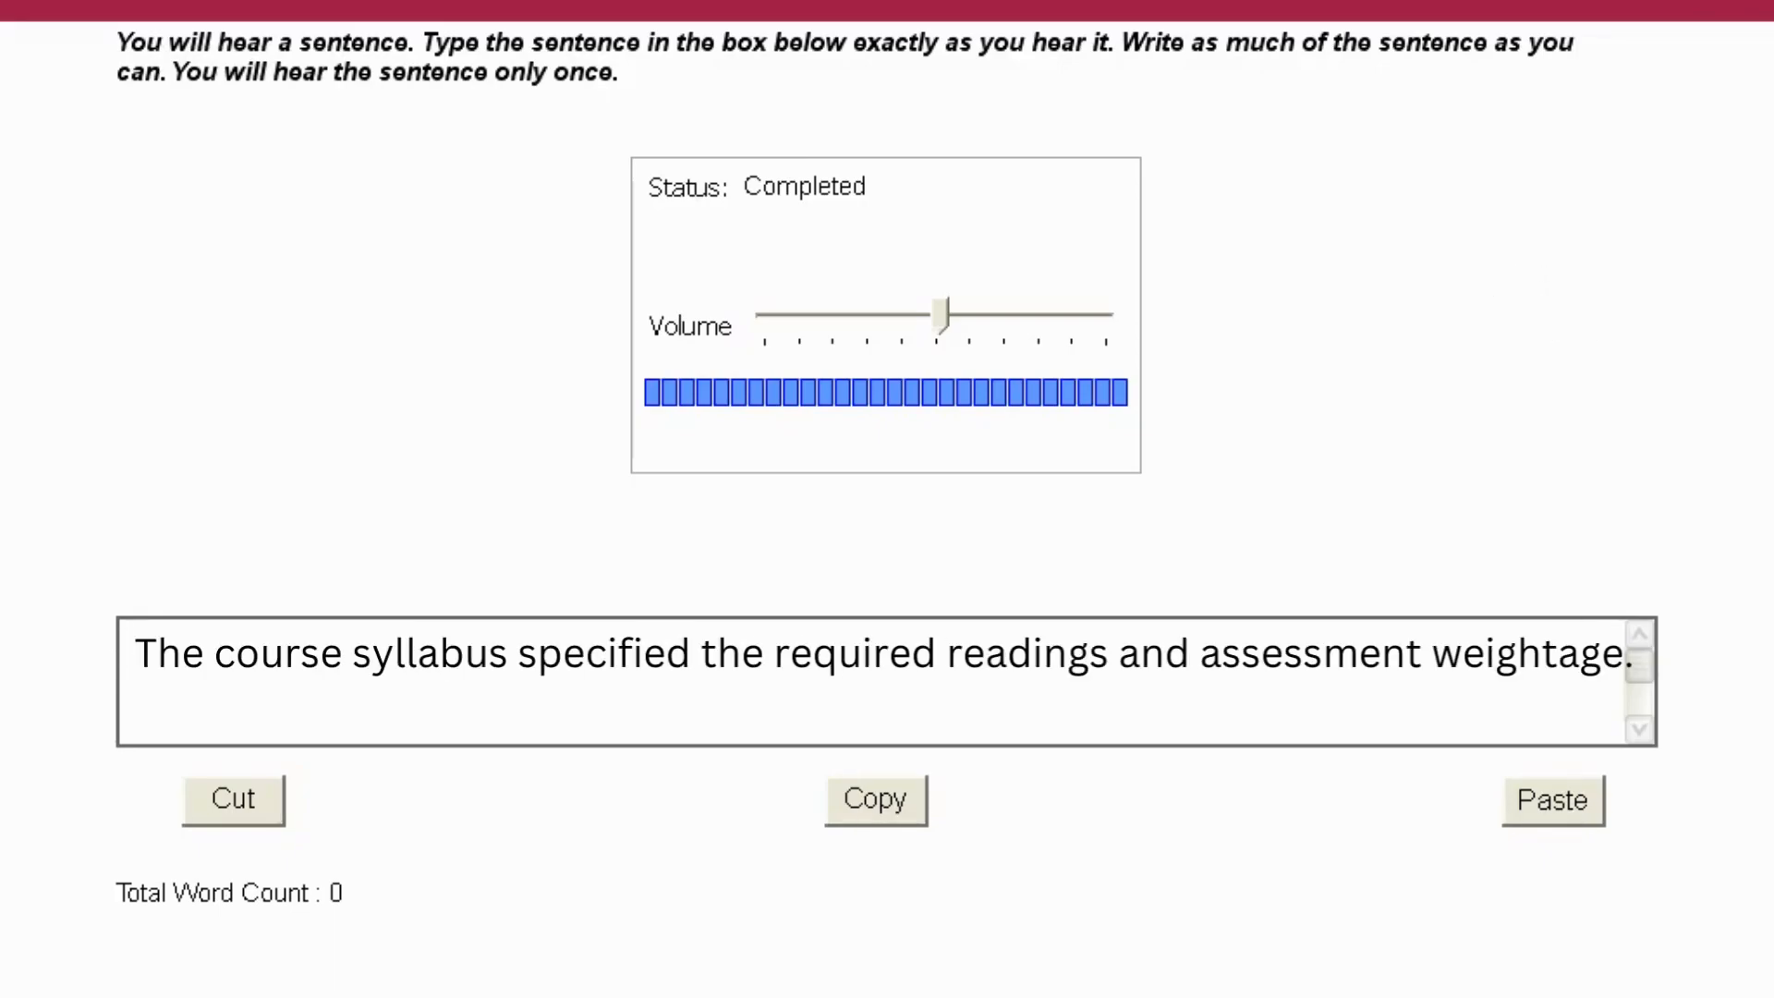
Advance to the next item and answer "The experiment followed a double-blind design to minimize bias.".
{"action": "left_click", "coordinate": [133, 652]}
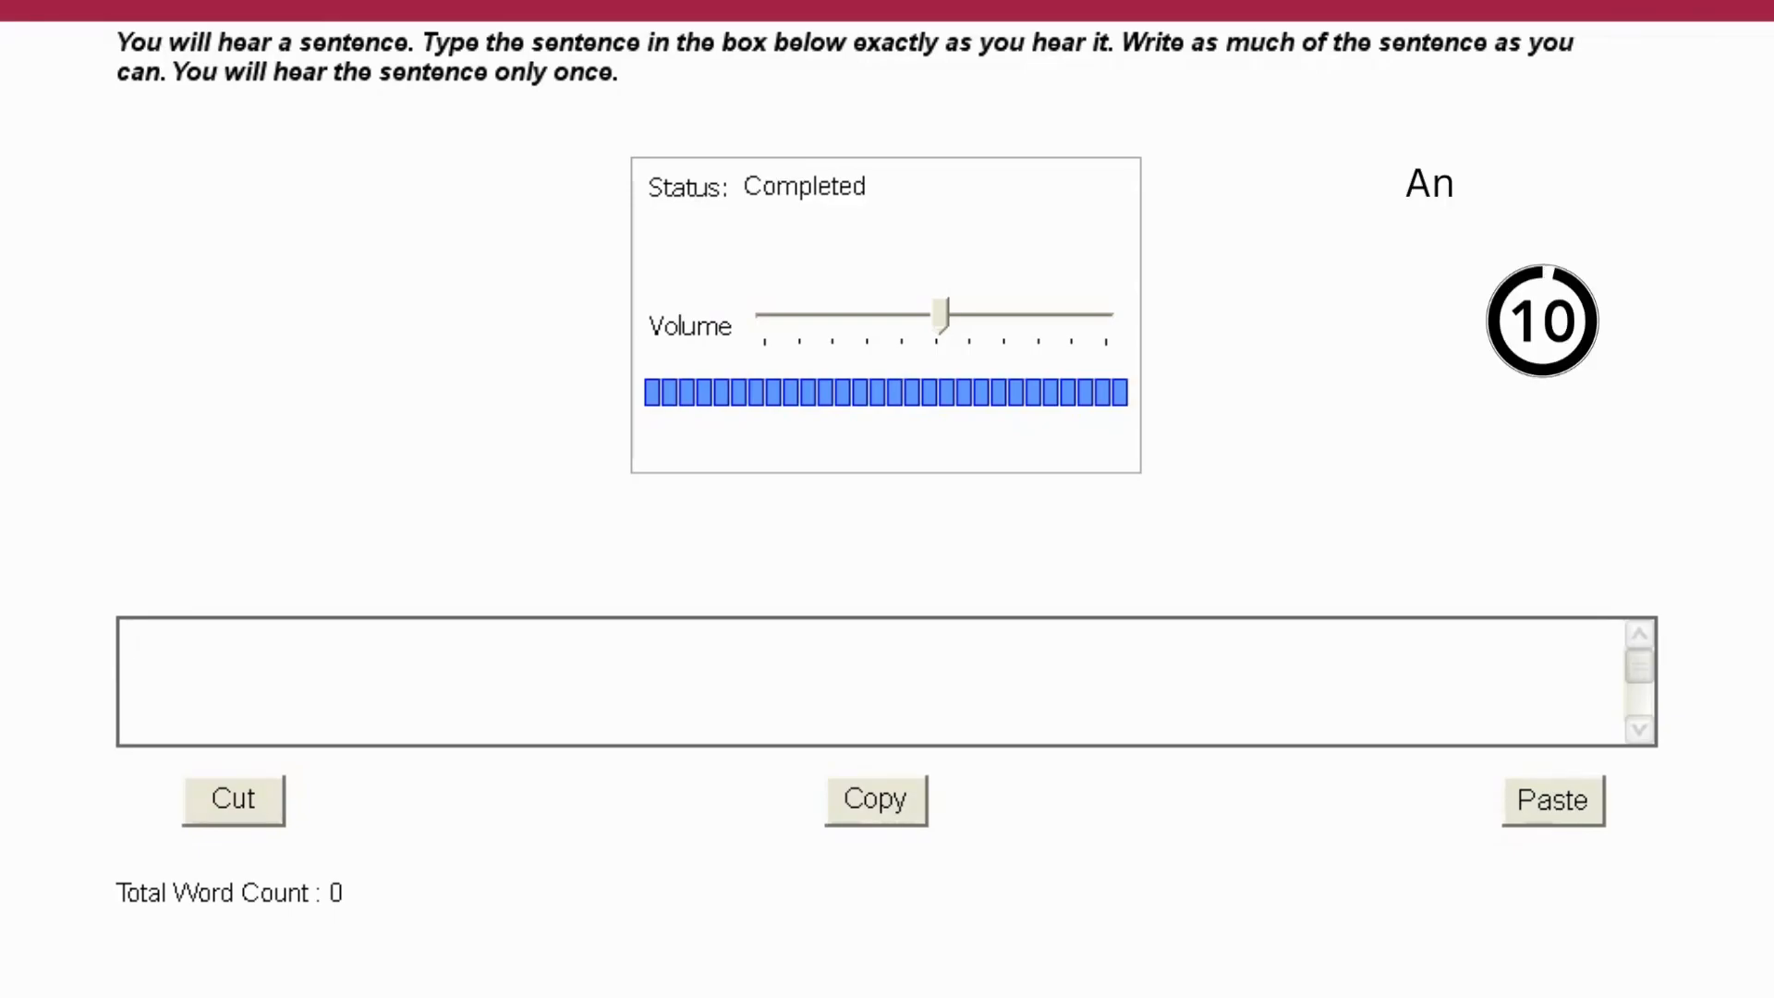
{"action": "left_click", "coordinate": [792, 678]}
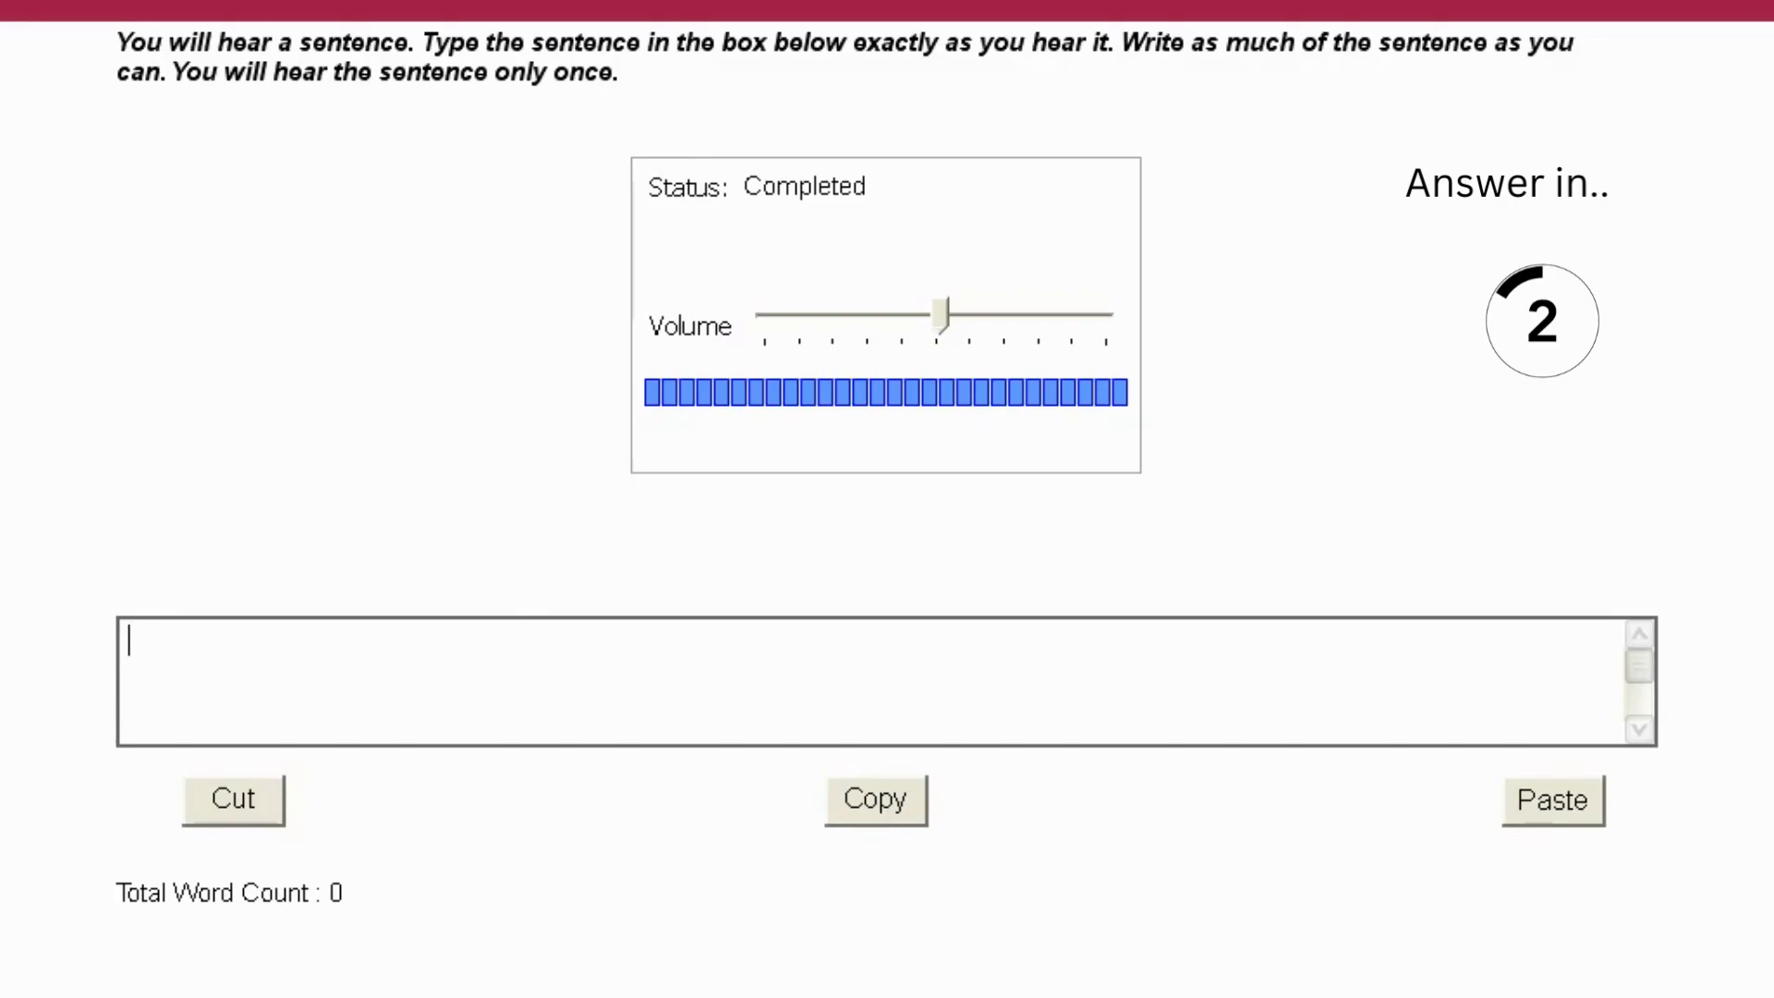
{"action": "type", "text": "The exper"}
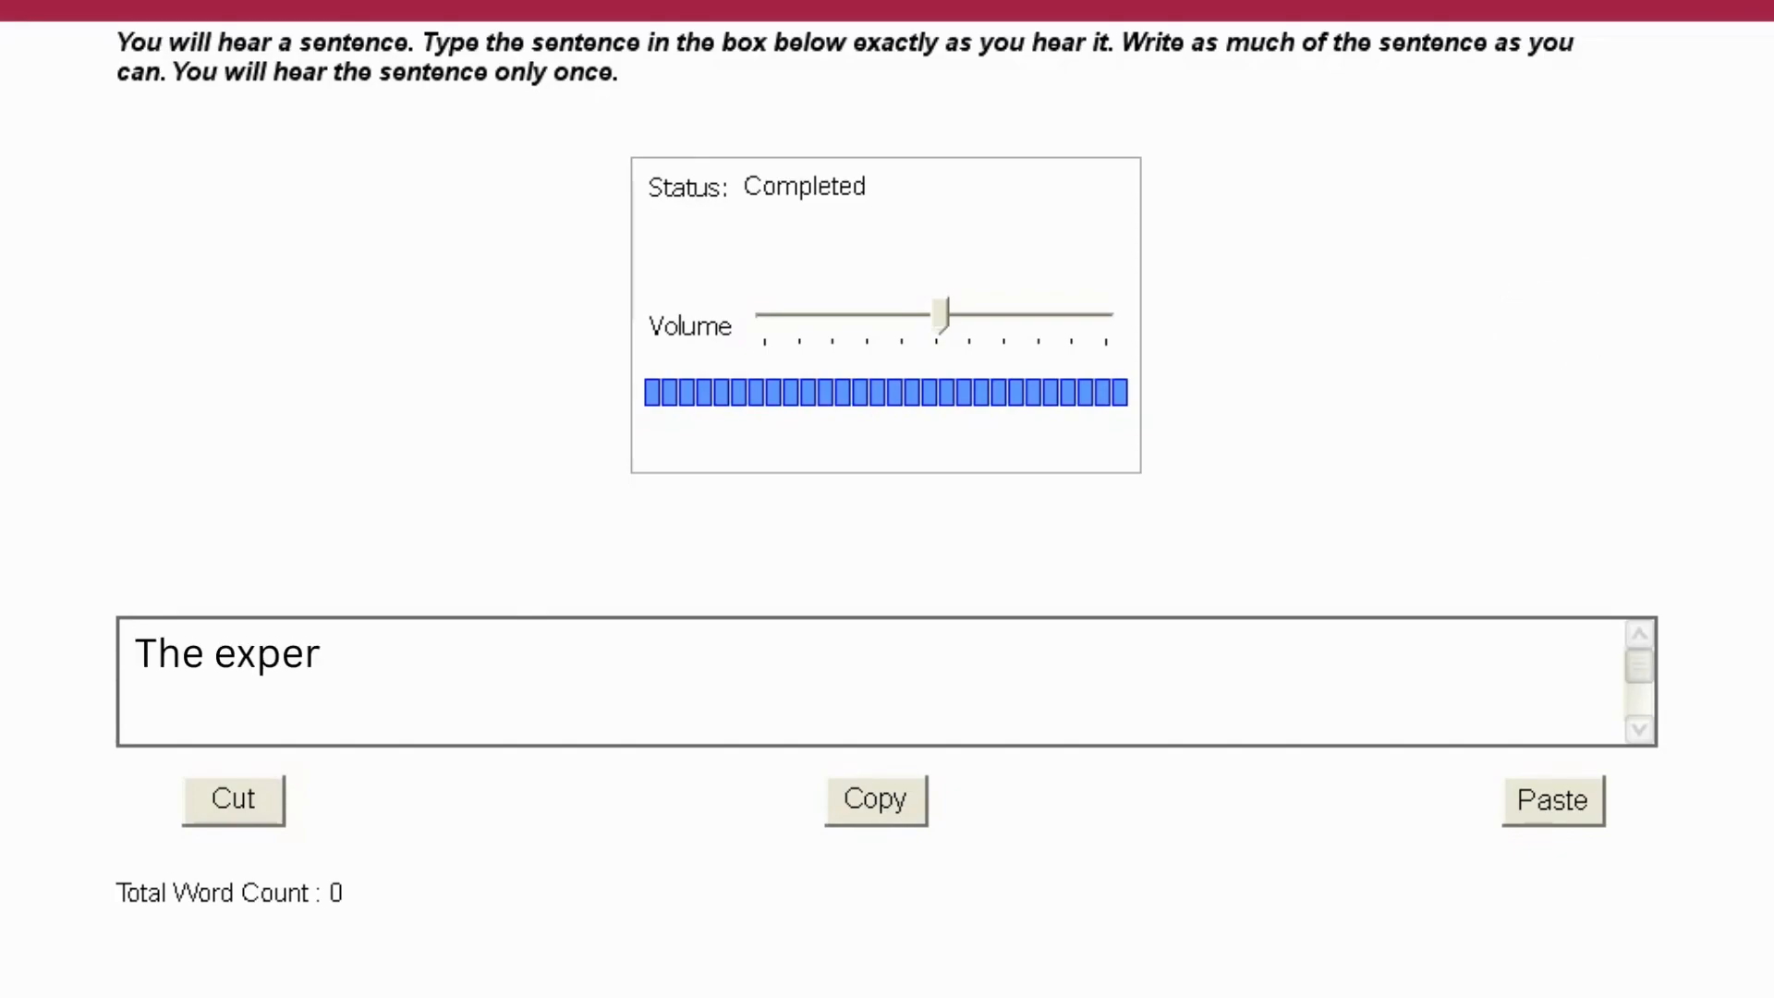
{"action": "type", "text": "iment followed a double-blind design to minimize bias."}
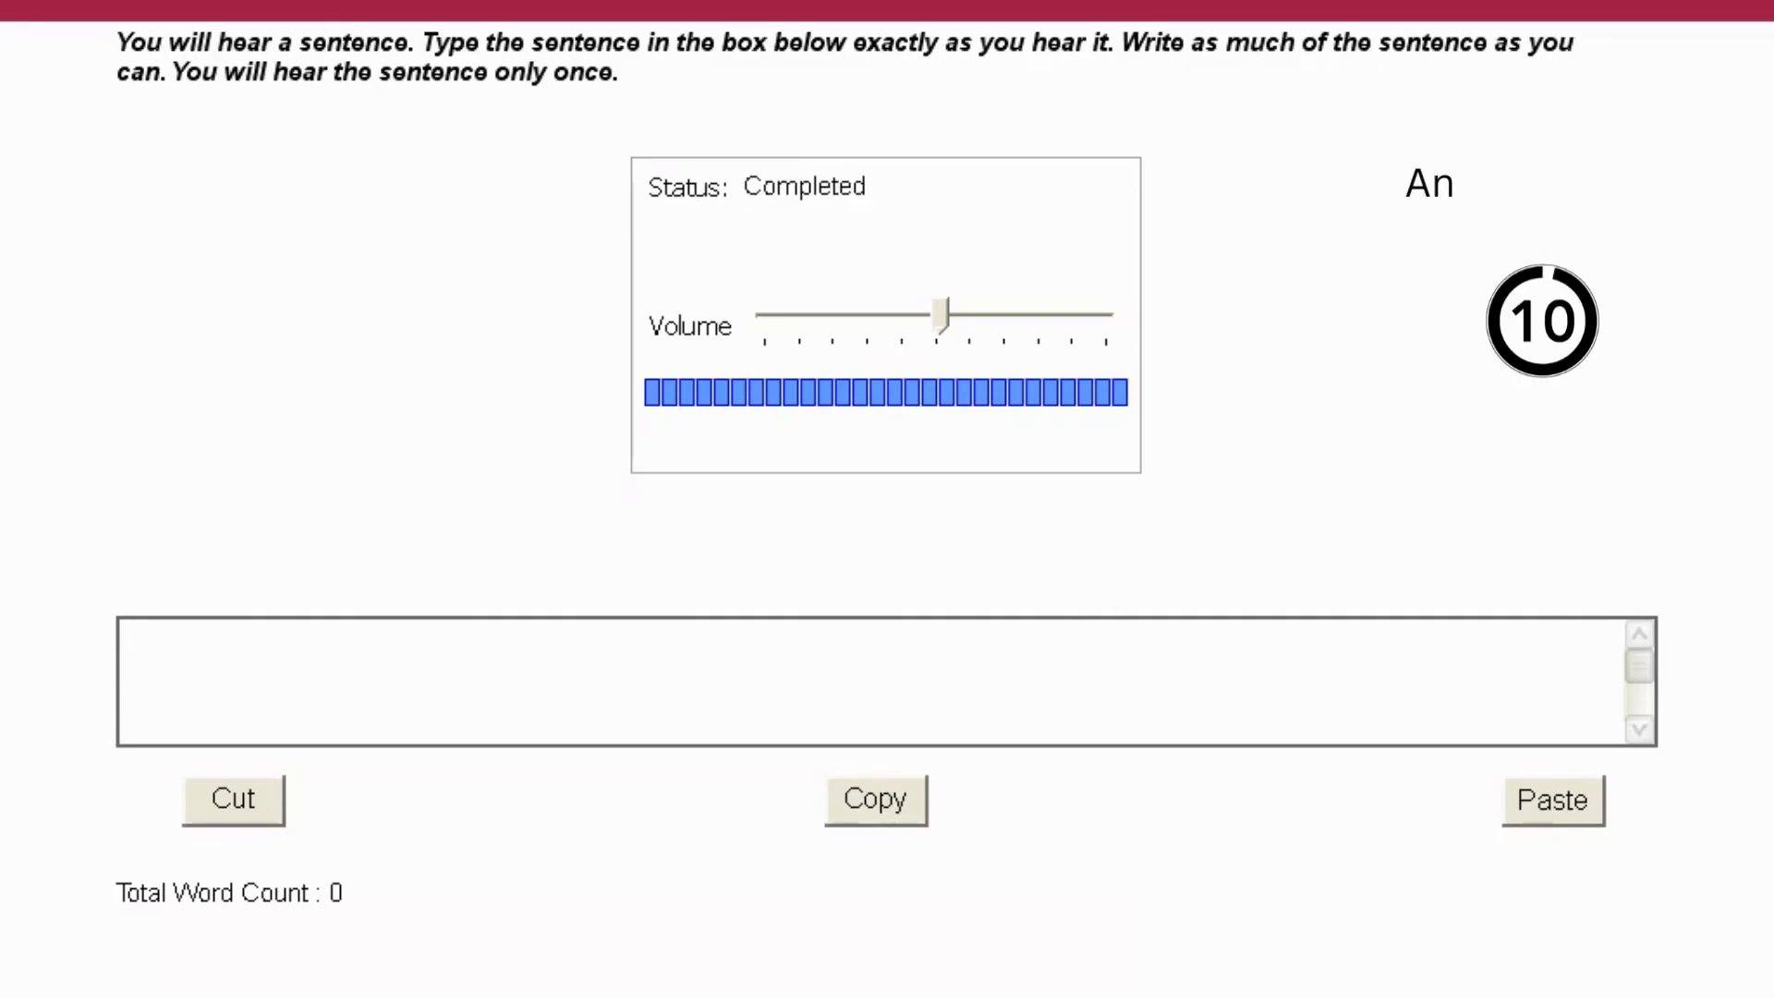
Enter "The lecture explored the historical context of the Renaissance period." as the answer.
{"action": "left_click", "coordinate": [870, 682]}
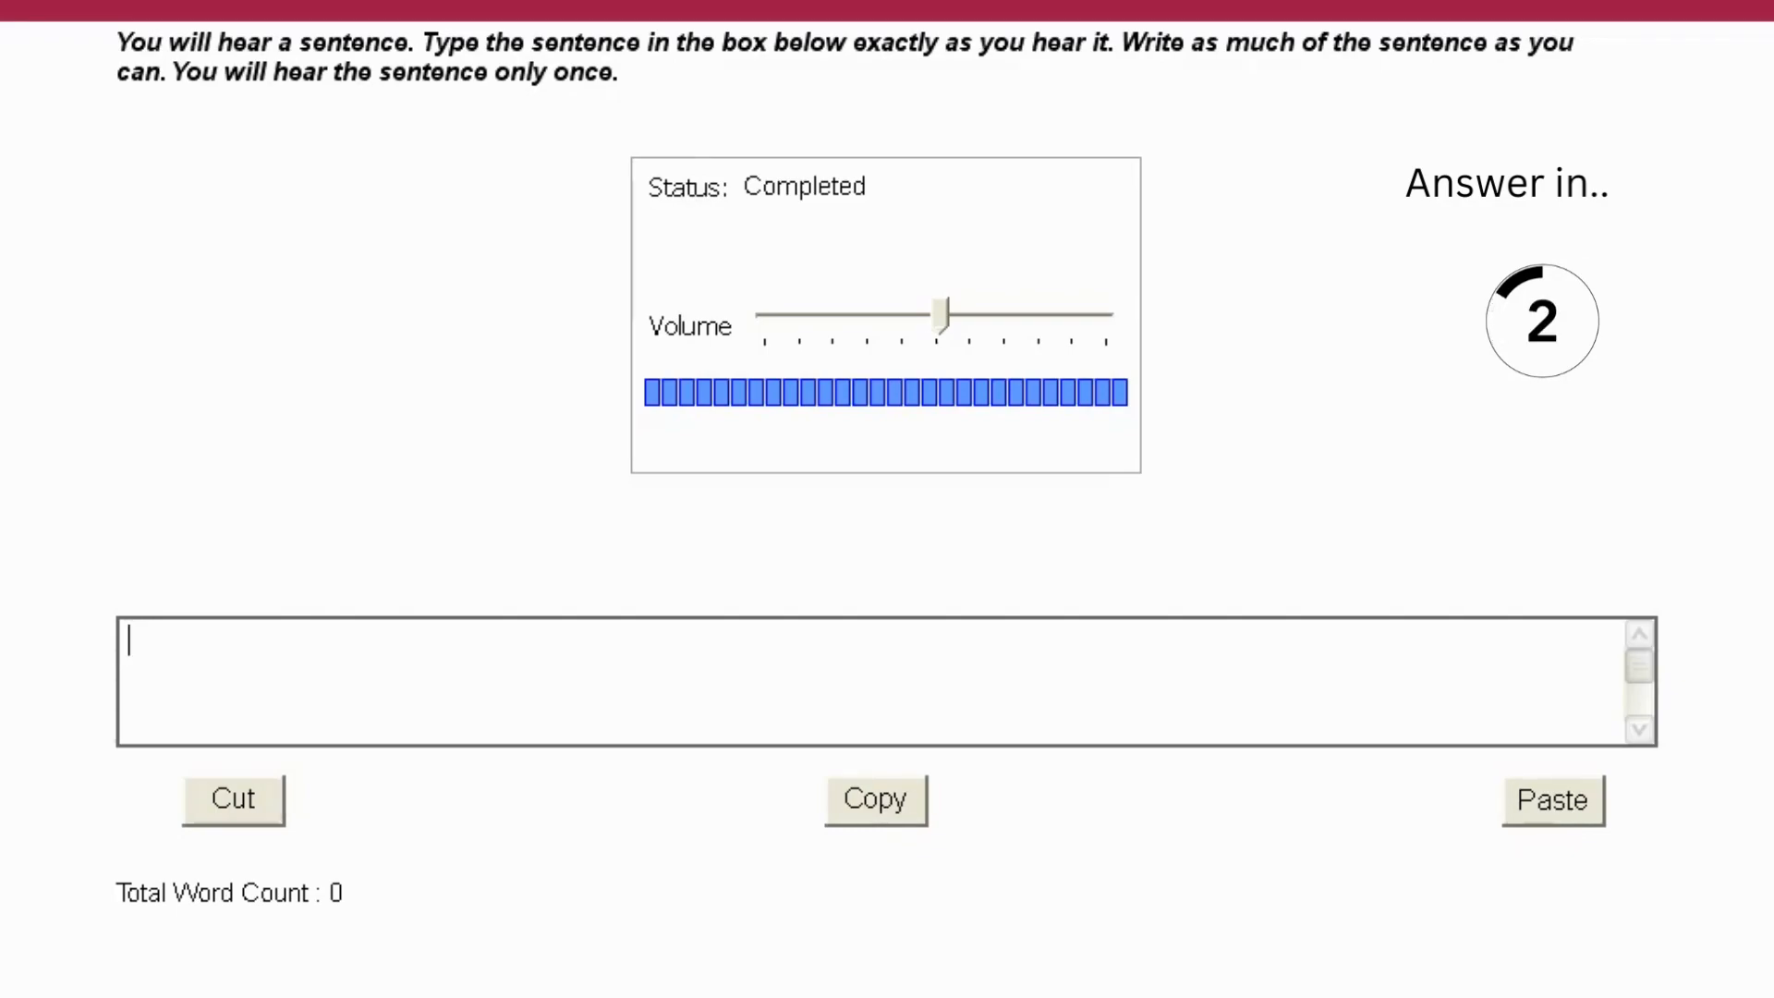
{"action": "type", "text": "The lectu"}
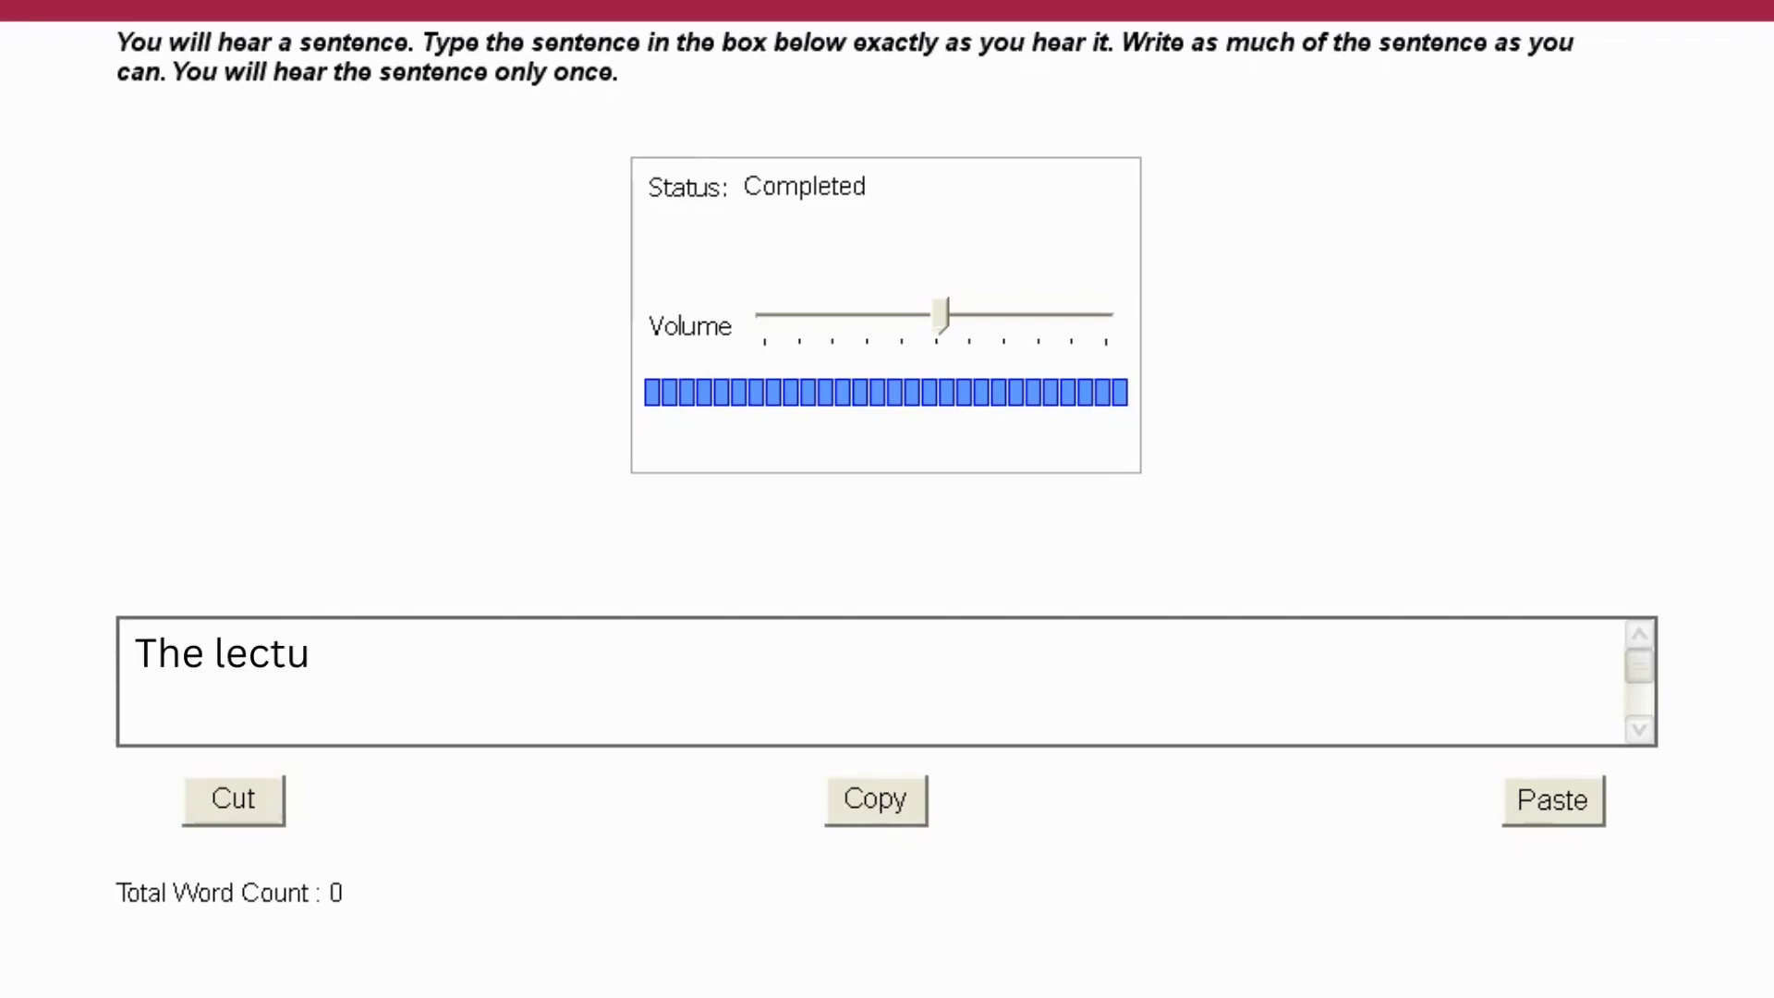
{"action": "type", "text": "re explored the historical context of the Renaissance period."}
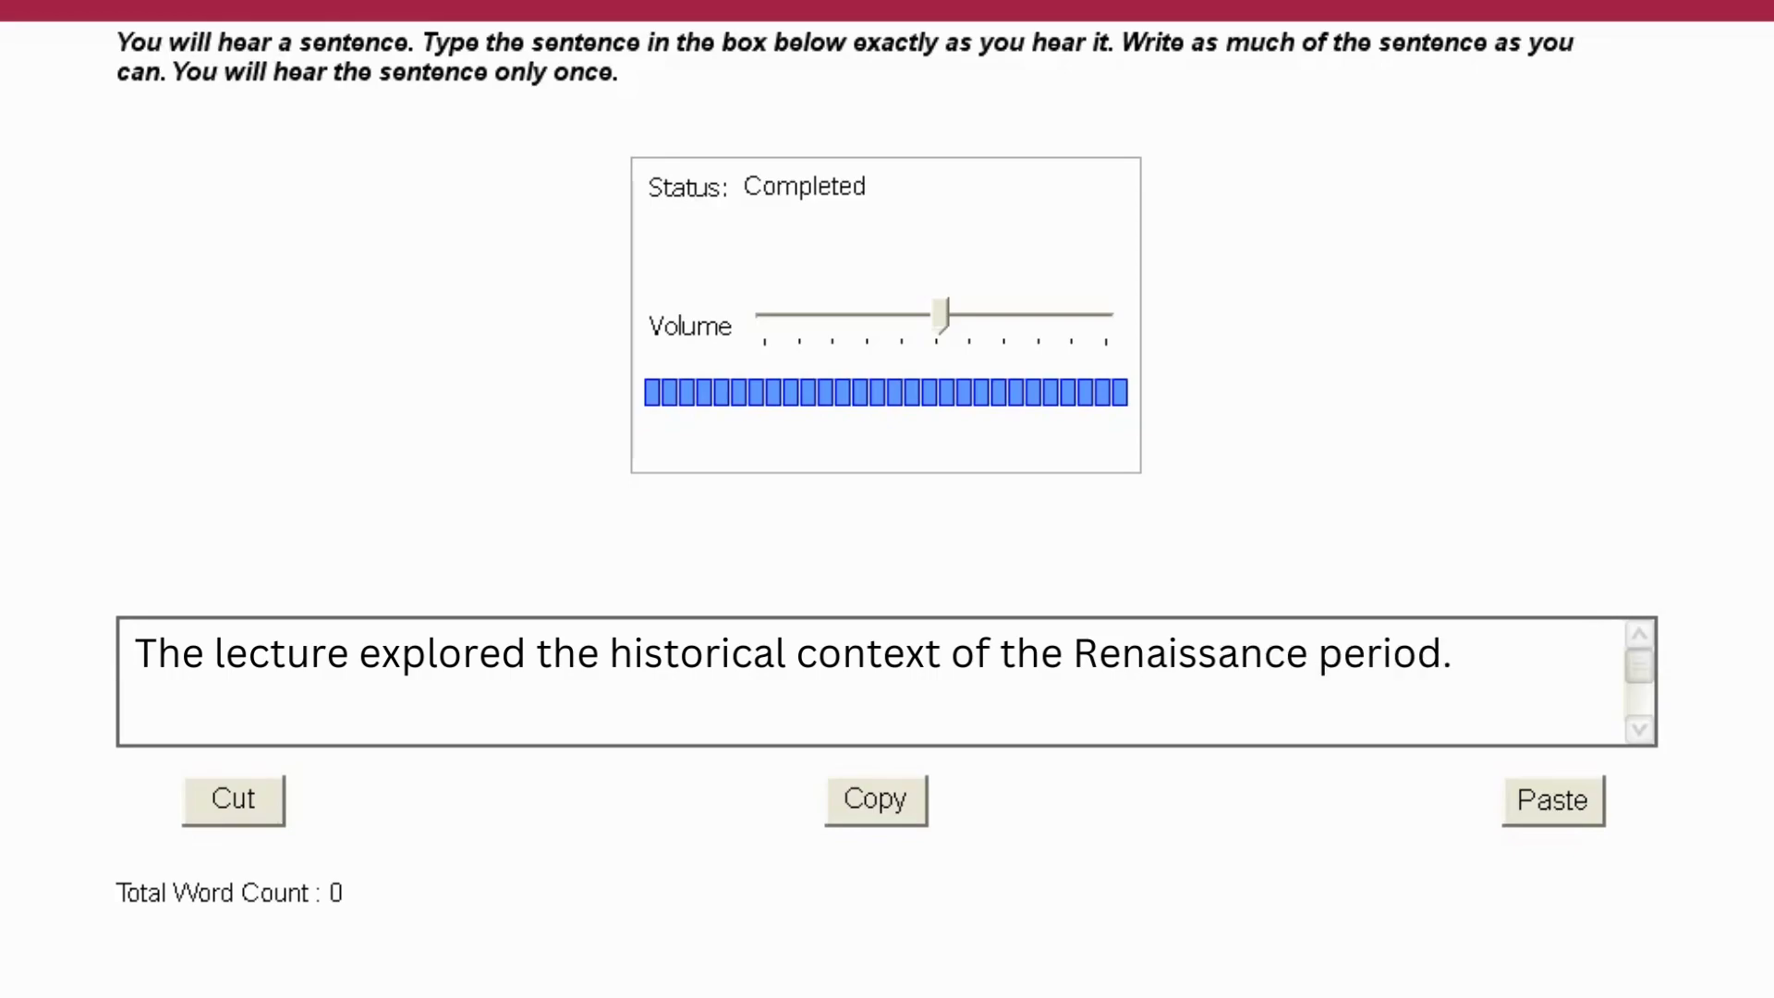
Advance and answer "The research study aimed to address gaps in the current literature and expand knowledge in the field.".
{"action": "left_click", "coordinate": [129, 654]}
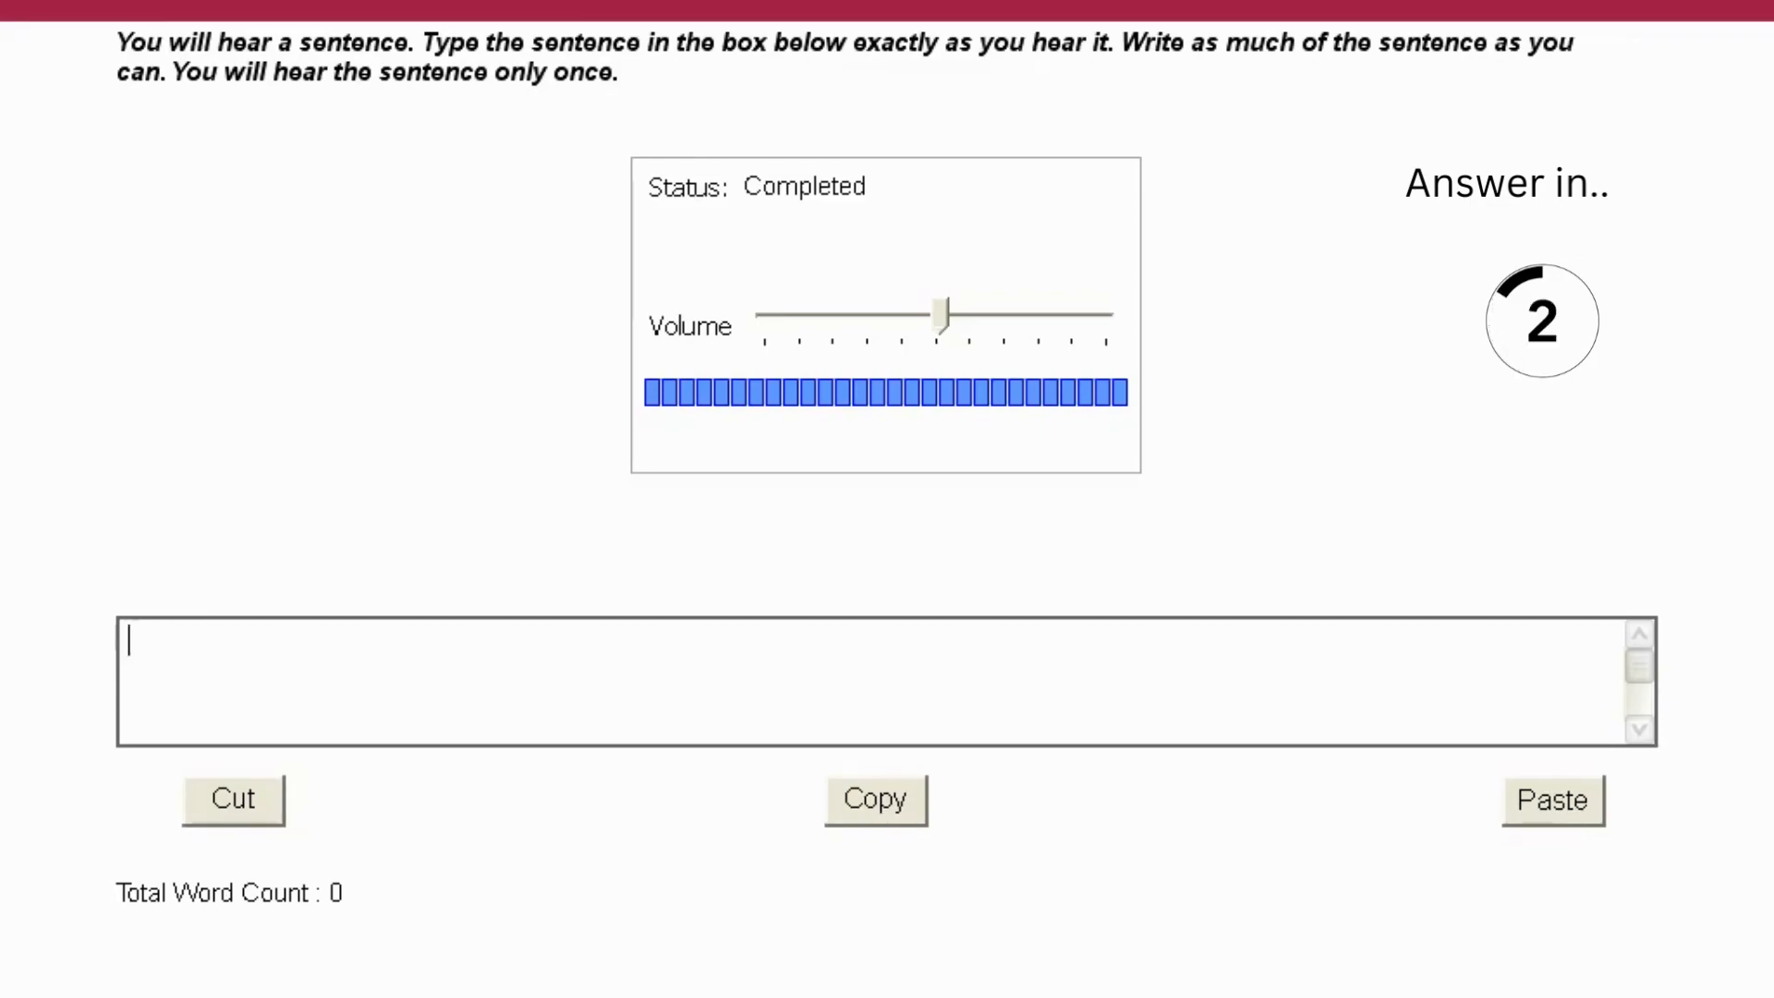
{"action": "type", "text": "The research stu"}
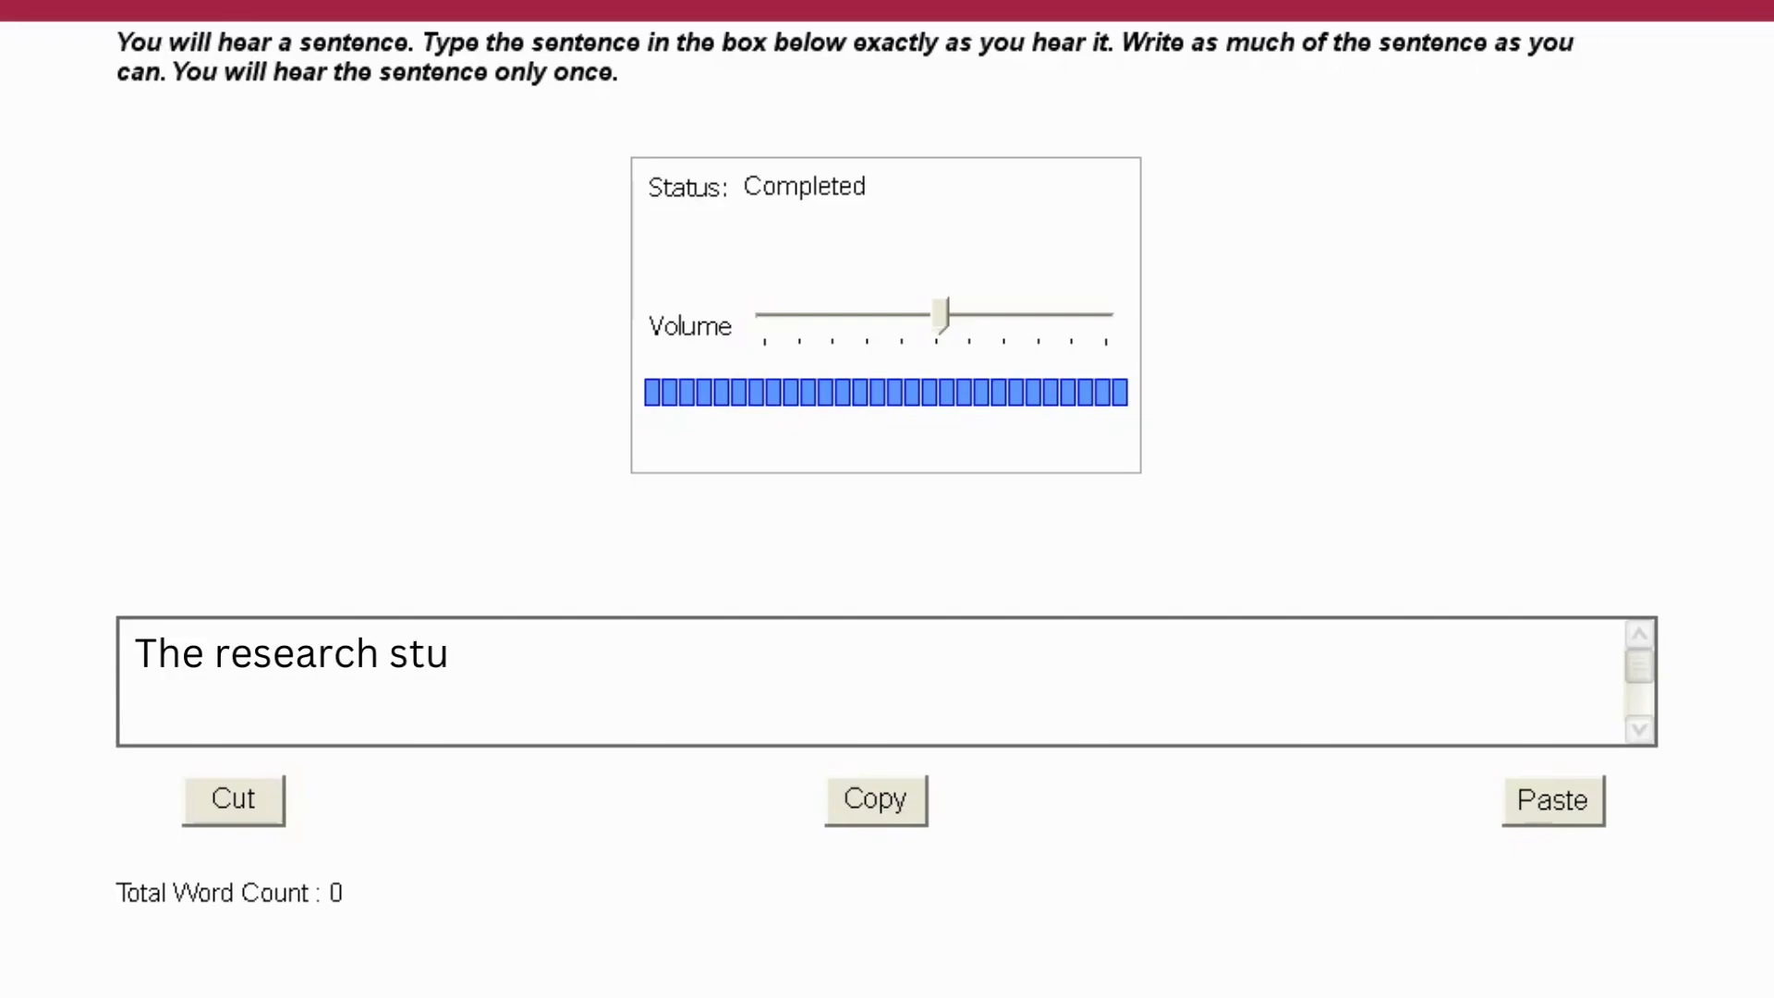
{"action": "type", "text": "dy aimed to address gaps in the current literature and expand knowledge in the field."}
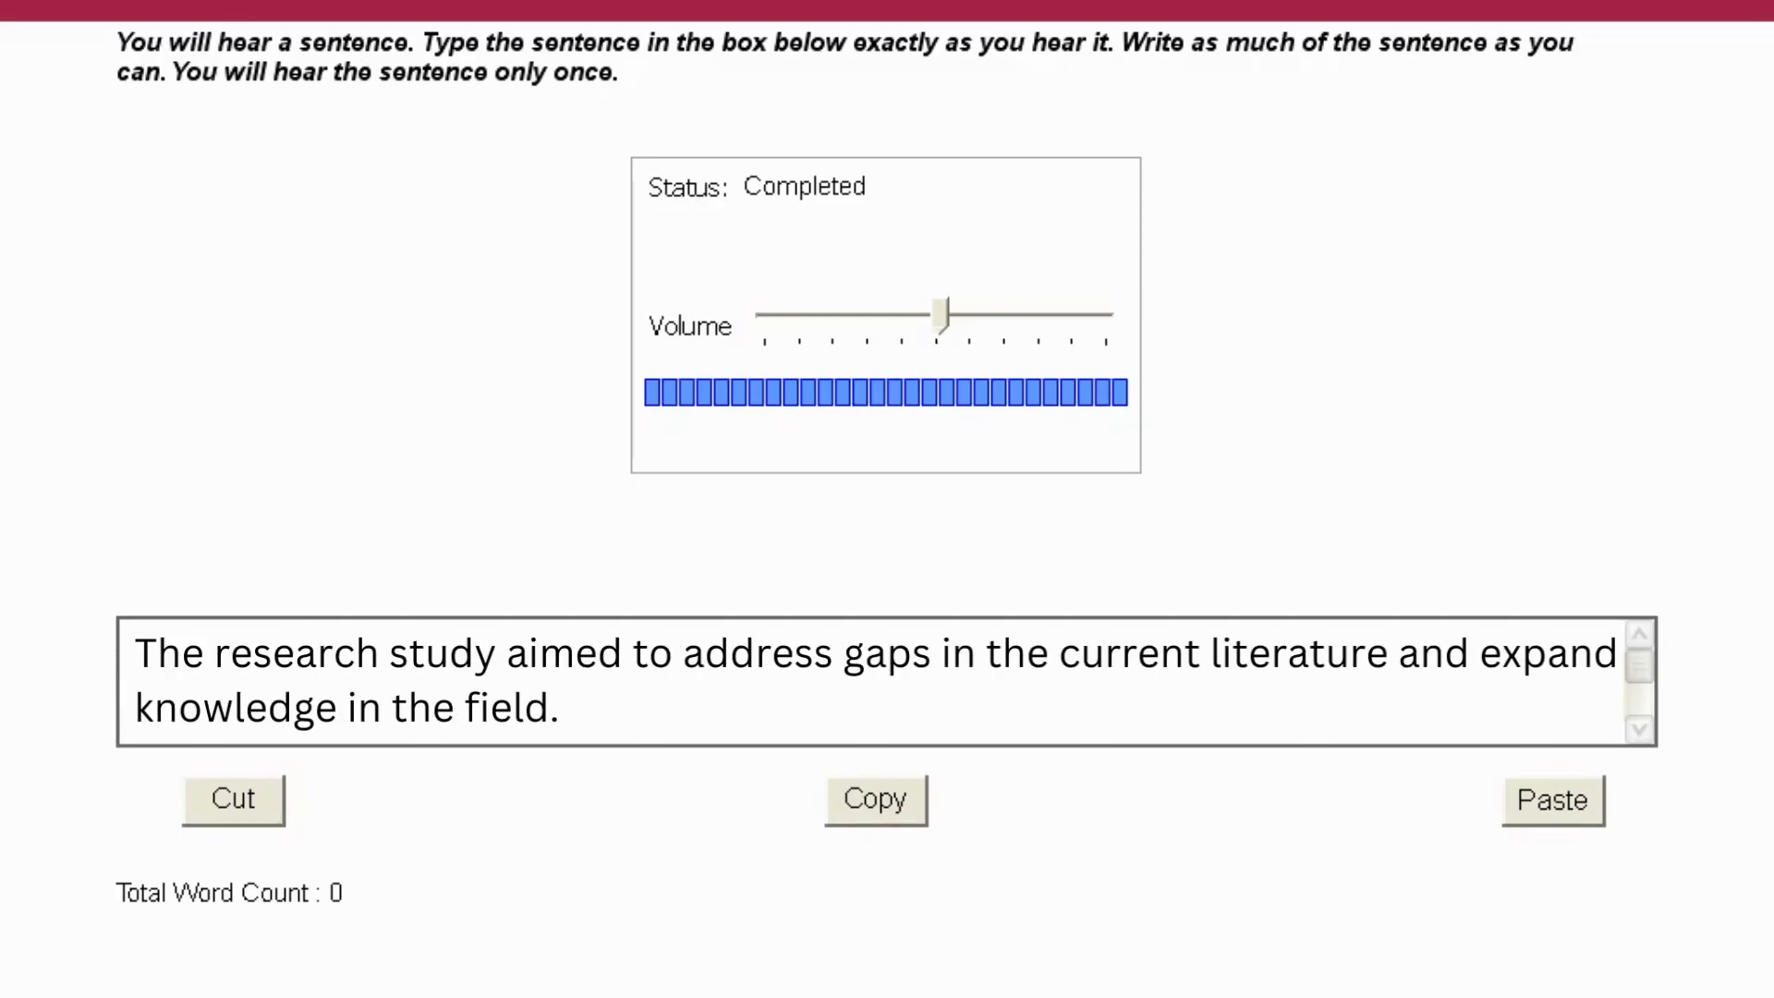
Answer "The academic conference provided a platform for interdisciplinary collaboration and knowledge exchange" and move on.
{"action": "left_click", "coordinate": [133, 652]}
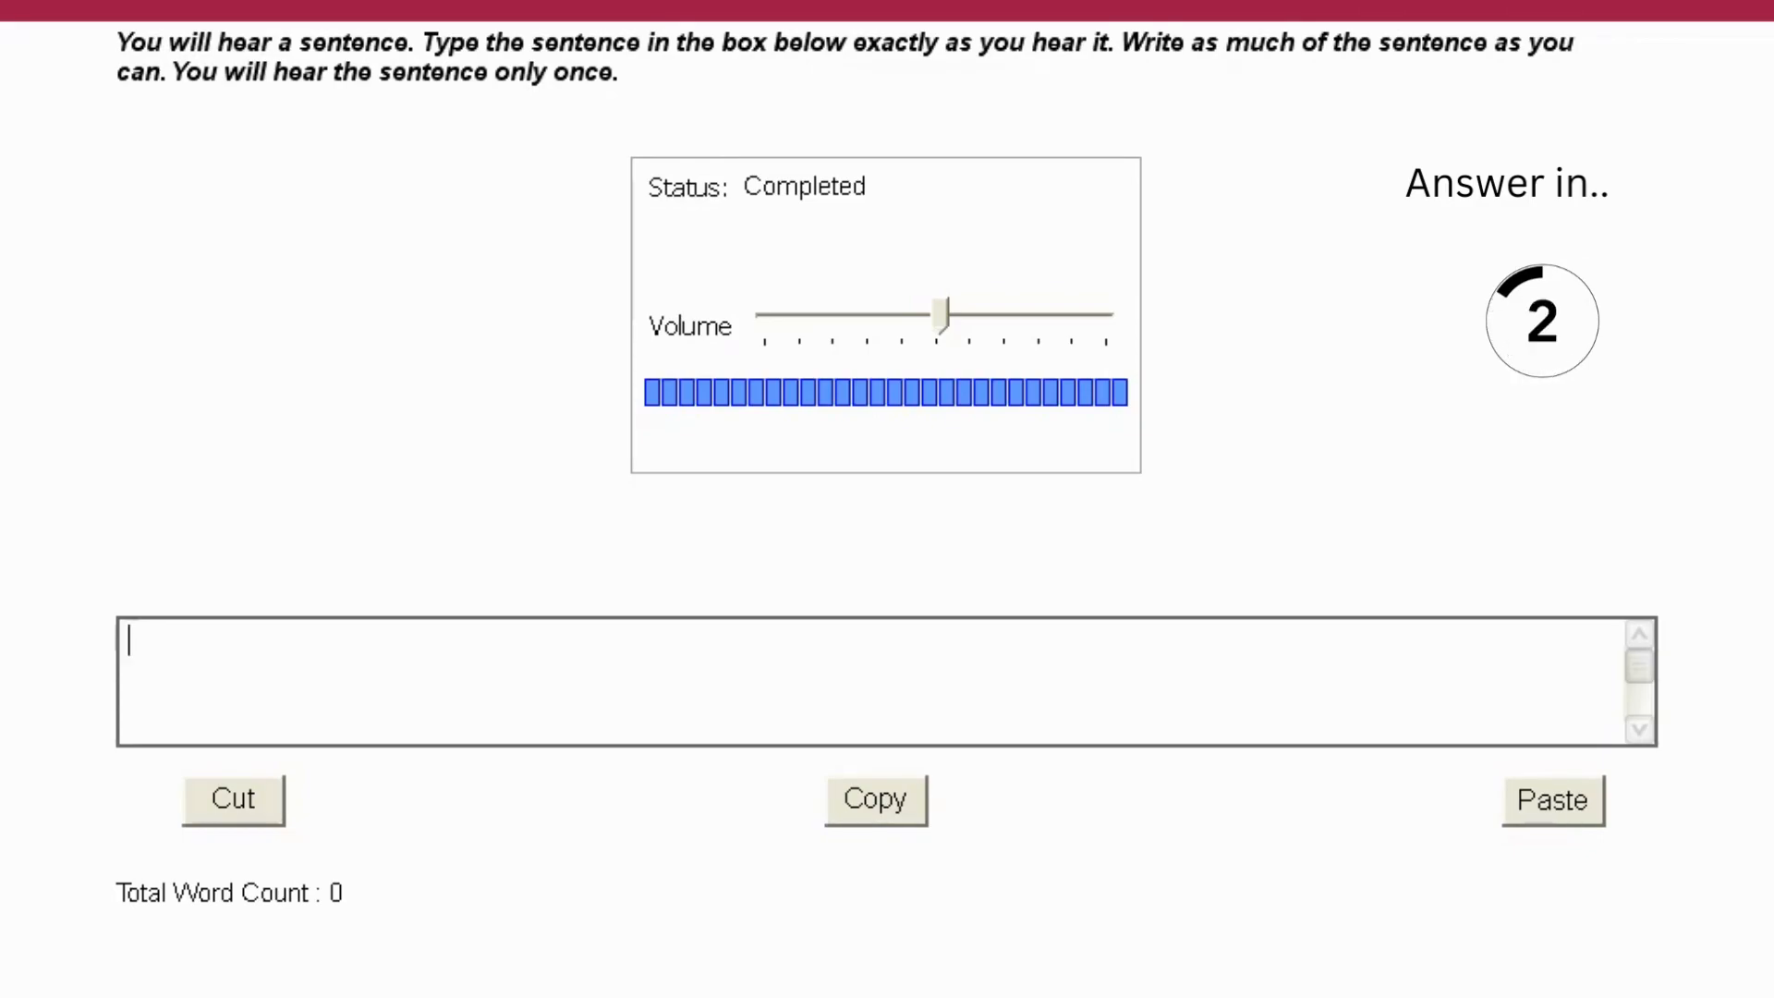
{"action": "type", "text": "The academic con"}
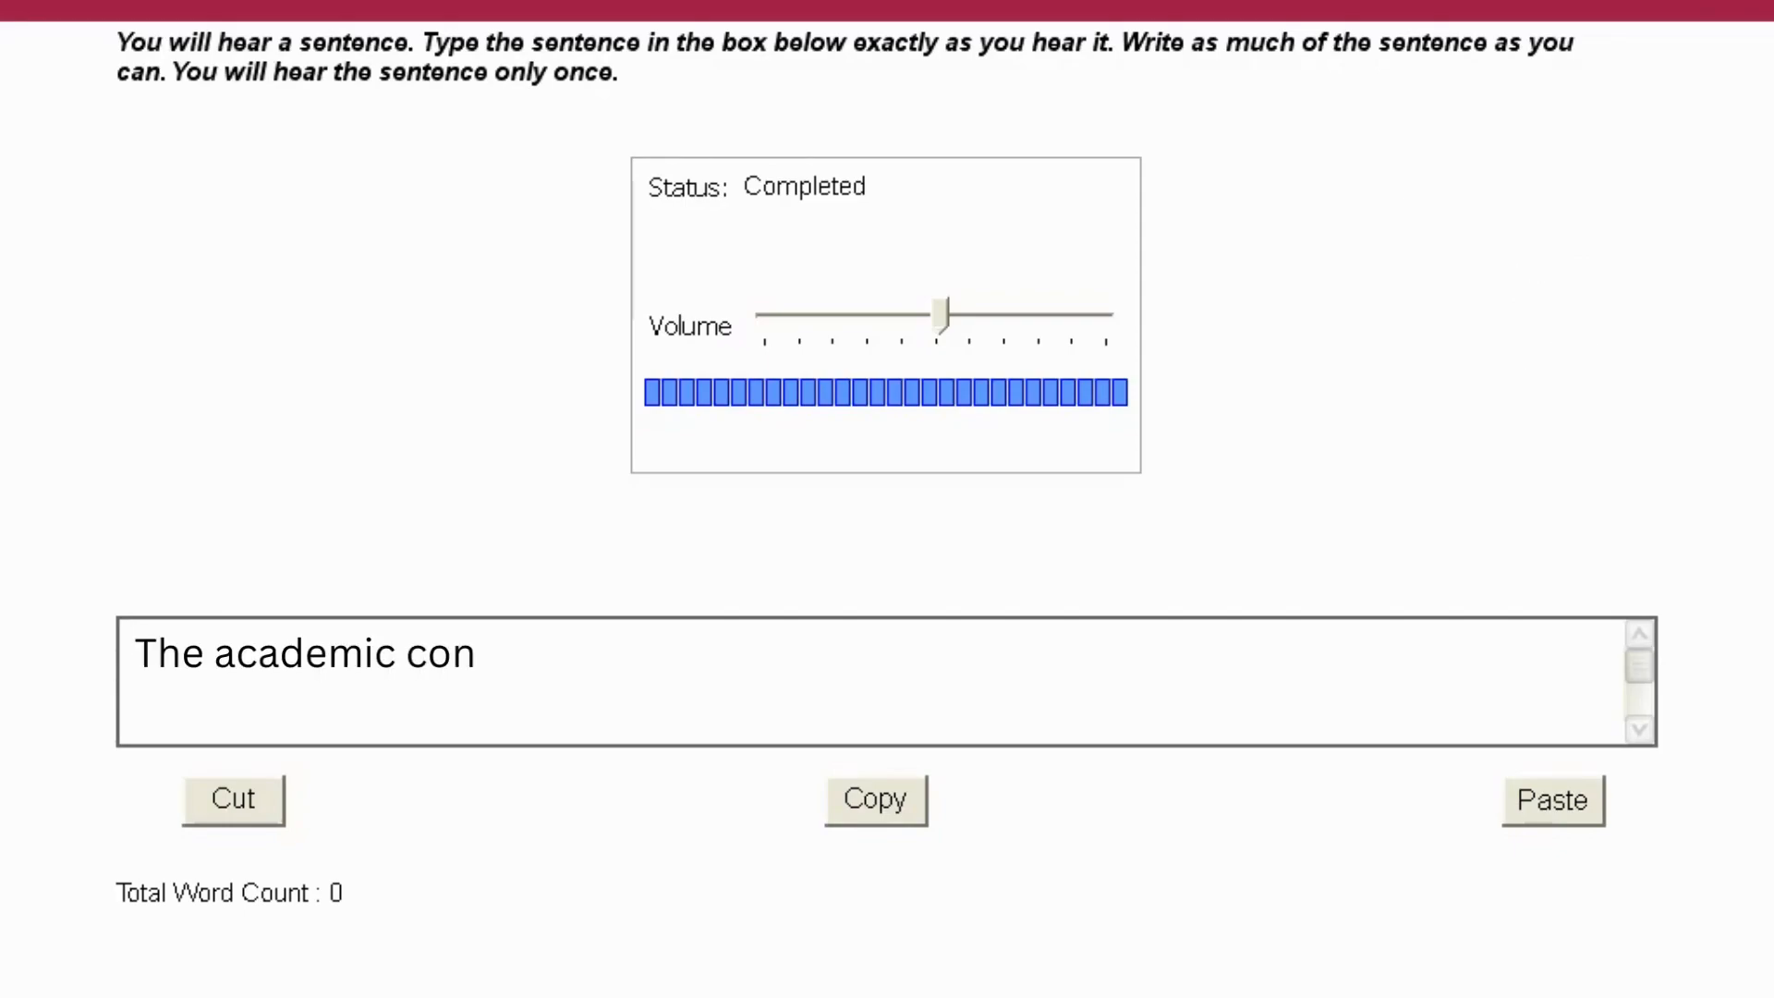
{"action": "type", "text": "ference provided a platform for interdisciplinary collaboration and knowledge exchange."}
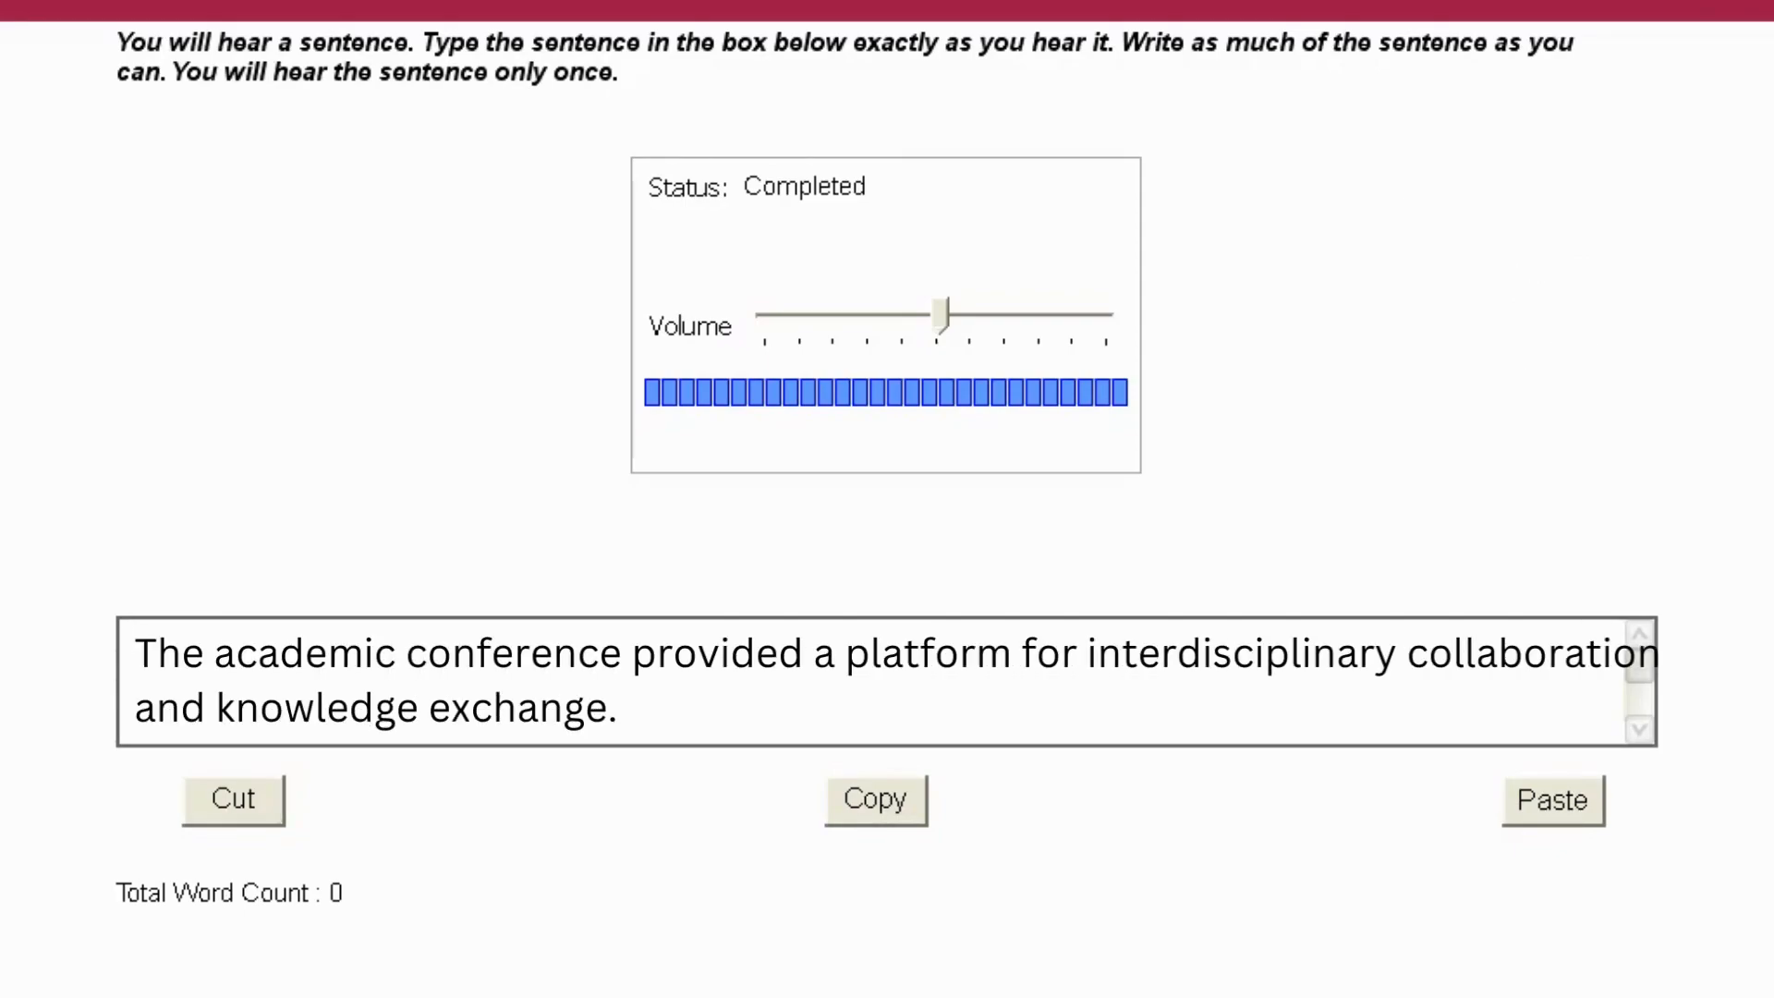
{"action": "left_click", "coordinate": [142, 652]}
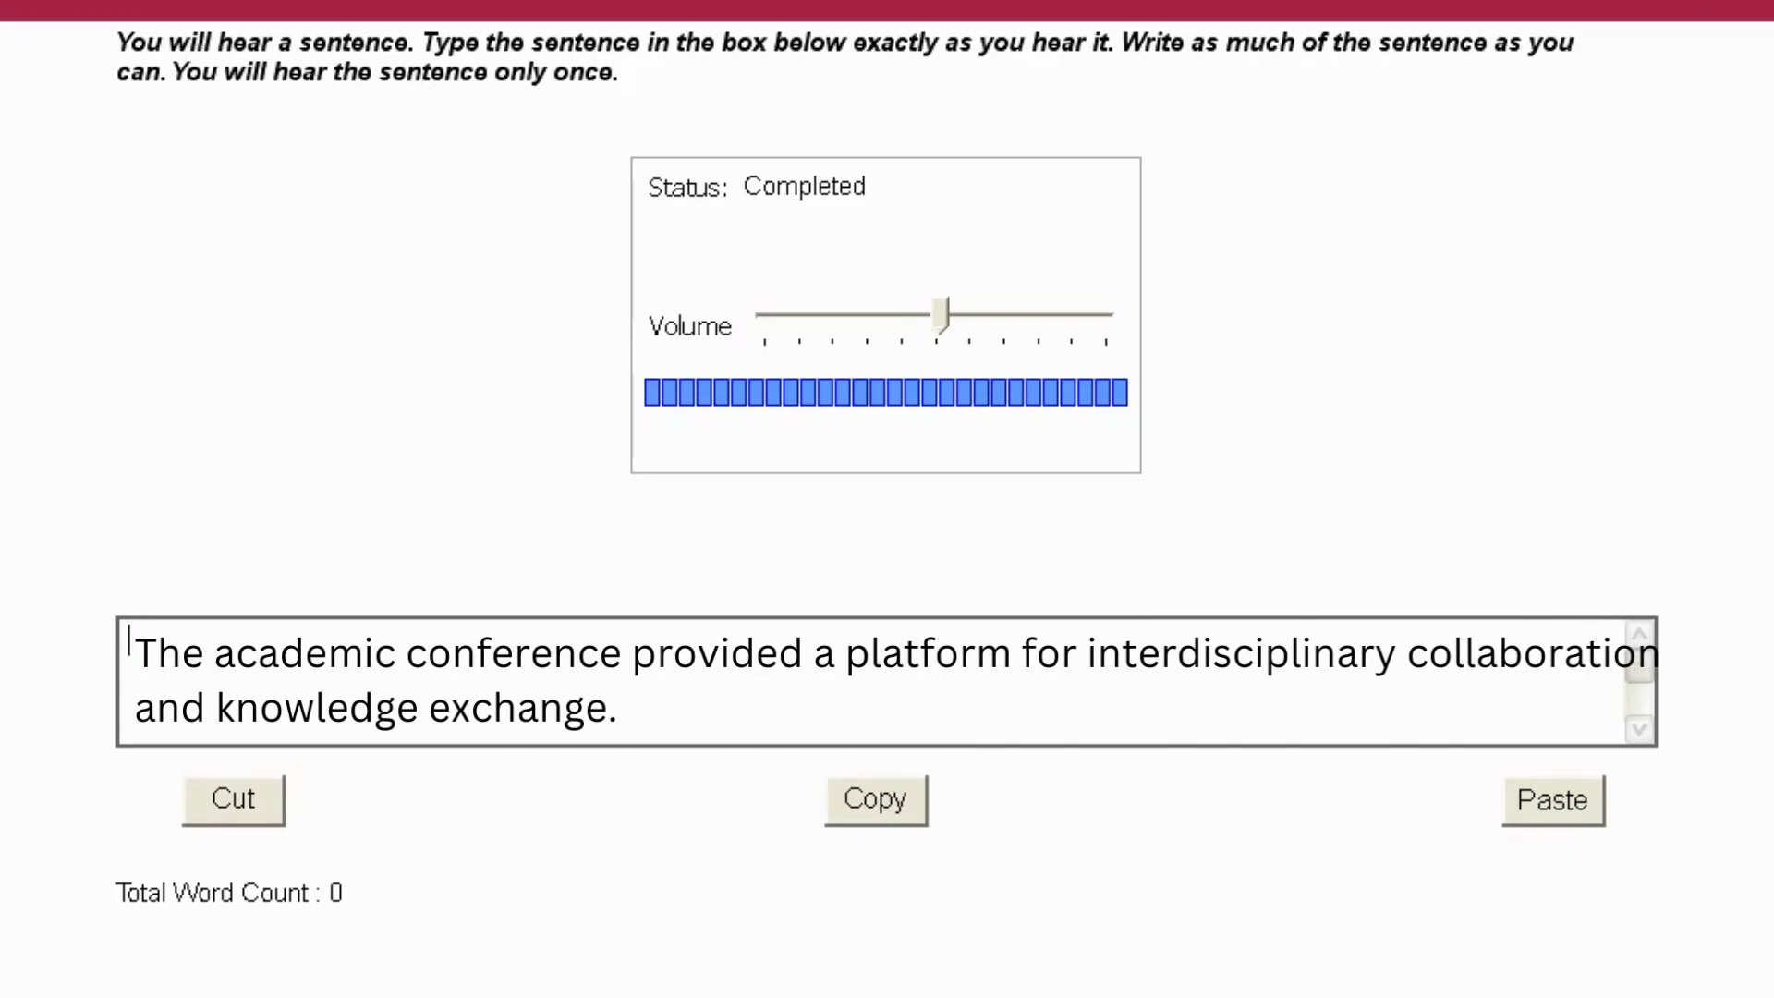